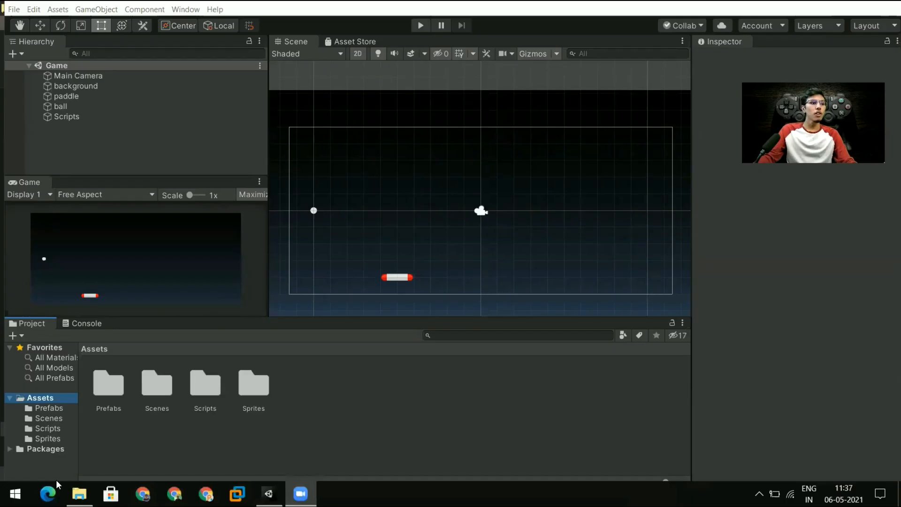
Open the brickbreaker_demo Assets folder and open its Scripts folder with Code.
click(80, 493)
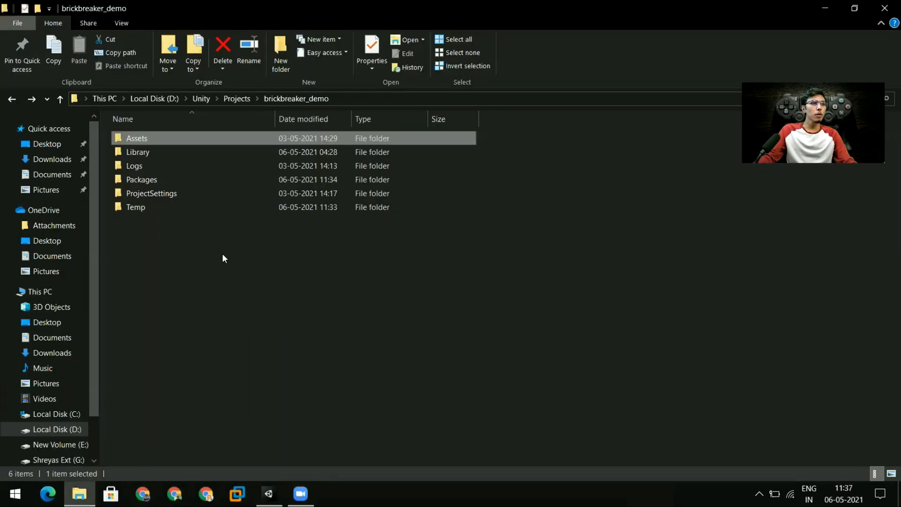
mouse_move(210, 119)
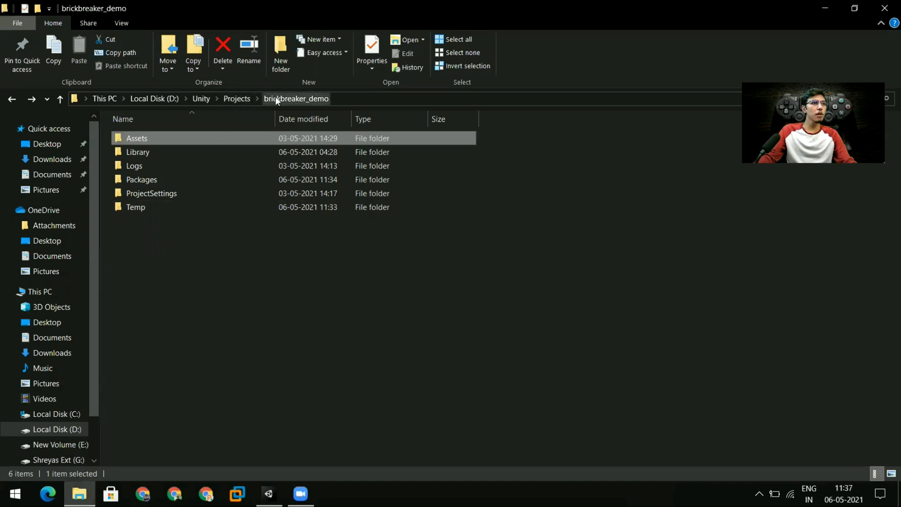
mouse_move(160, 256)
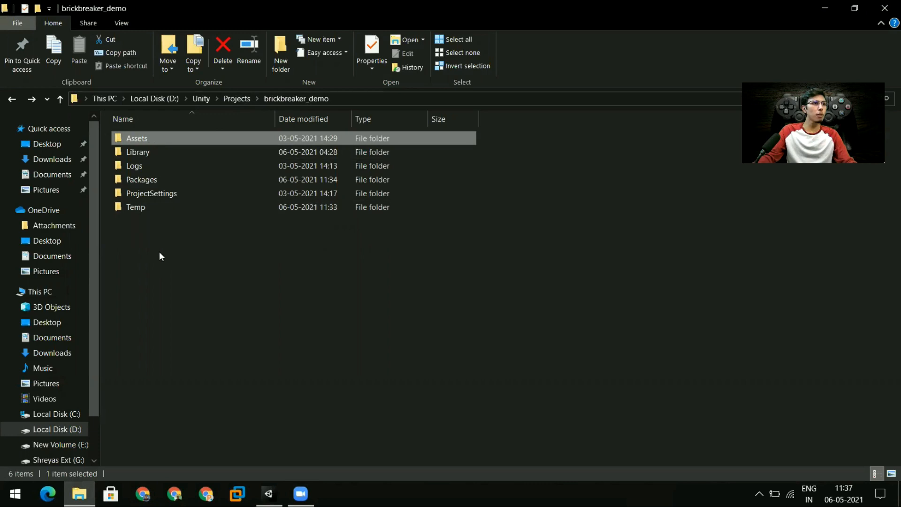
key(ctrl+a)
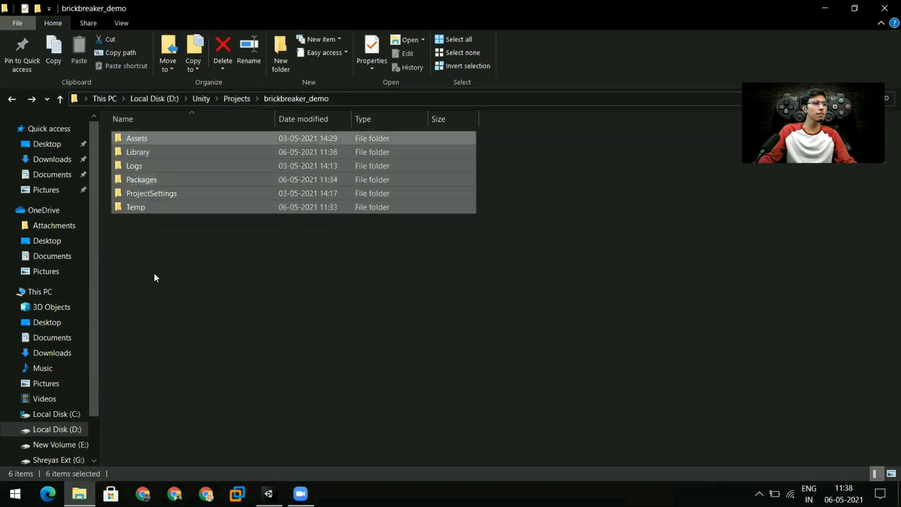
double_click(136, 138)
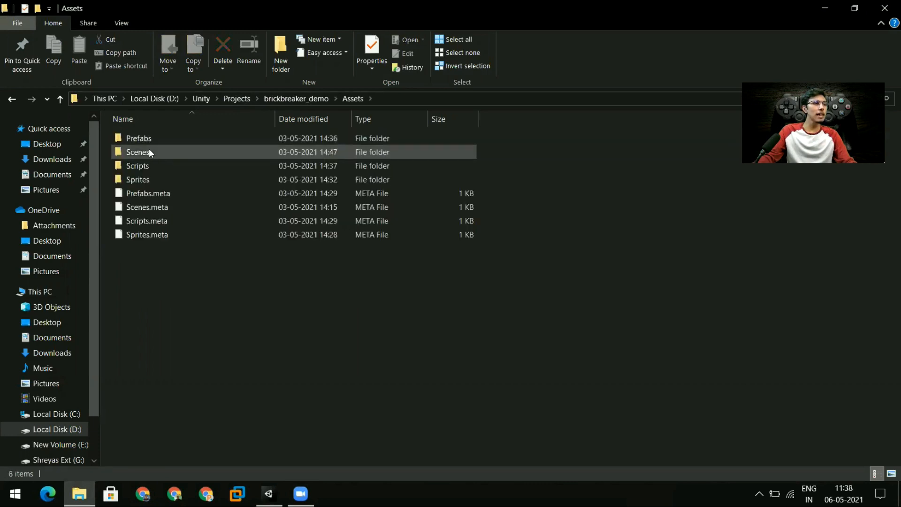
click(138, 166)
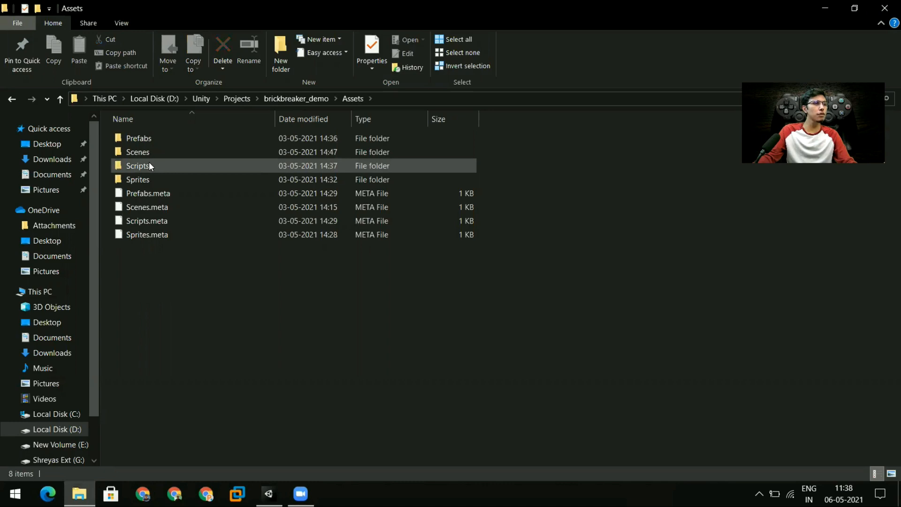
mouse_move(138, 166)
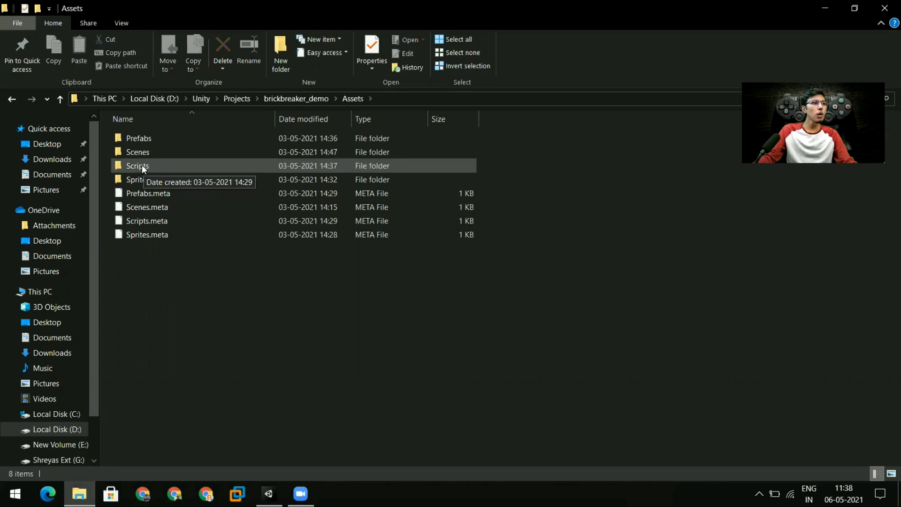
right_click(136, 166)
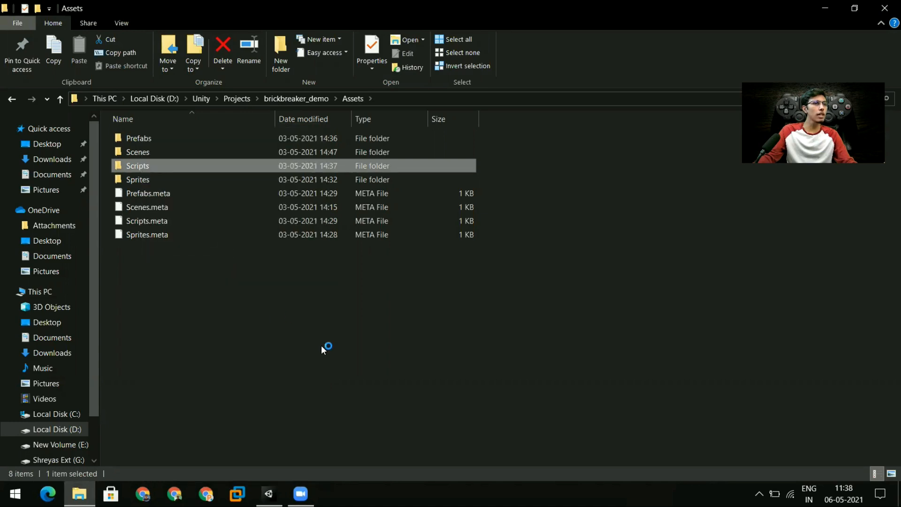
mouse_move(322, 350)
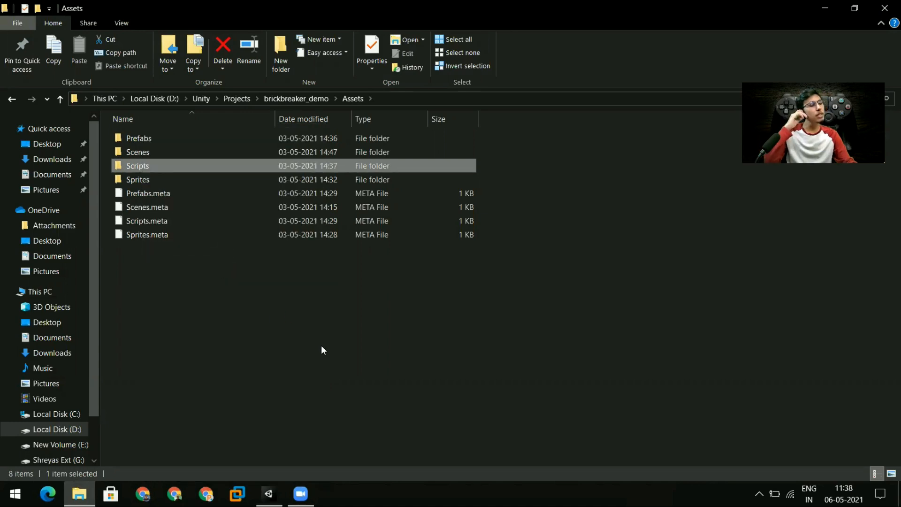
click(267, 493)
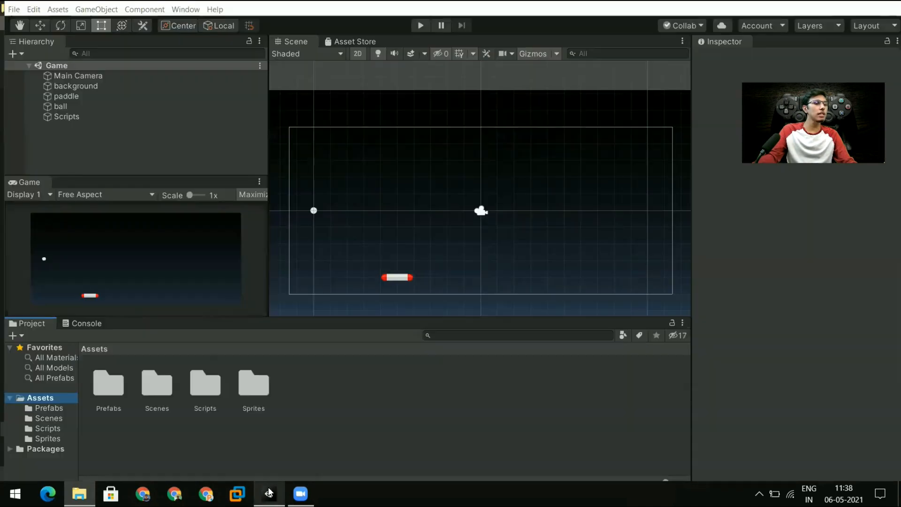
Bring up VS Code on the Scripts folder and open SceneGenerator.cs.
click(205, 385)
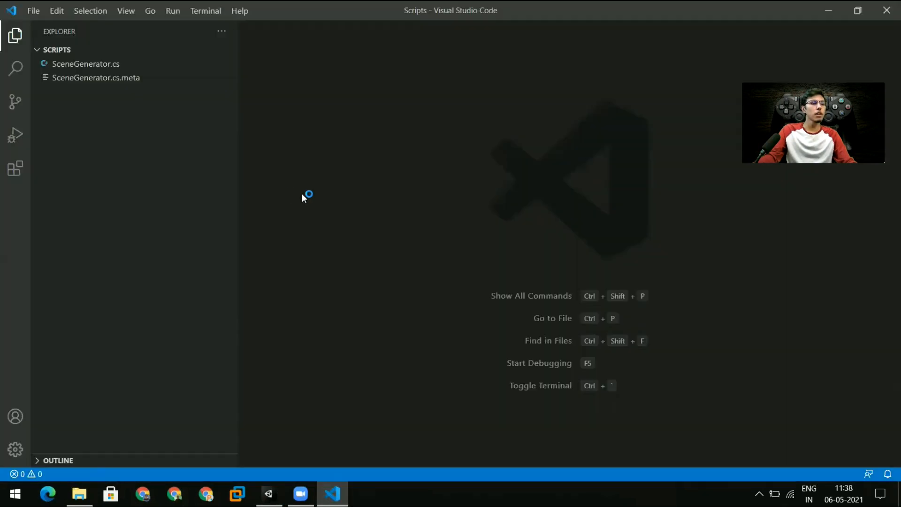
mouse_move(113, 75)
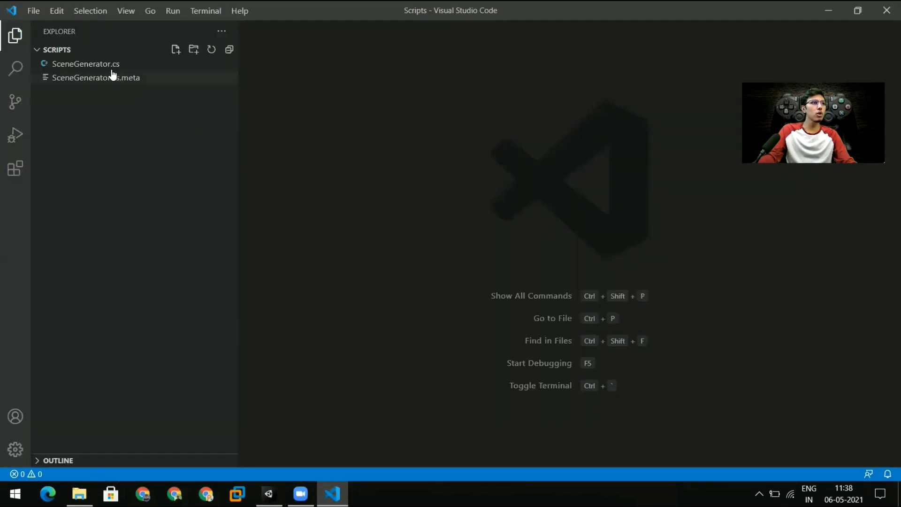
mouse_move(460, 152)
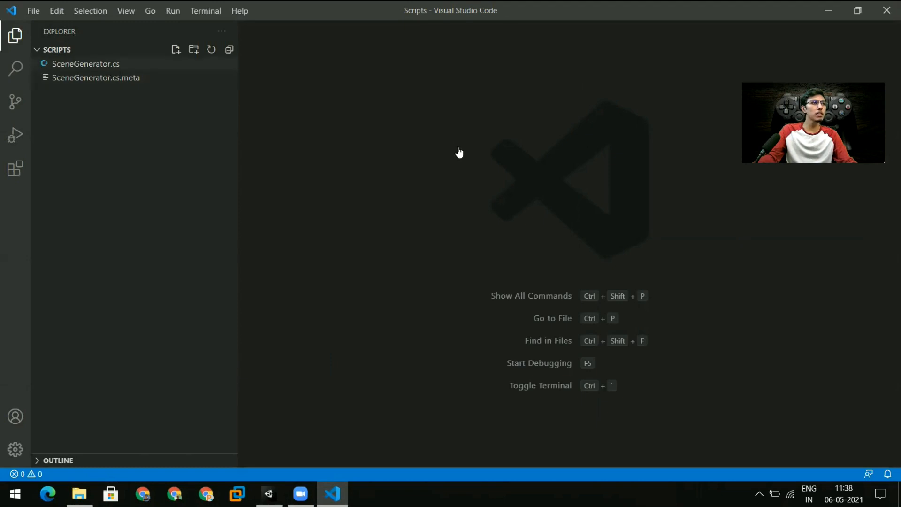
mouse_move(335, 362)
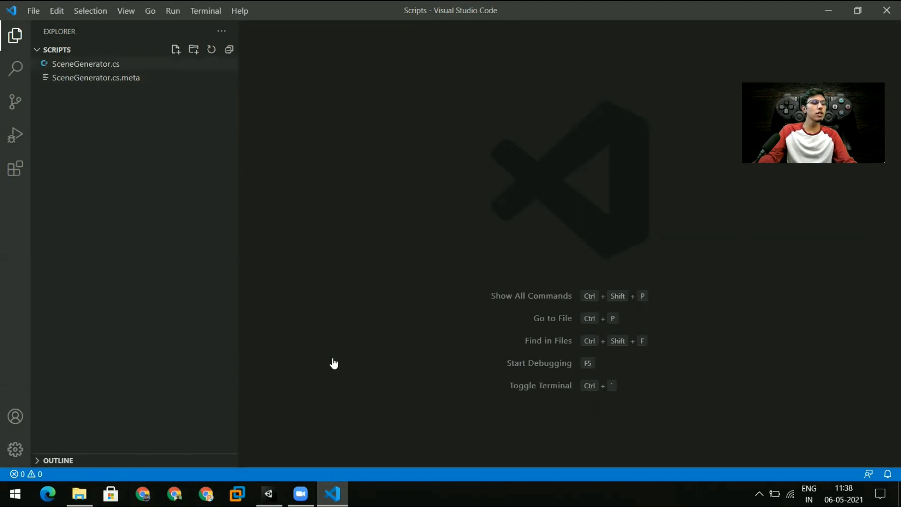
click(268, 493)
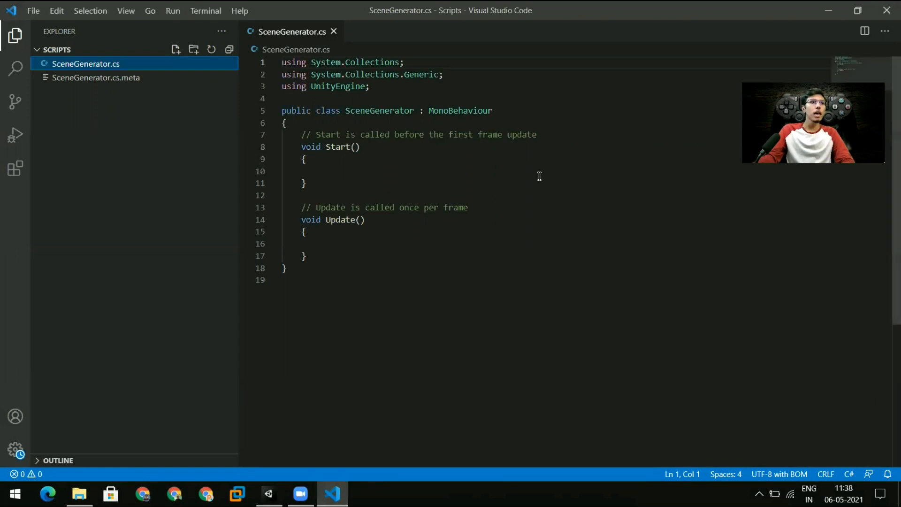
Delete the auto-generated comment above the Start method.
drag(300, 147, 305, 182)
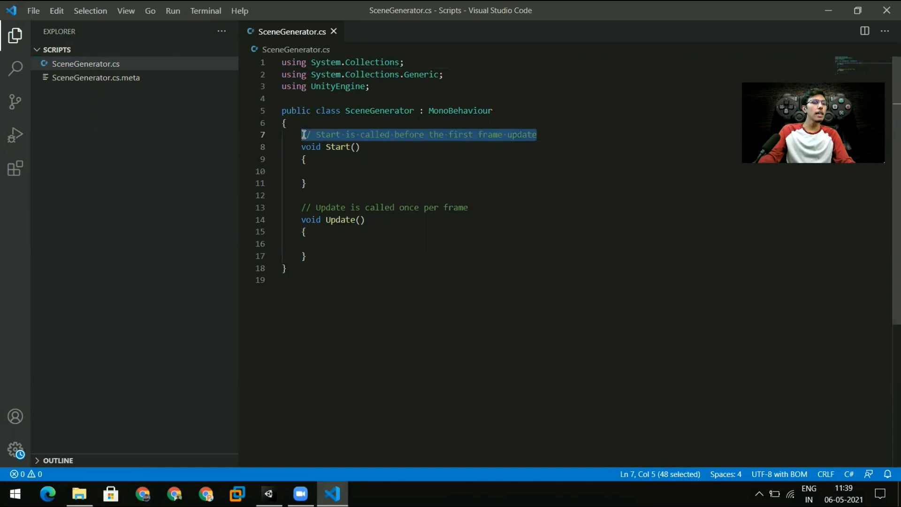
click(539, 135)
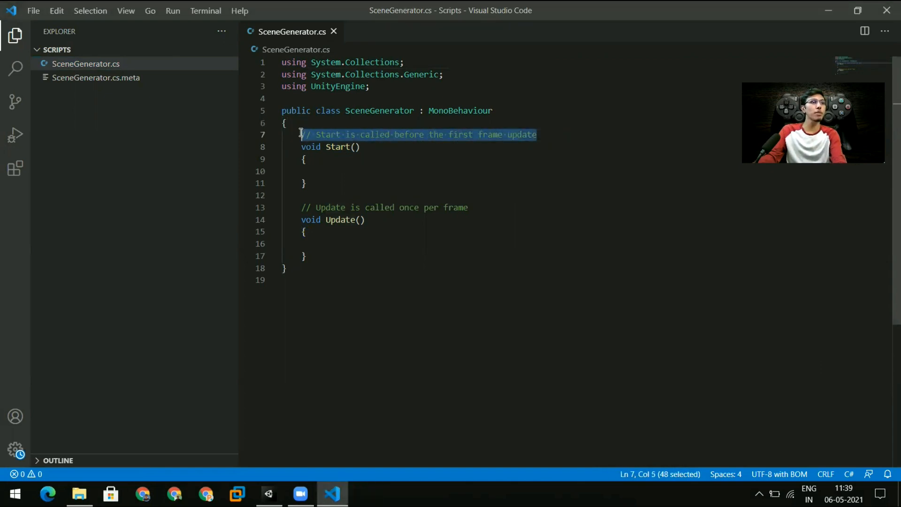
key(Delete)
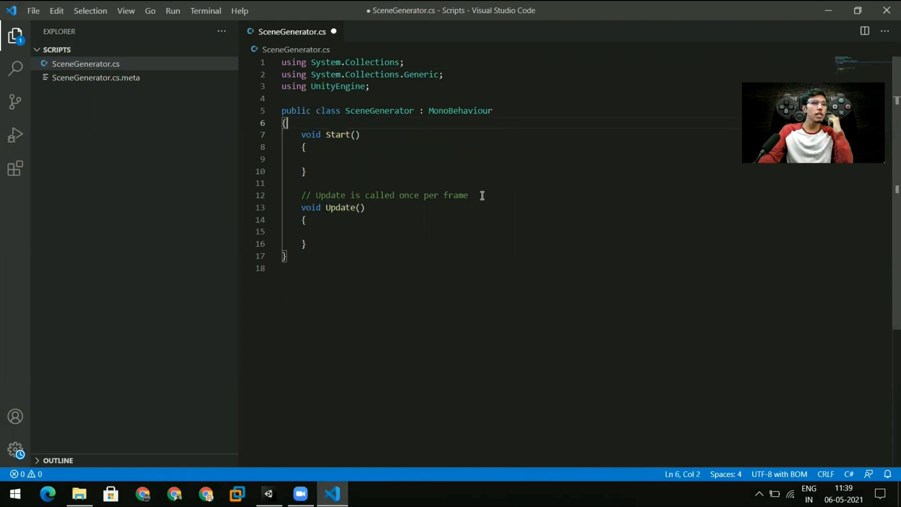
mouse_move(464, 205)
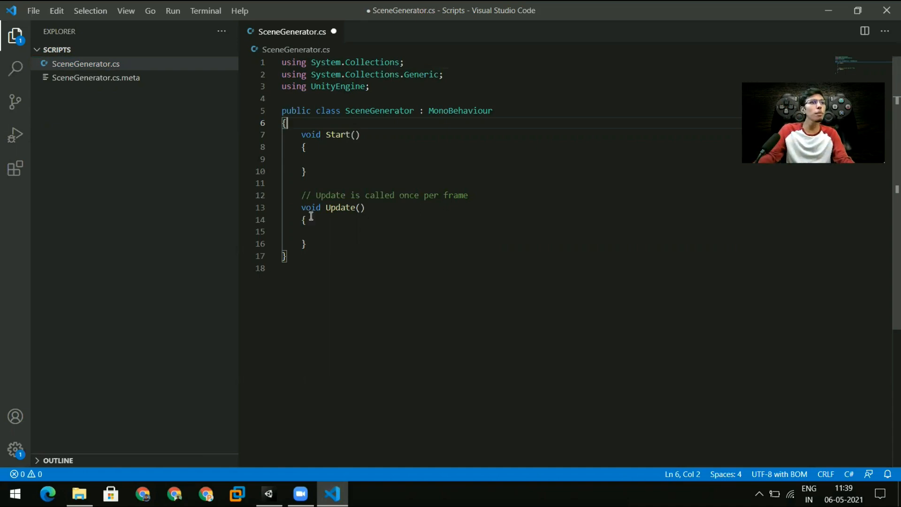
mouse_move(473, 195)
text( {)
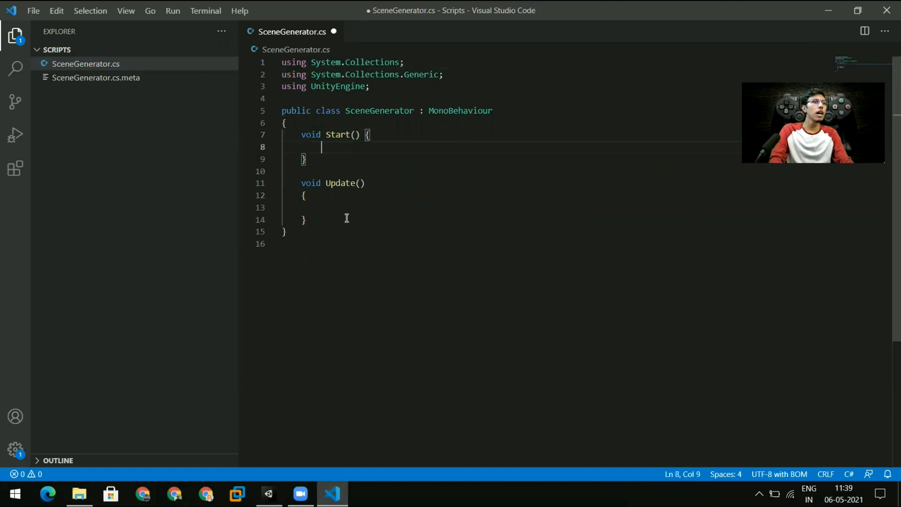
Join Update's opening brace onto its declaration line and save the script.
click(284, 195)
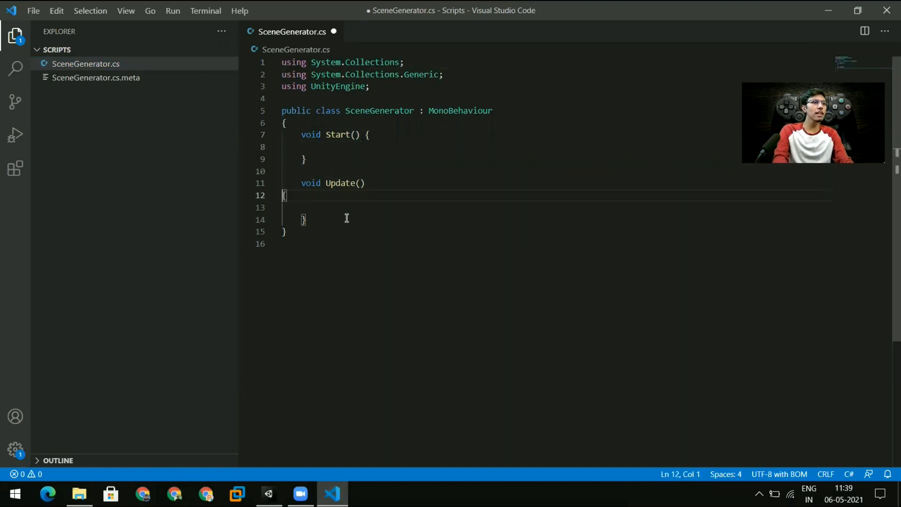
key(Backspace)
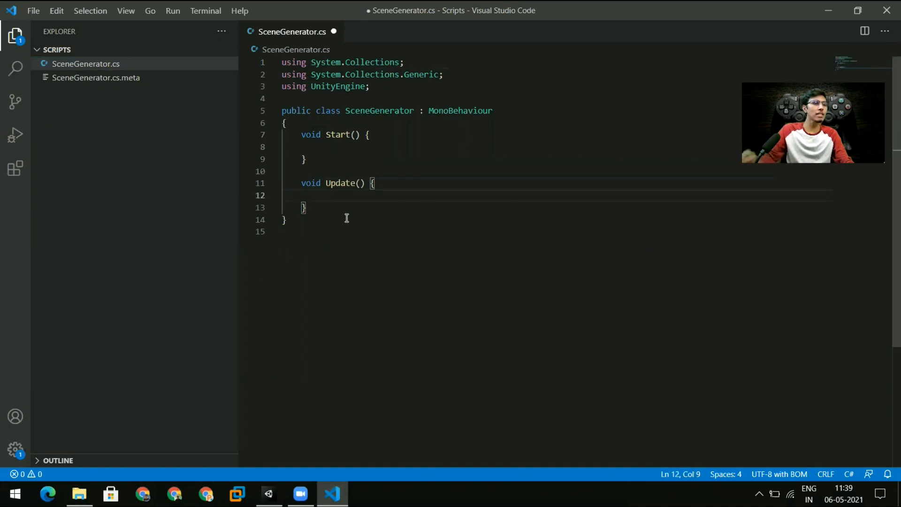
key(ctrl+s)
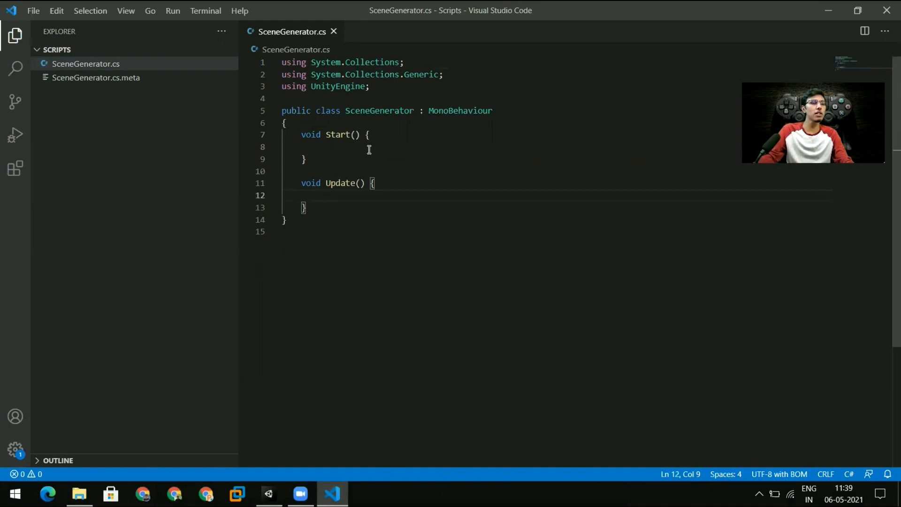
Add a 'private GameObject tile;' field below the class brace and save.
click(284, 123)
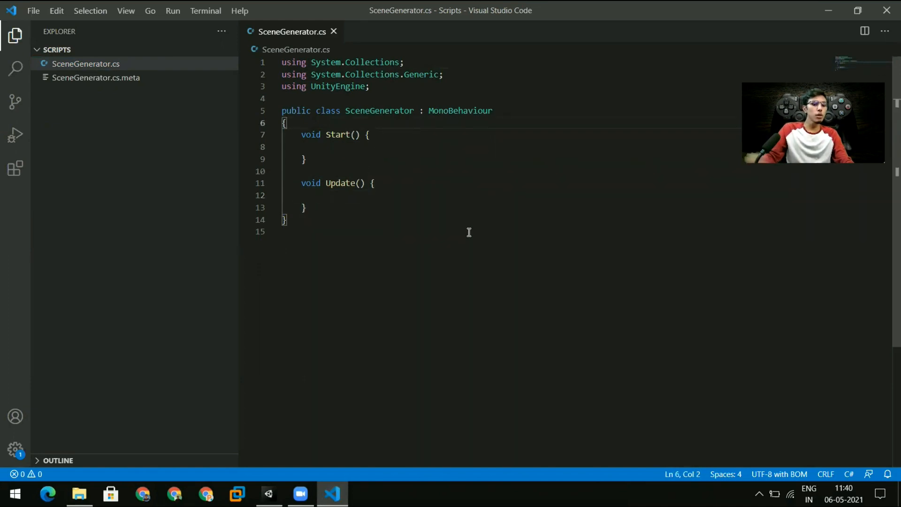
key(enter)
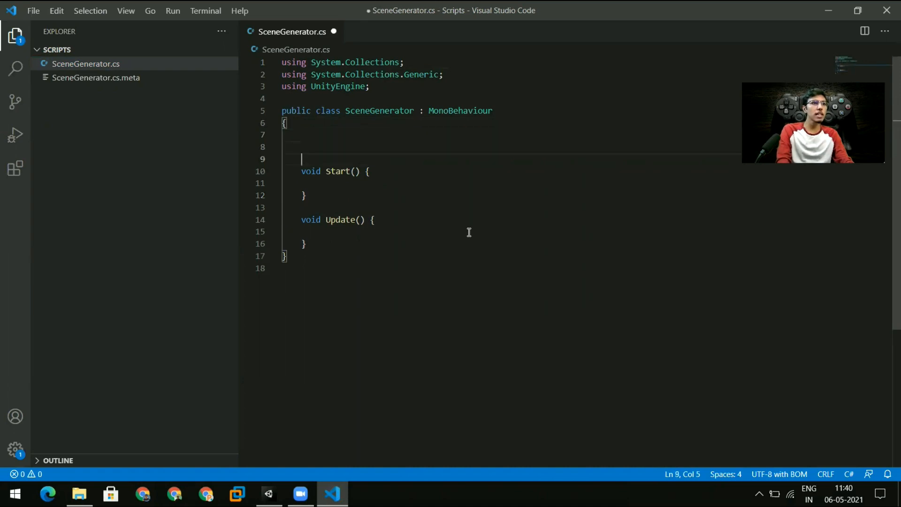
text(GameO)
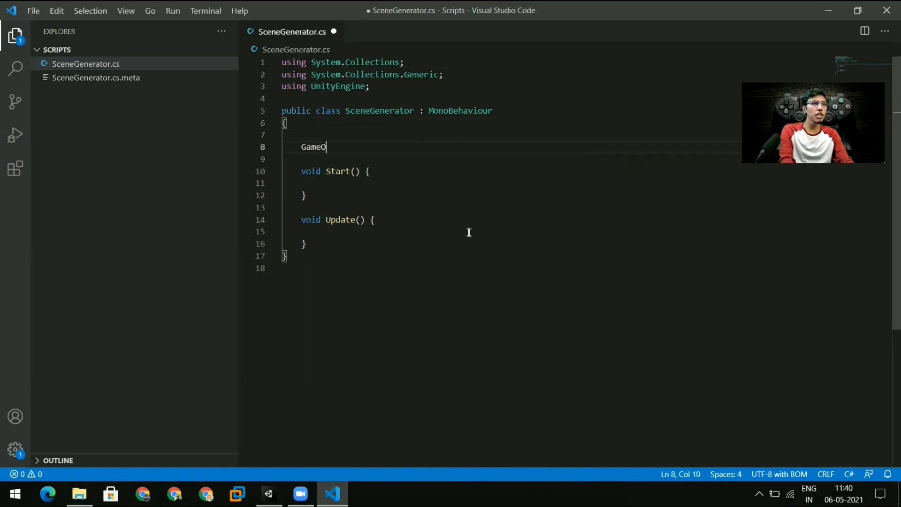
text(bject)
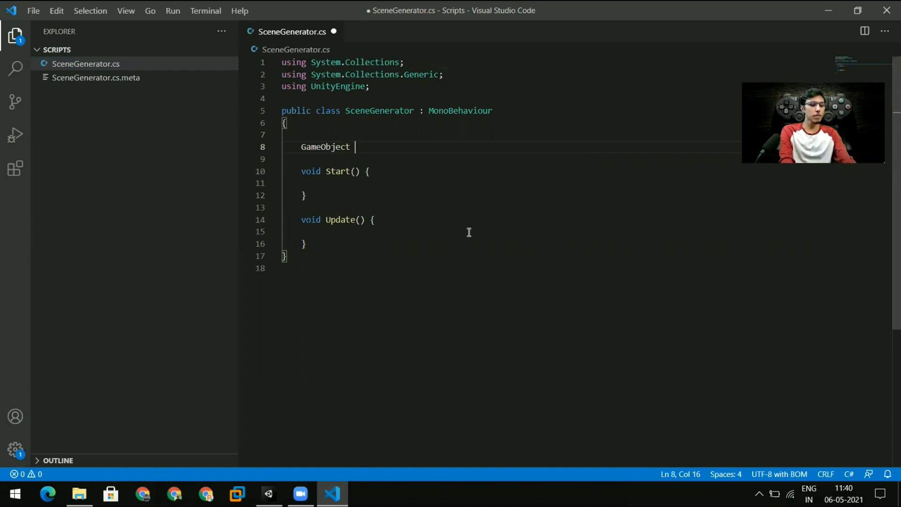
text(tile)
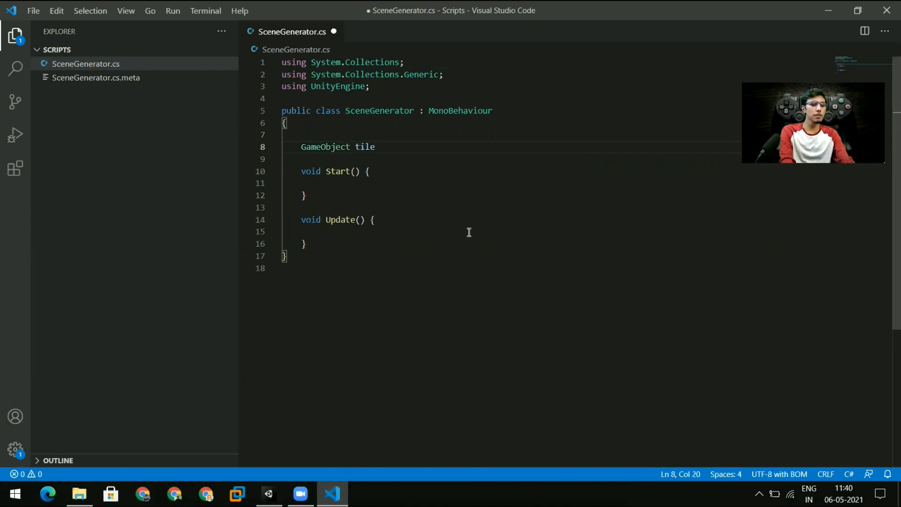
text(;)
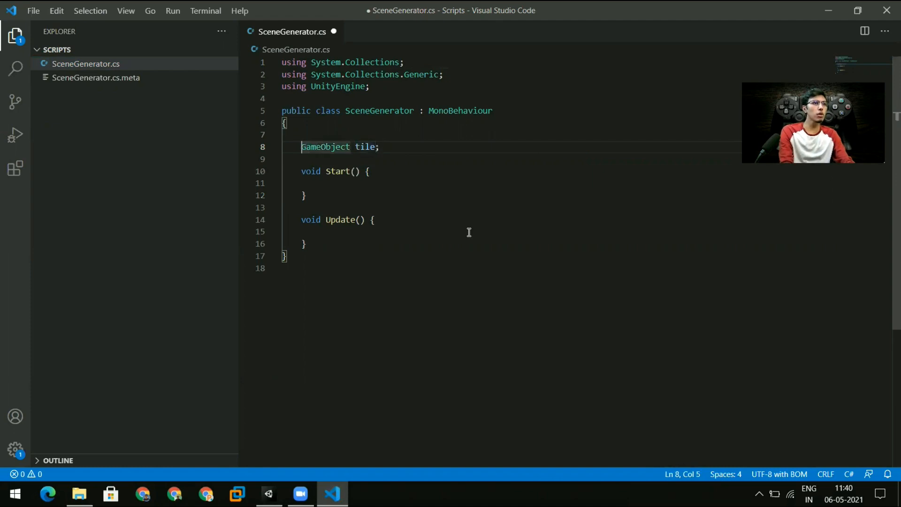
text(pr)
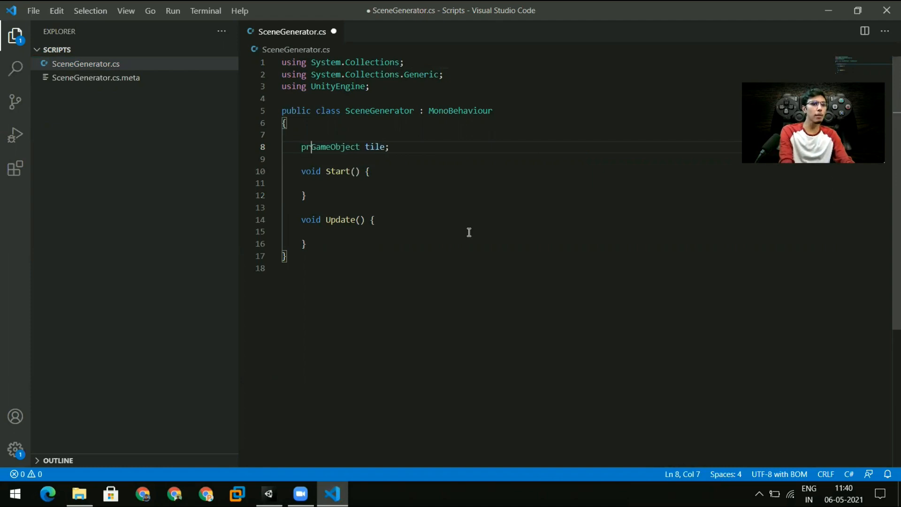
text(ivate)
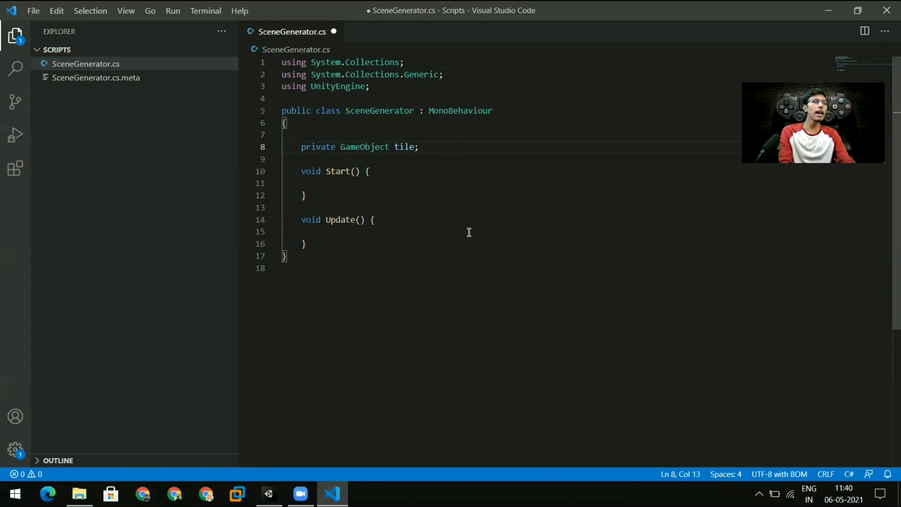
double_click(317, 147)
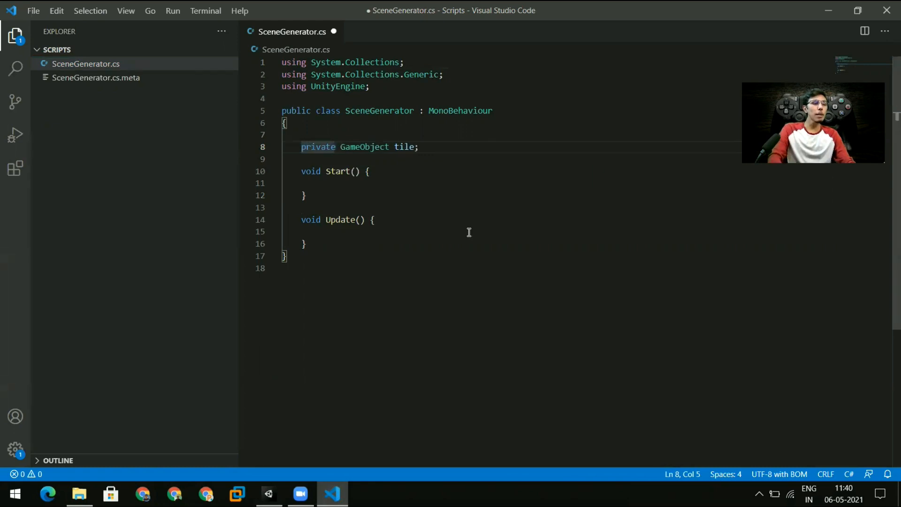
mouse_move(420, 168)
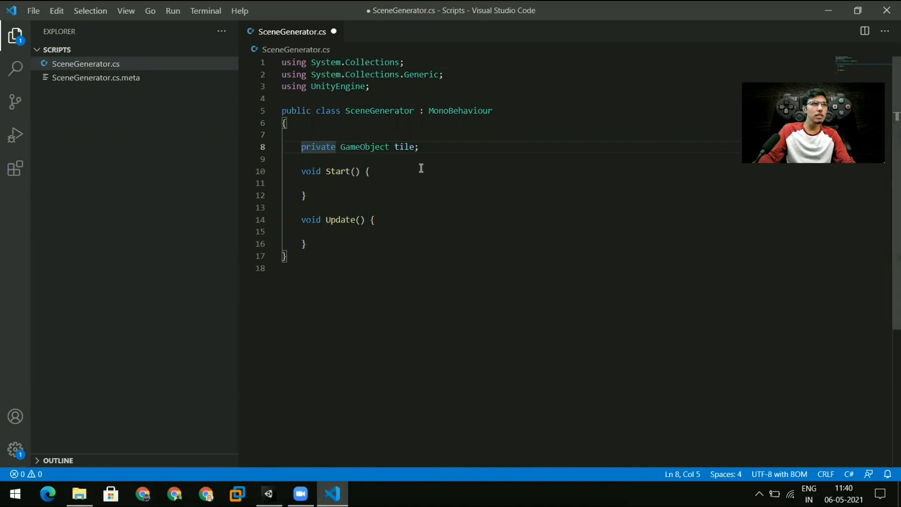
key(ctrl+s)
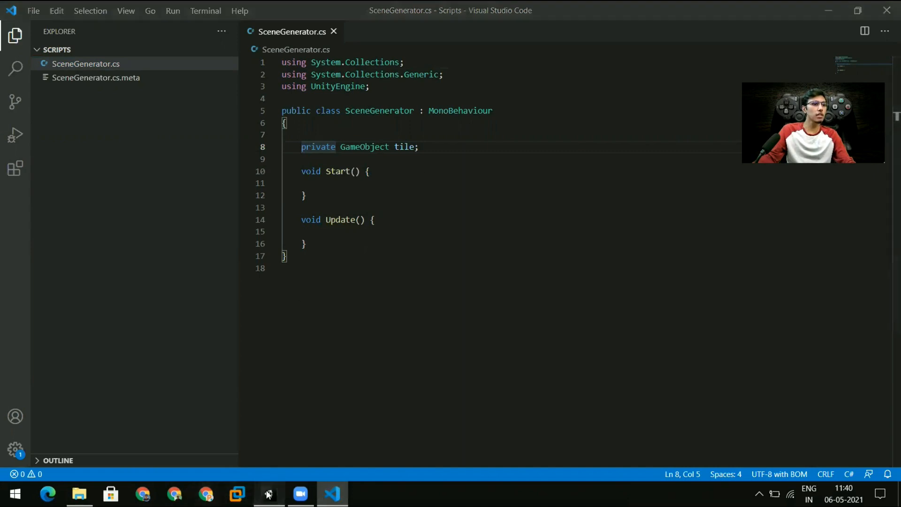
Switch to Unity and select the Scripts object to view its Scene Generator component.
click(267, 493)
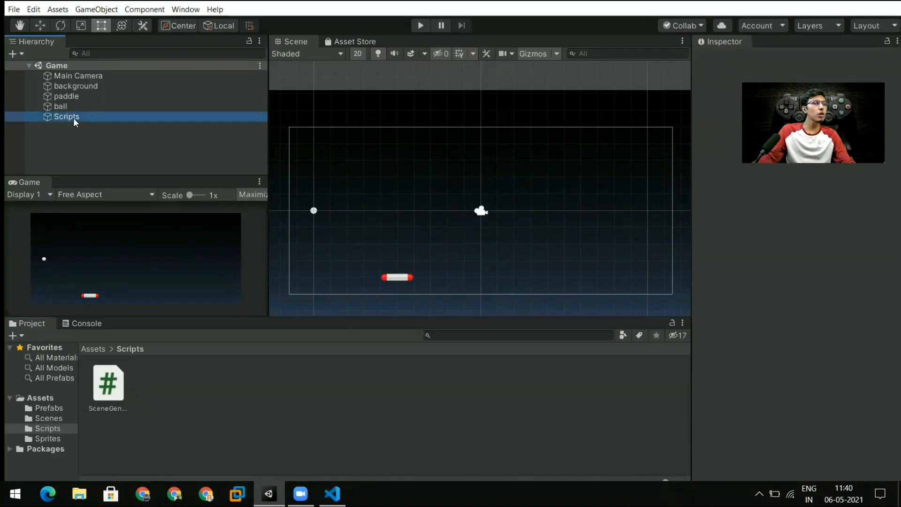
click(66, 116)
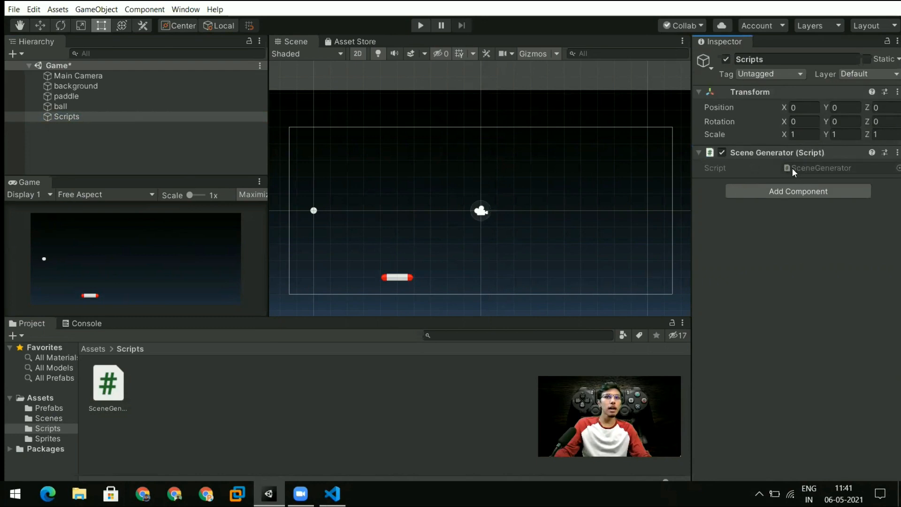
mouse_move(750, 181)
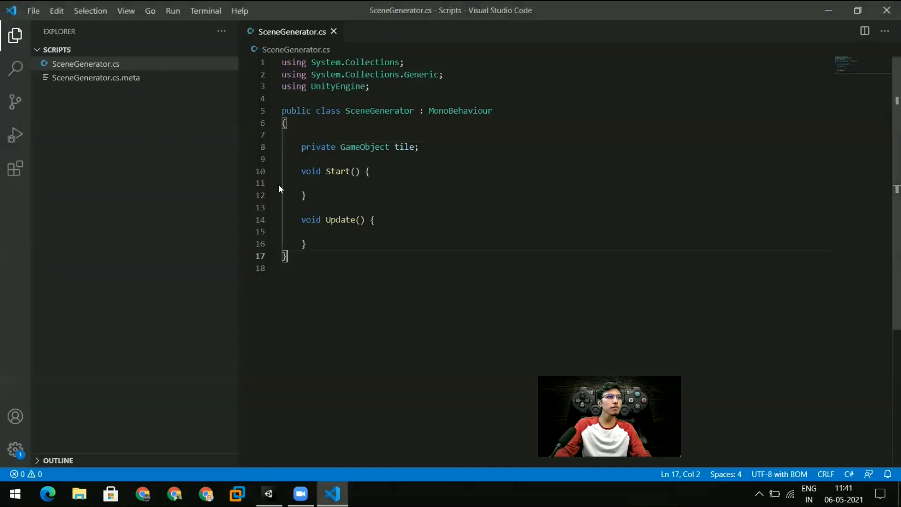
Change the tile field's access from private to public and save.
double_click(318, 146)
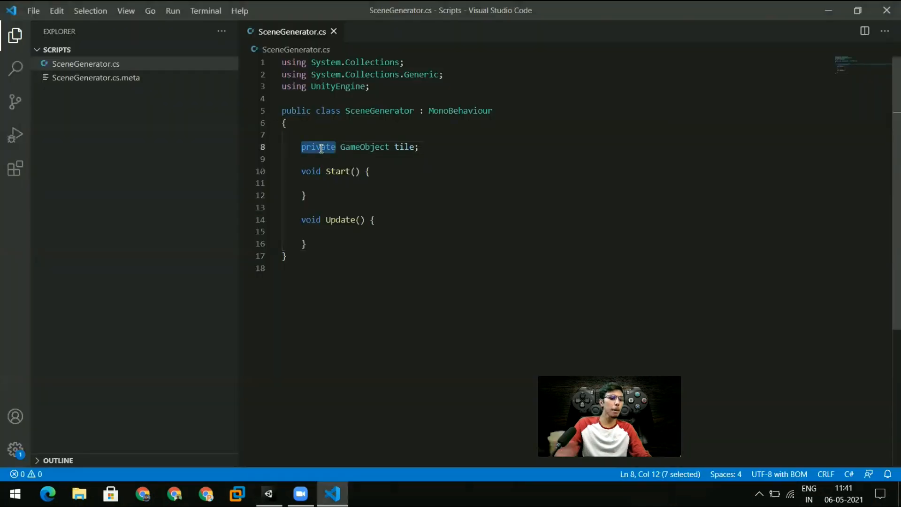
text(public)
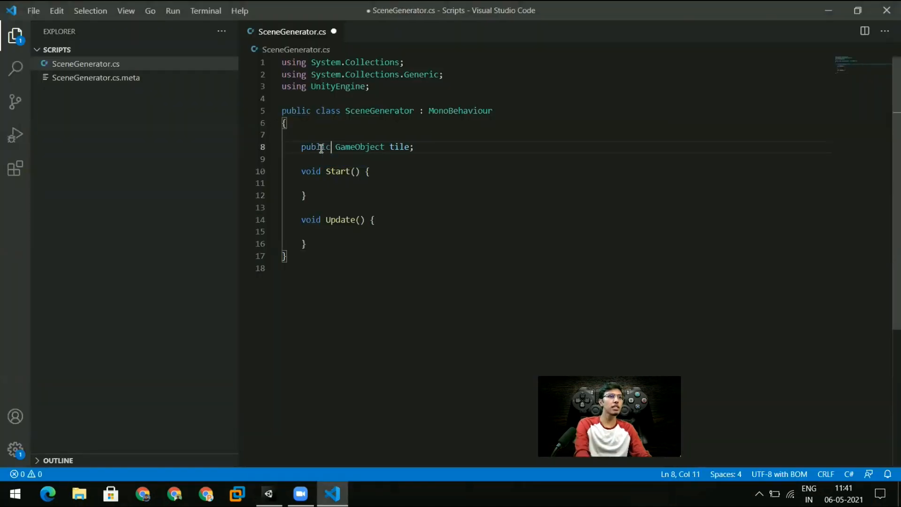
key(ctrl+s)
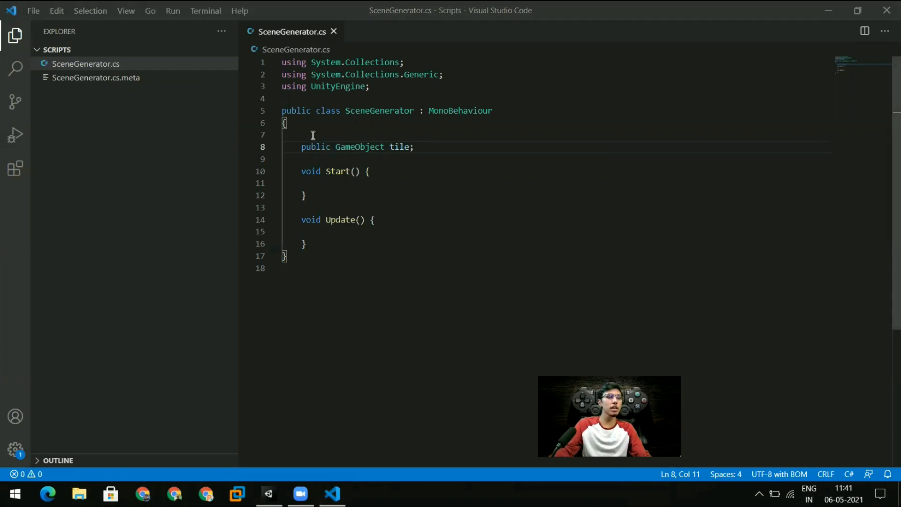
click(268, 493)
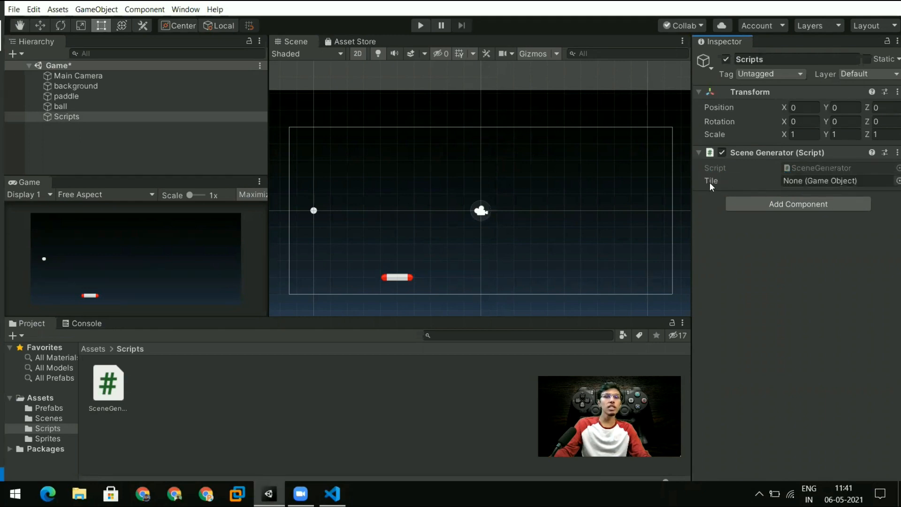
mouse_move(824, 184)
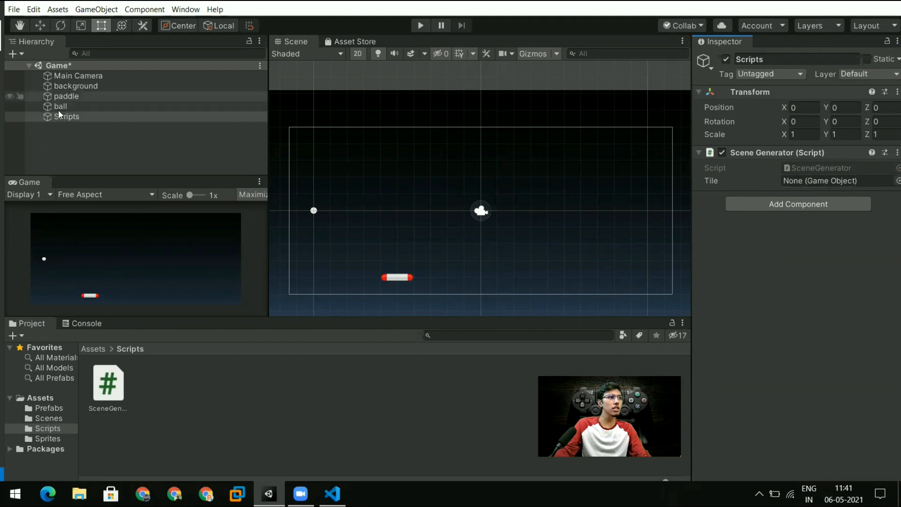
Show the tile prefab in the Prefabs folder, then reselect the Scripts object.
click(48, 407)
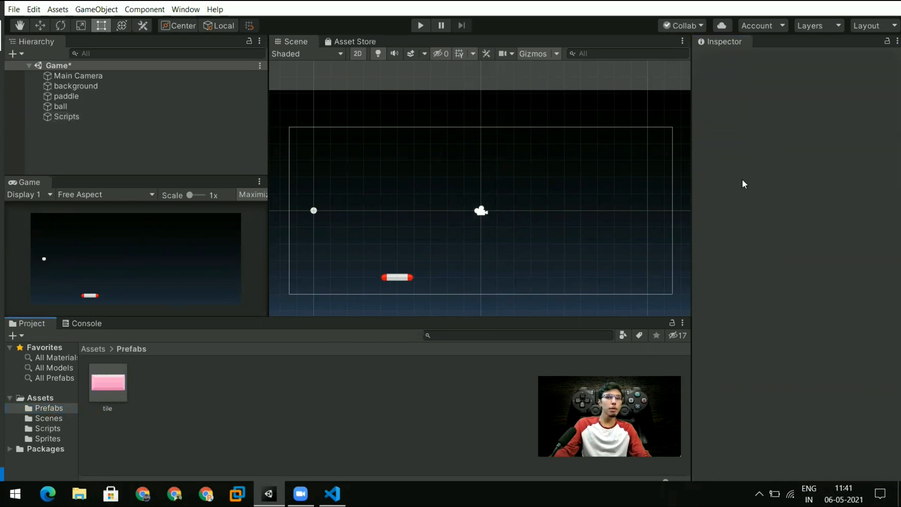
click(66, 116)
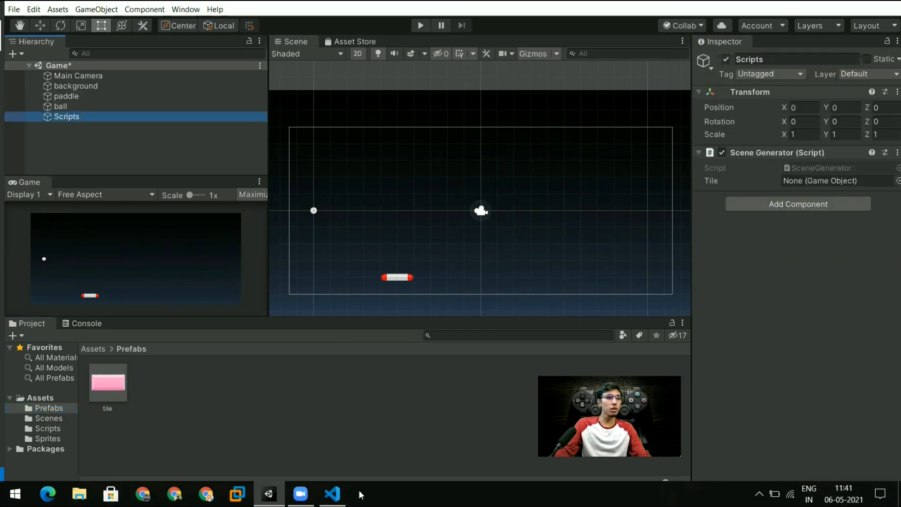
click(330, 493)
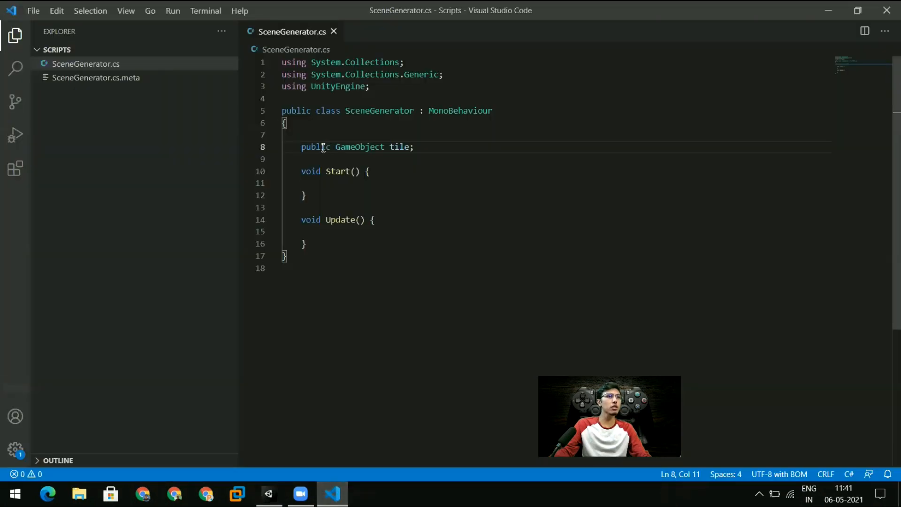
Change tile back to private and mark it with [SerializeField].
double_click(314, 146)
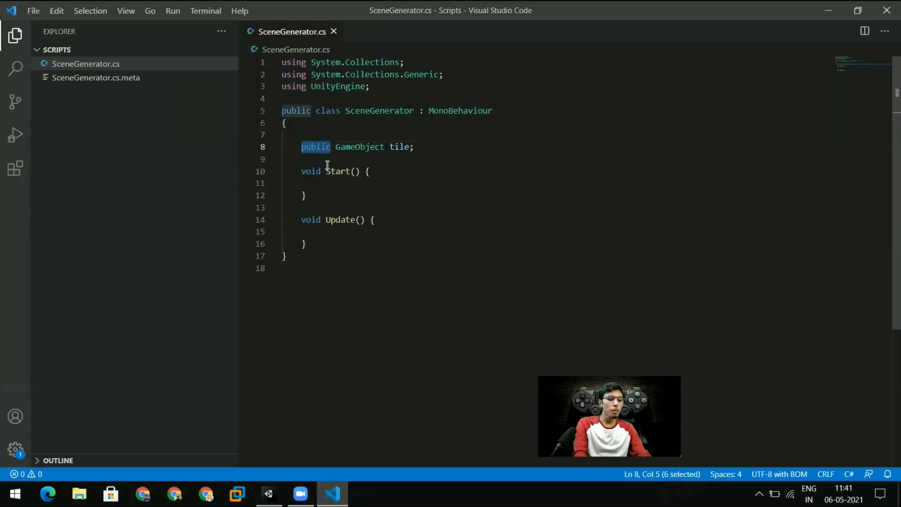
text(private)
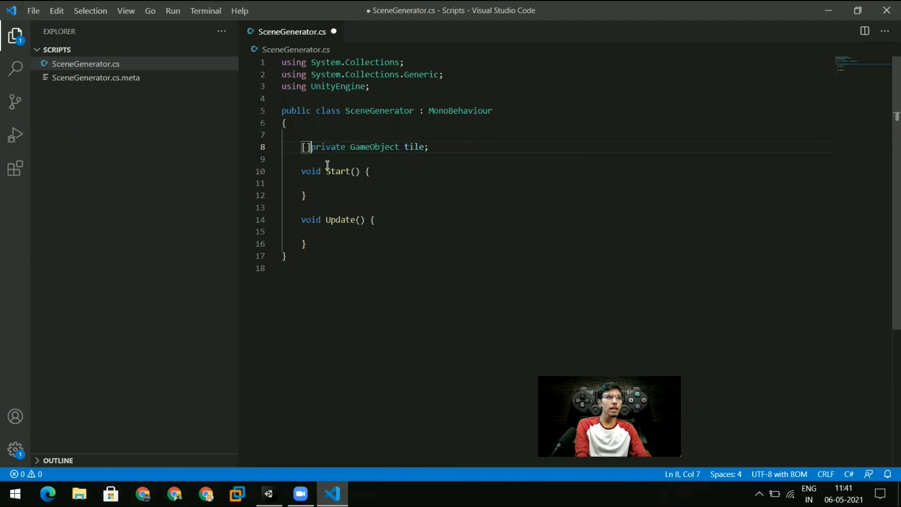
text(s)
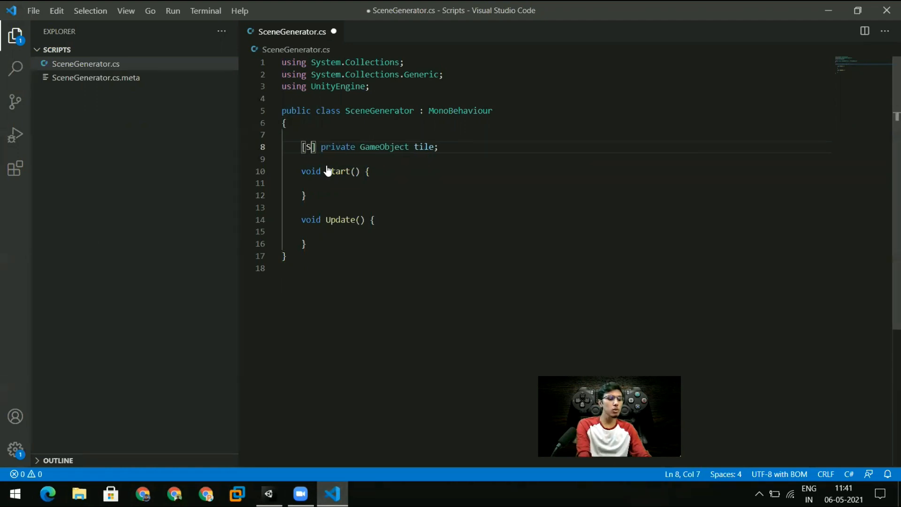
text(erializeField)
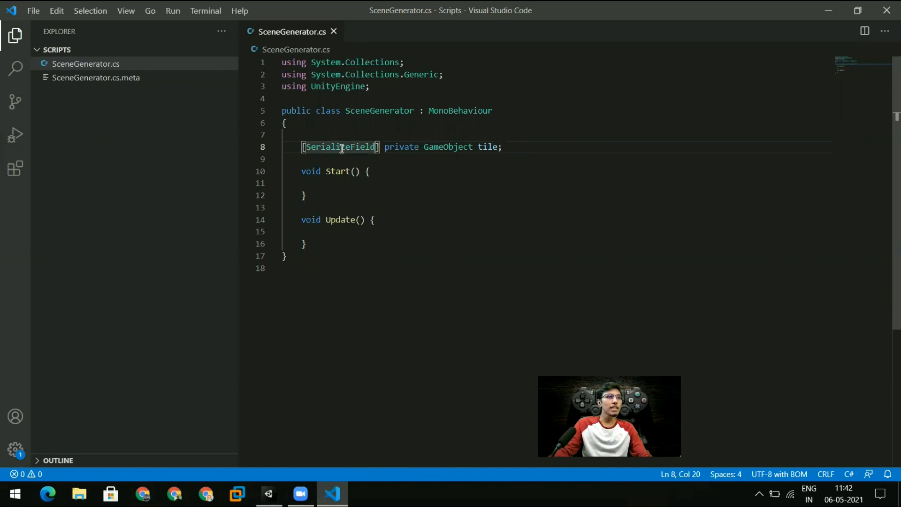
double_click(339, 146)
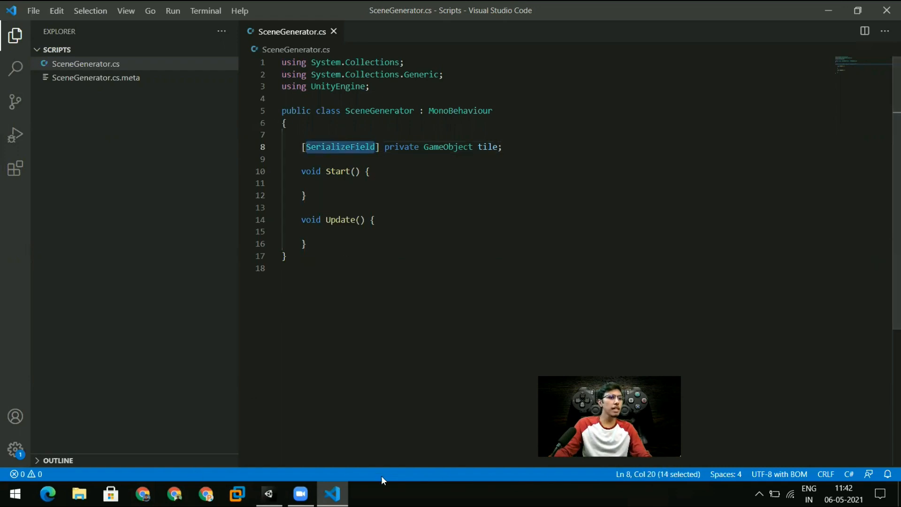
click(267, 493)
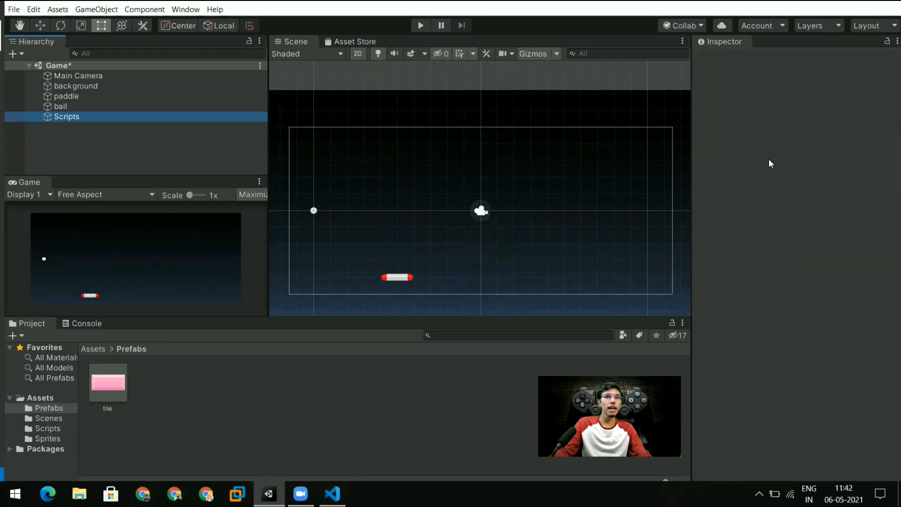
click(67, 116)
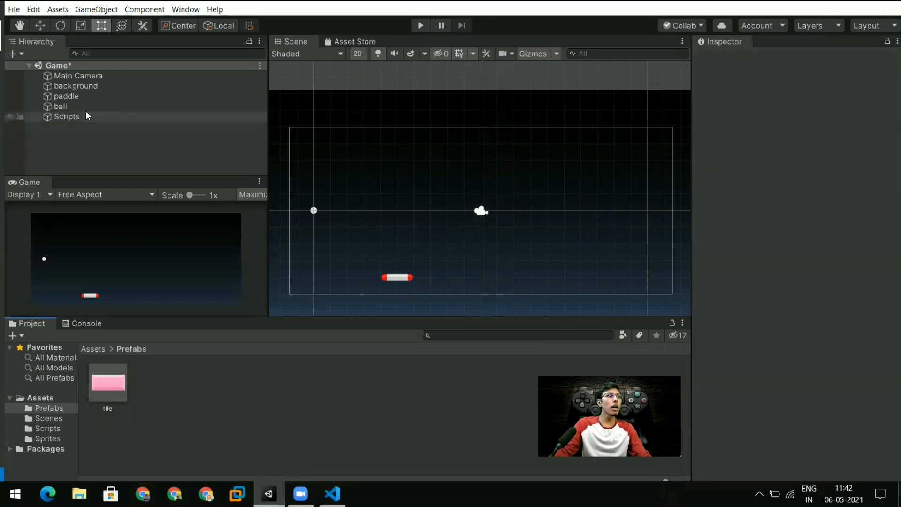
click(330, 493)
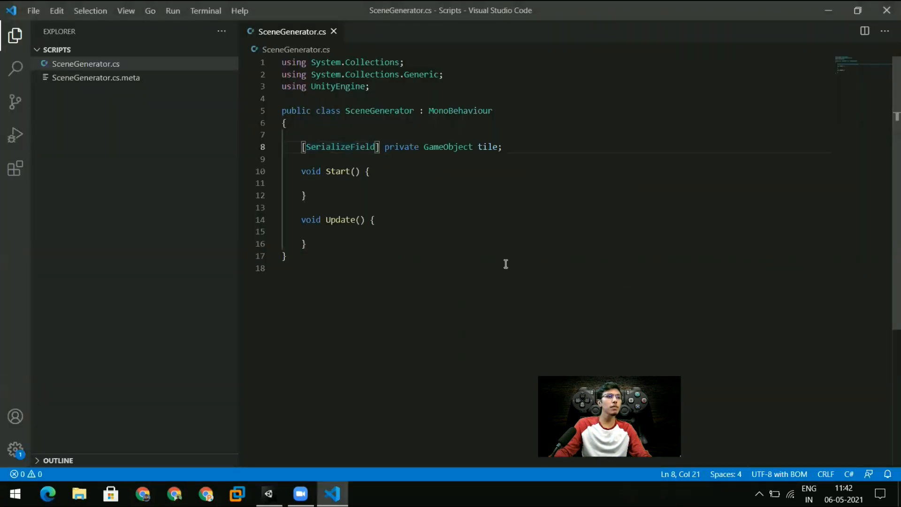
Type '//' on the empty line inside Start to begin a comment.
click(369, 171)
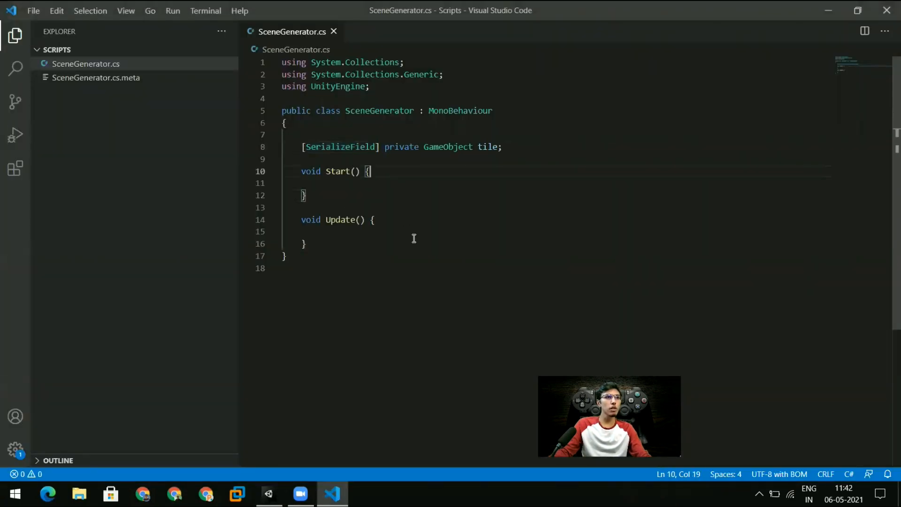
click(368, 182)
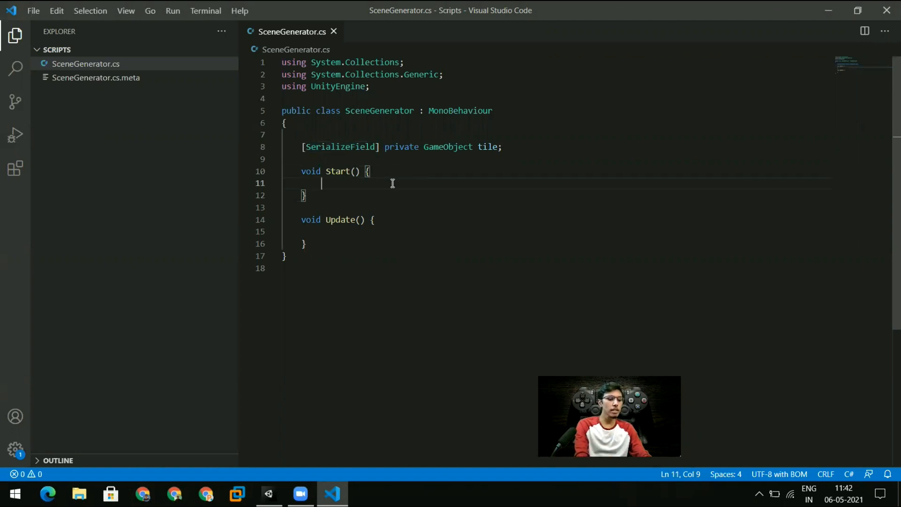
text(//)
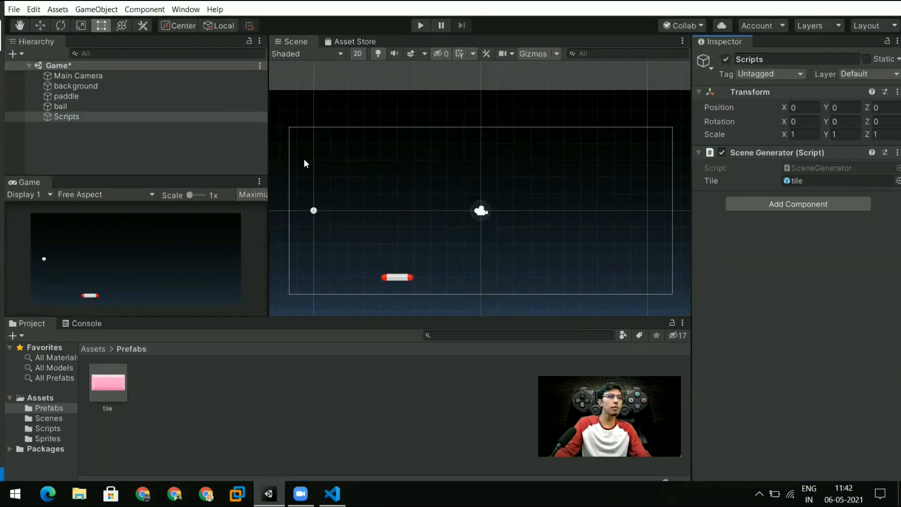
Set the top-left tile's Transform position to X -10, Y 4.
click(107, 382)
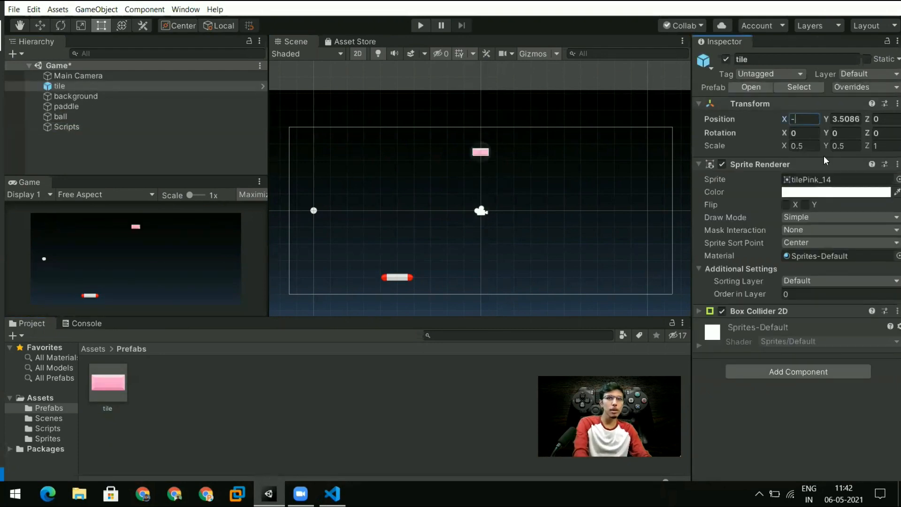
text(-10)
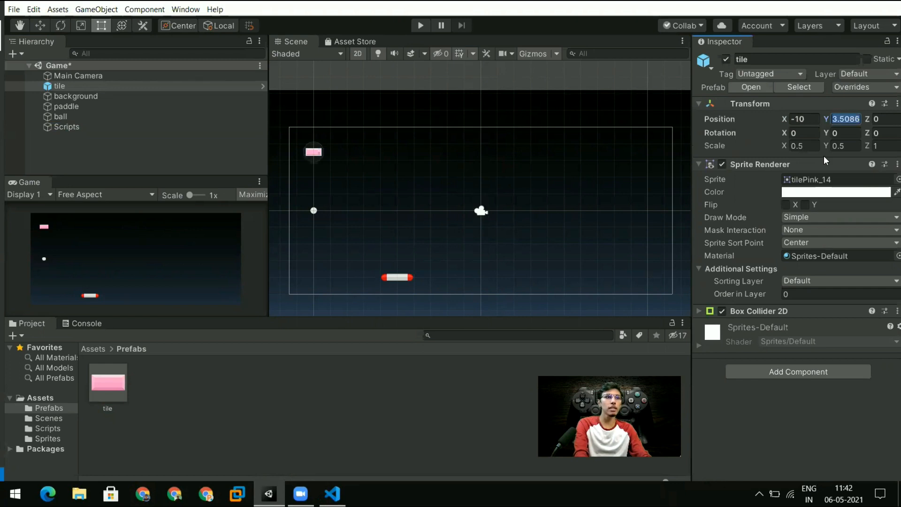
text(4)
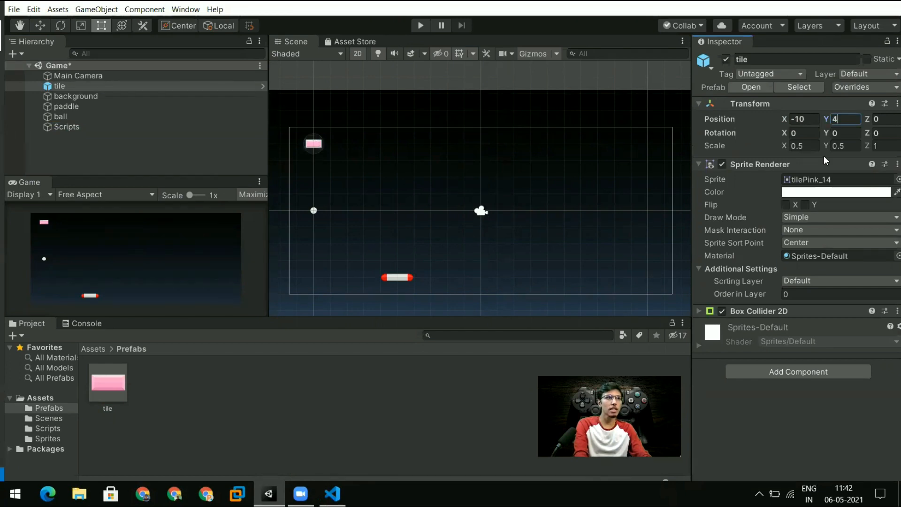
click(803, 119)
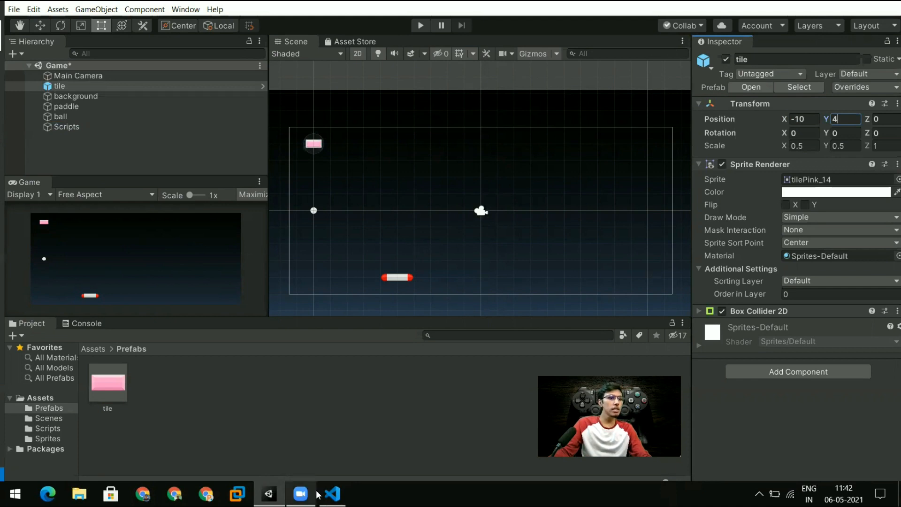
click(330, 493)
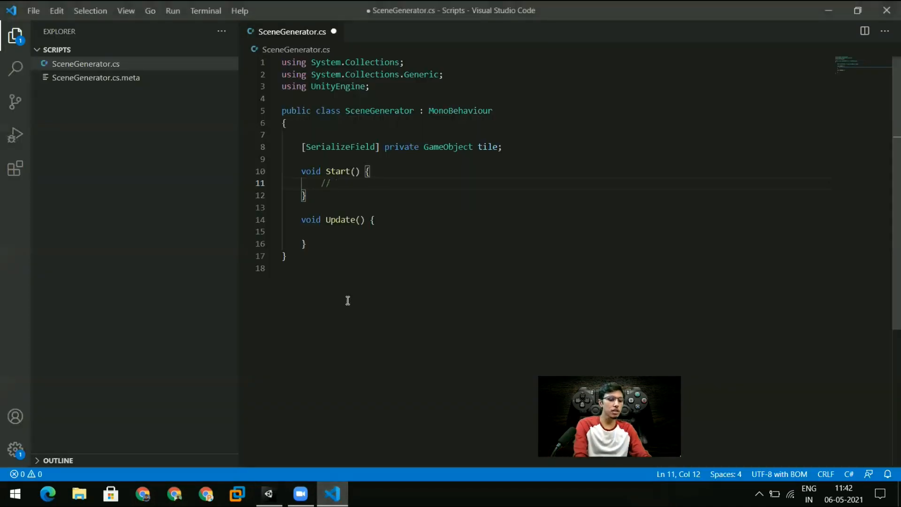
Declare BRICK_X = 10 and BRICK_Y = 4 constants above the tile field and remove the Start comment.
text(10)
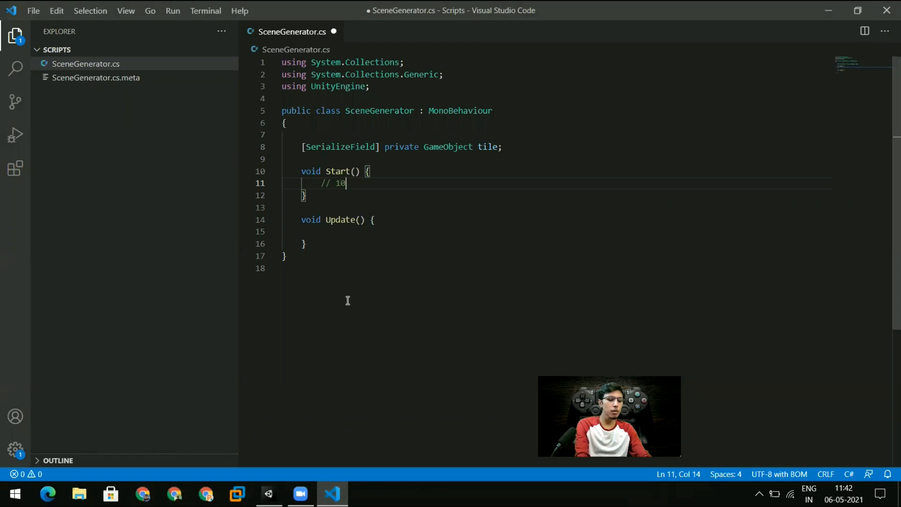
text(, 4)
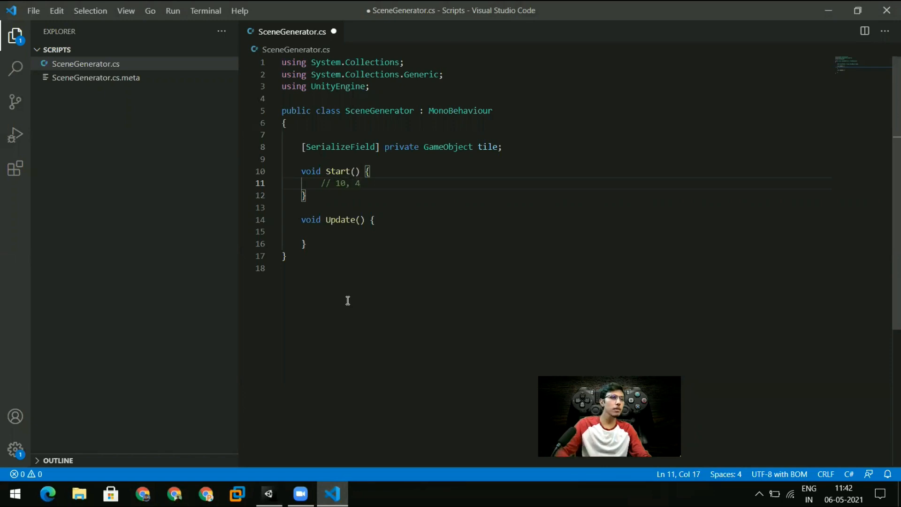
click(285, 134)
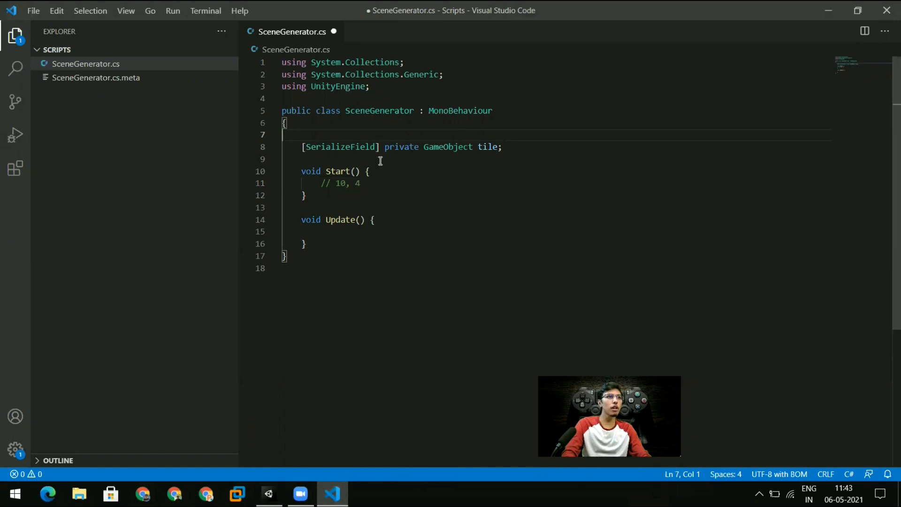
key(Enter)
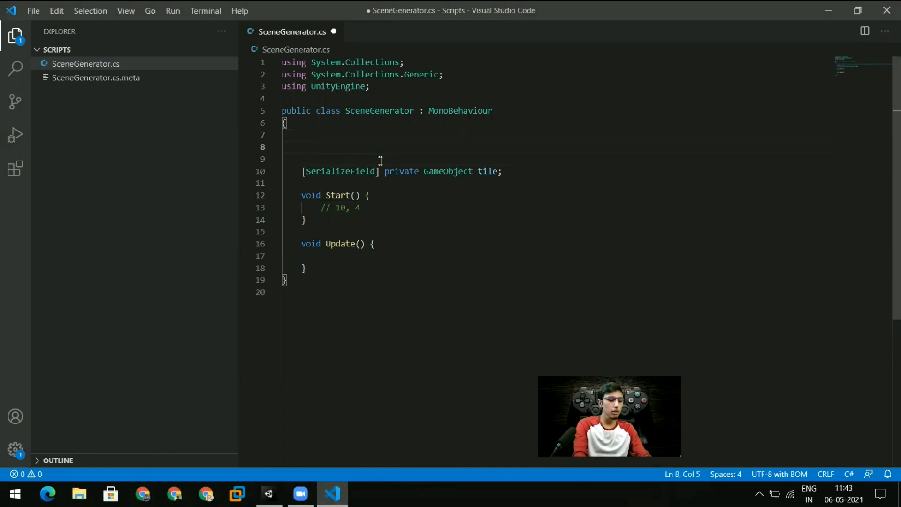
text(private)
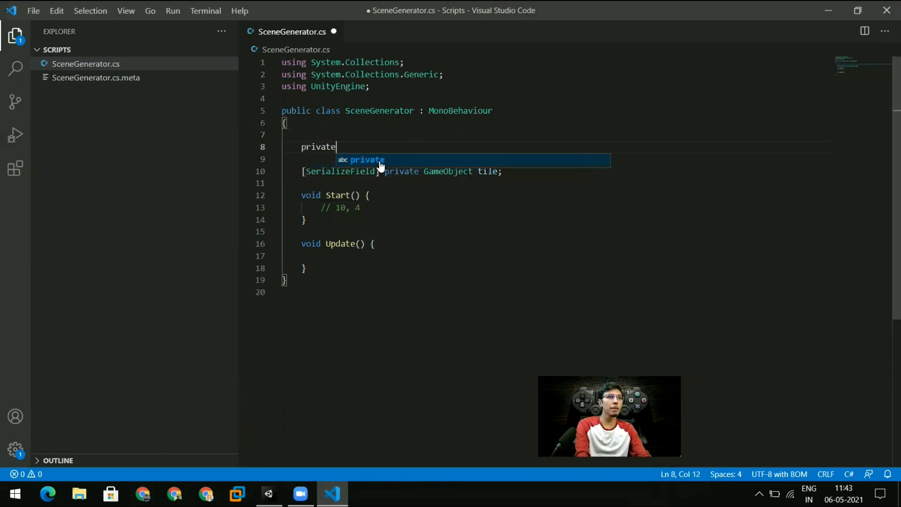
text(const)
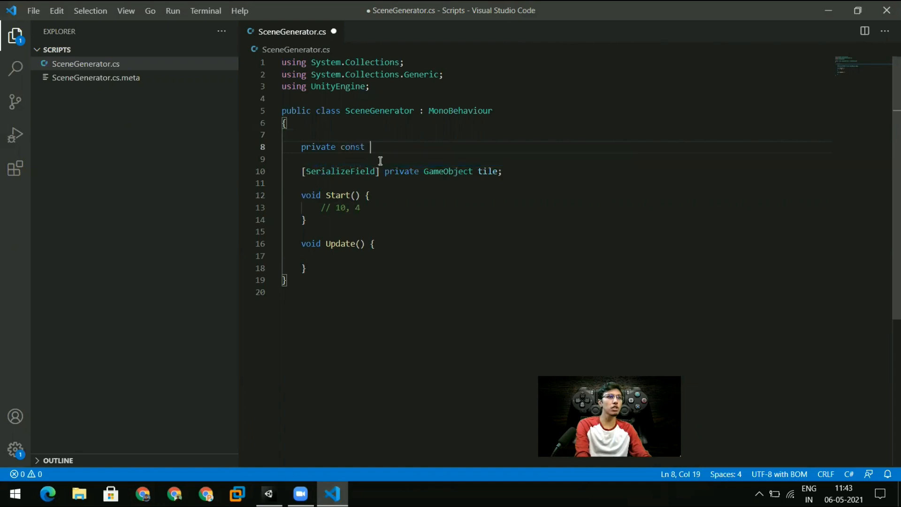
text(int)
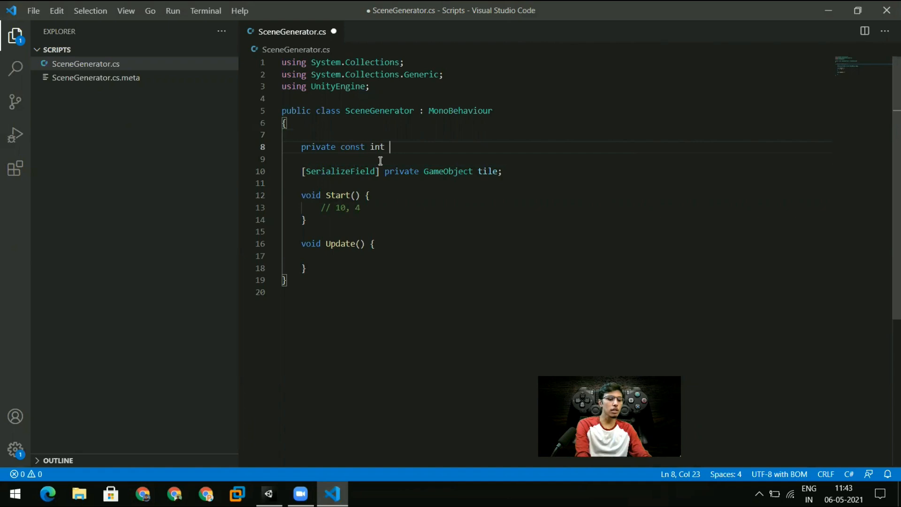
text(BRICK_Y)
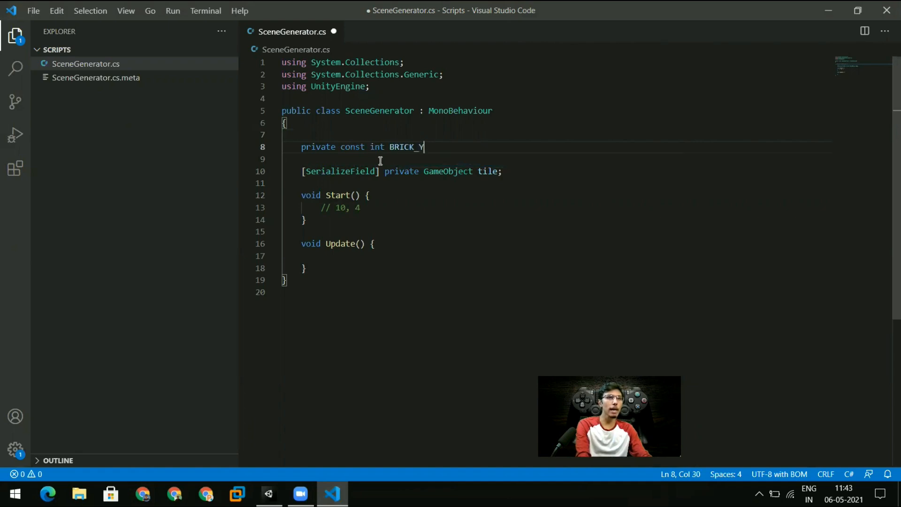
text(= 4)
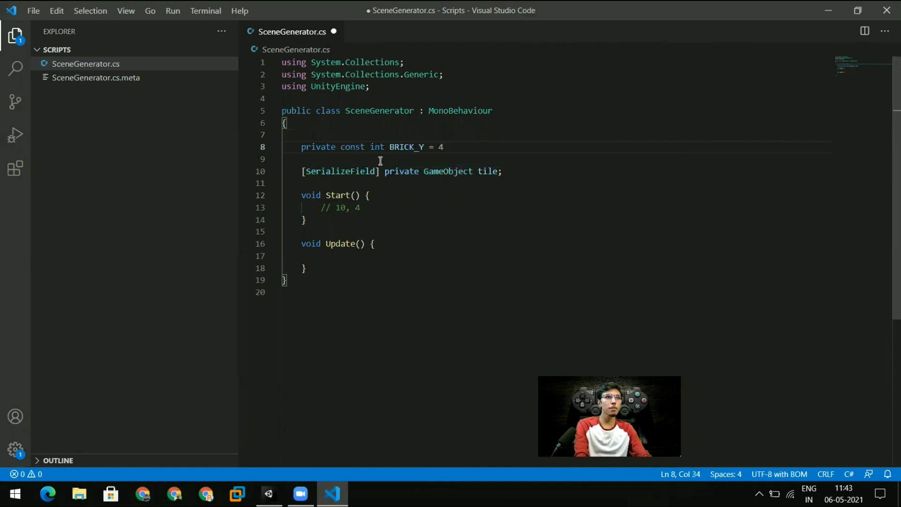
text(;)
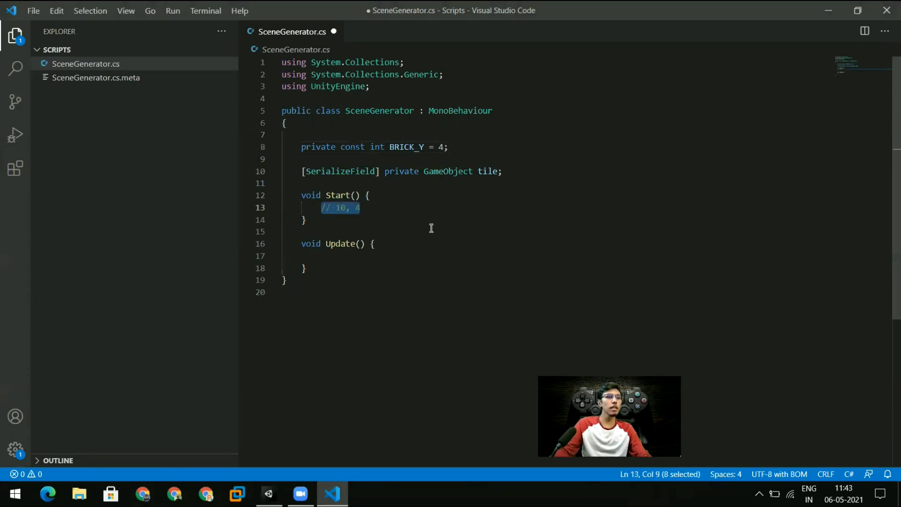
key(Delete)
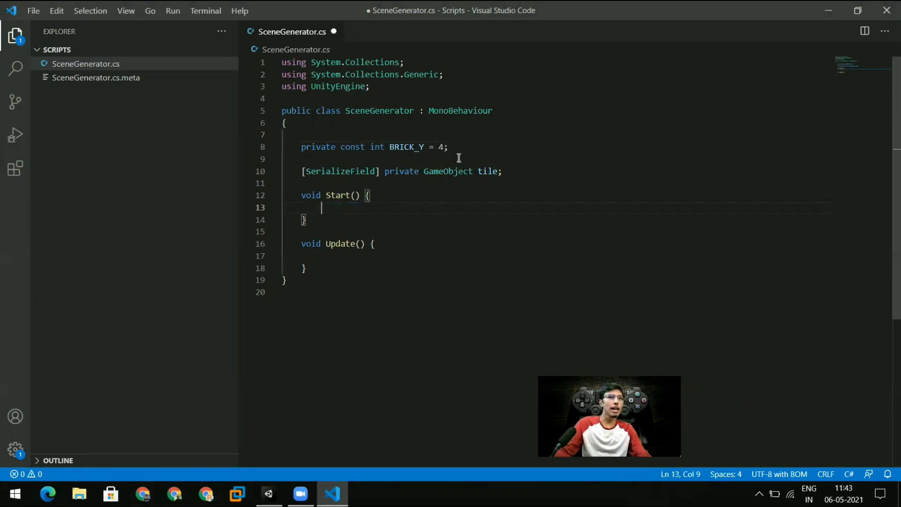
text(p)
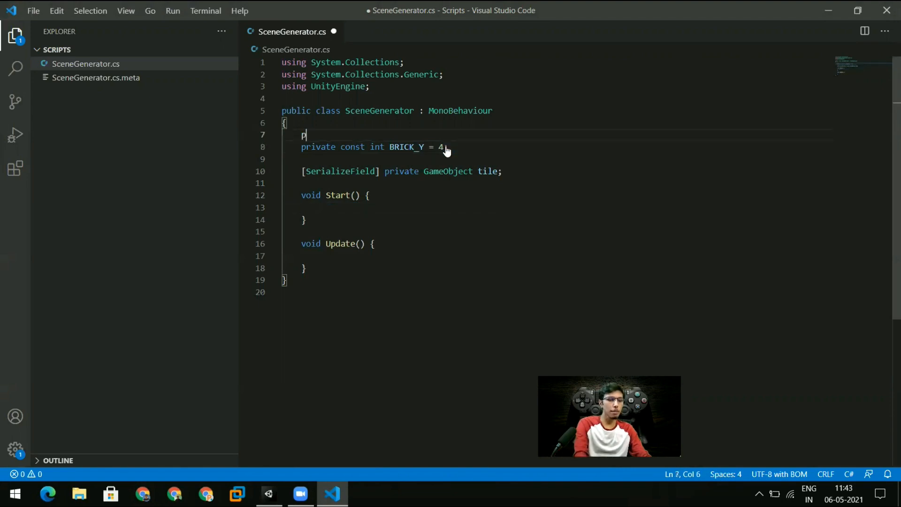
text(rivate const)
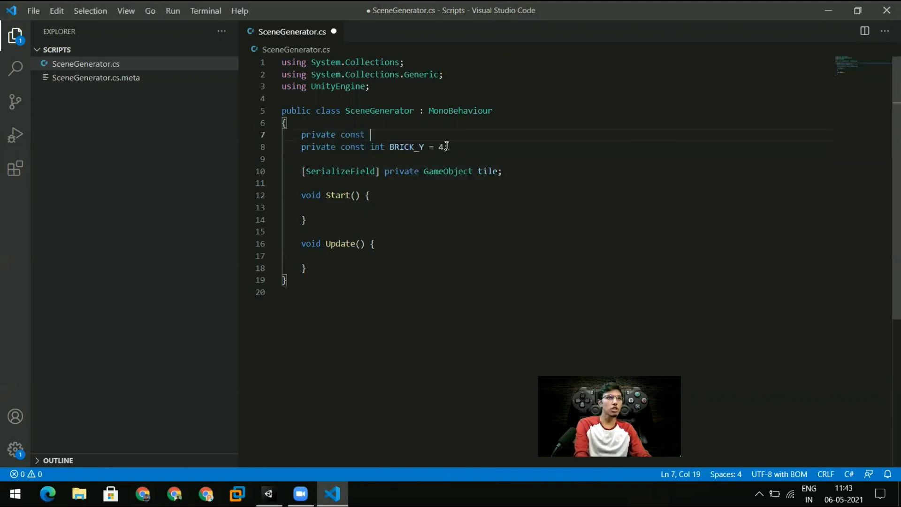
text(int BRICK_X = 10;)
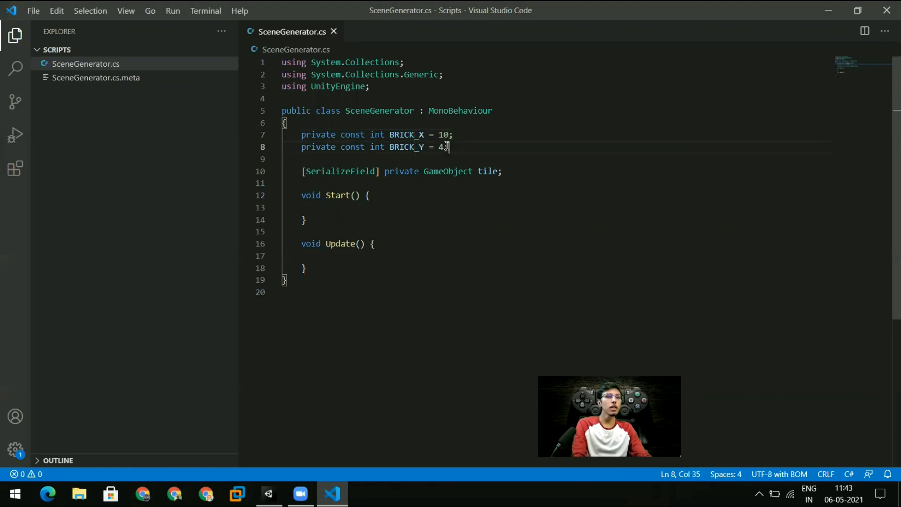
Write the outer for loop in Start iterating i over BRICK_X columns.
text(fo)
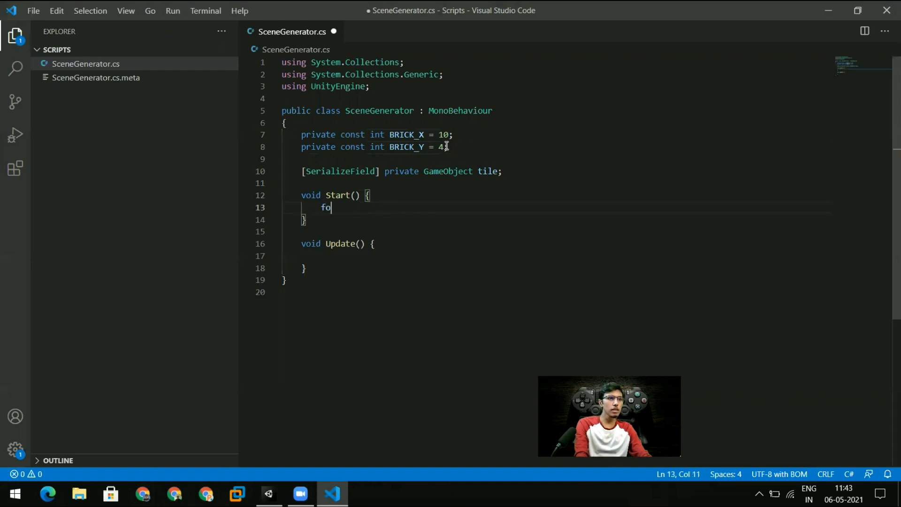
text(r (int i =)
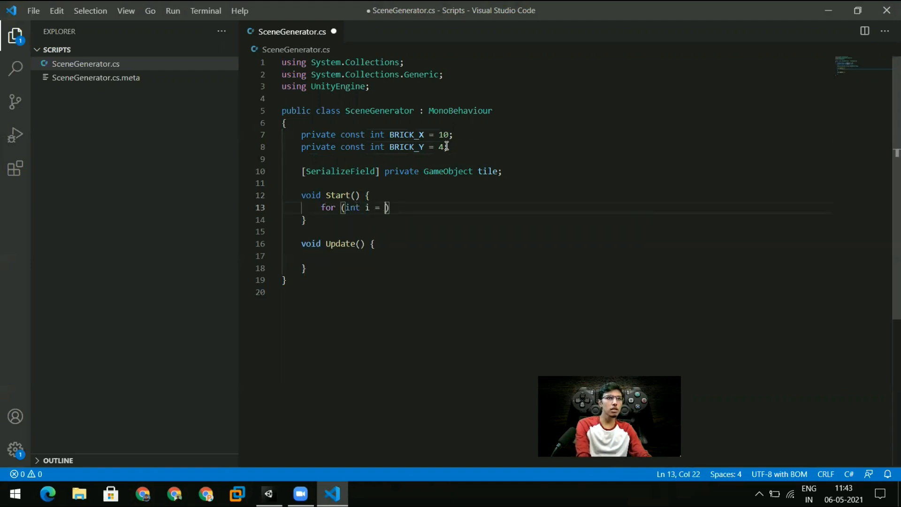
text(-BRRCK_)
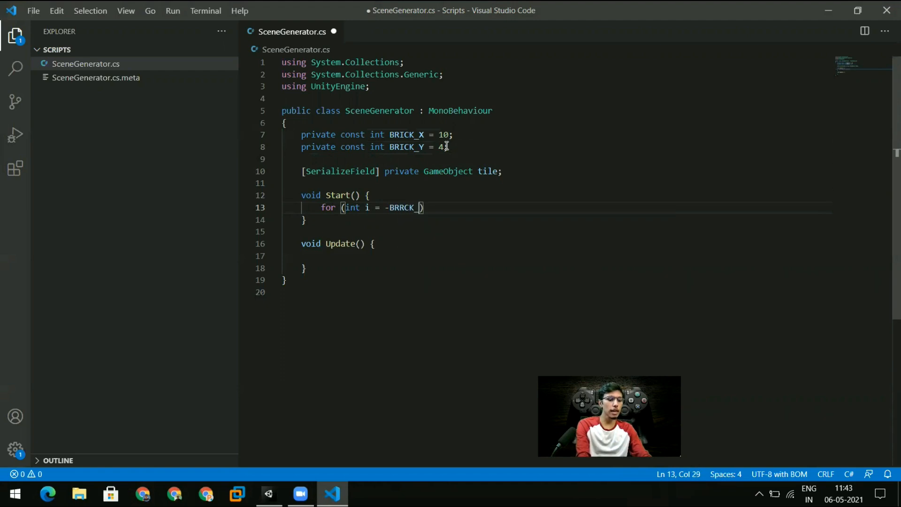
text(X; i)
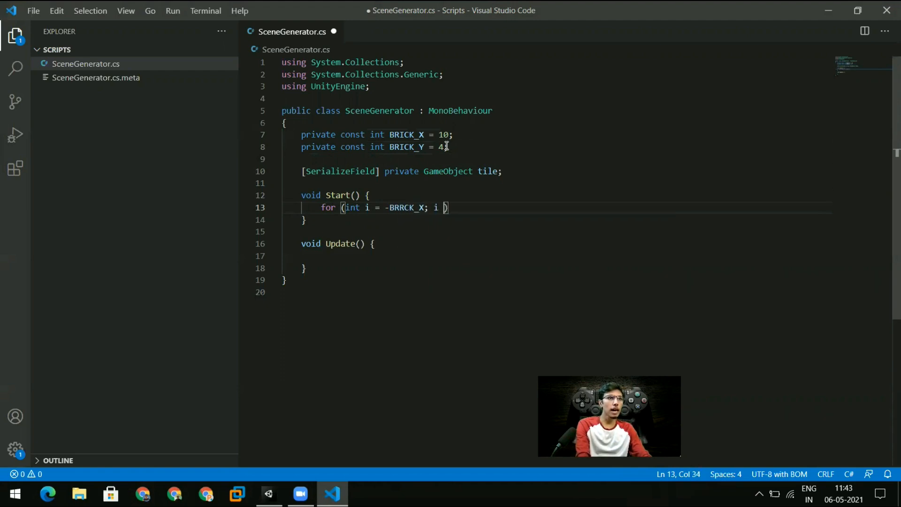
text(<= BRICK_X; i)
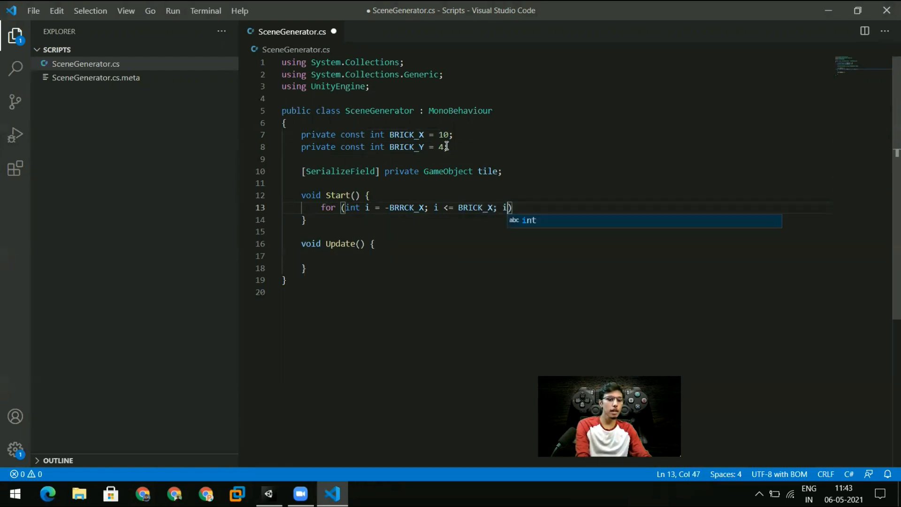
text(++) {})
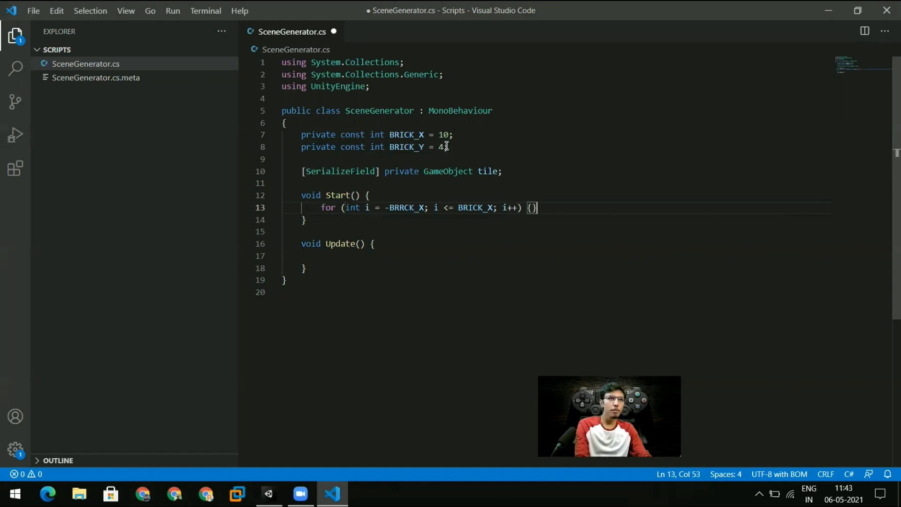
Nest an inner for loop iterating j from 0 over BRICK_ROWS.
text(for ()
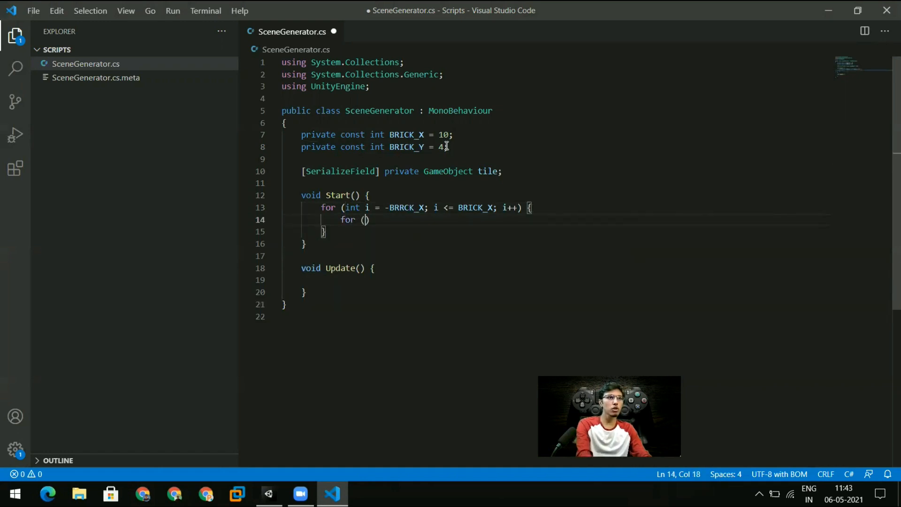
text(int)
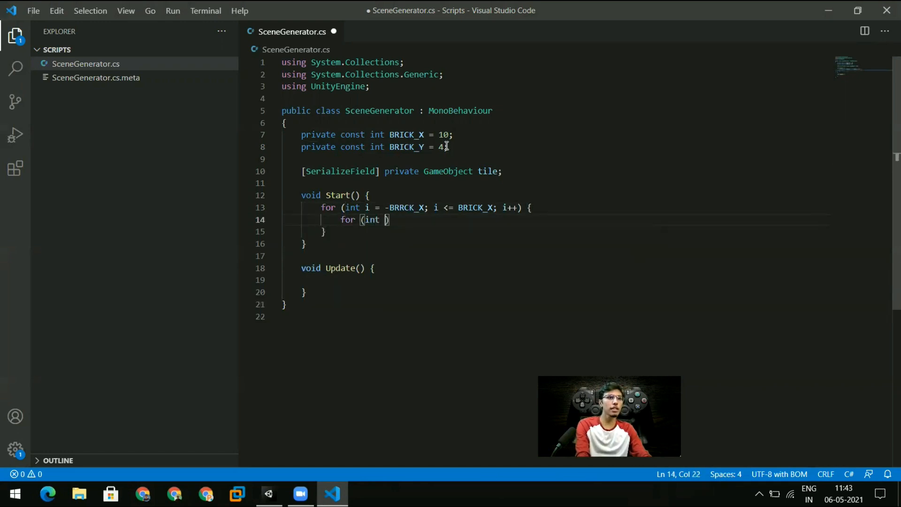
text(j = 0;)
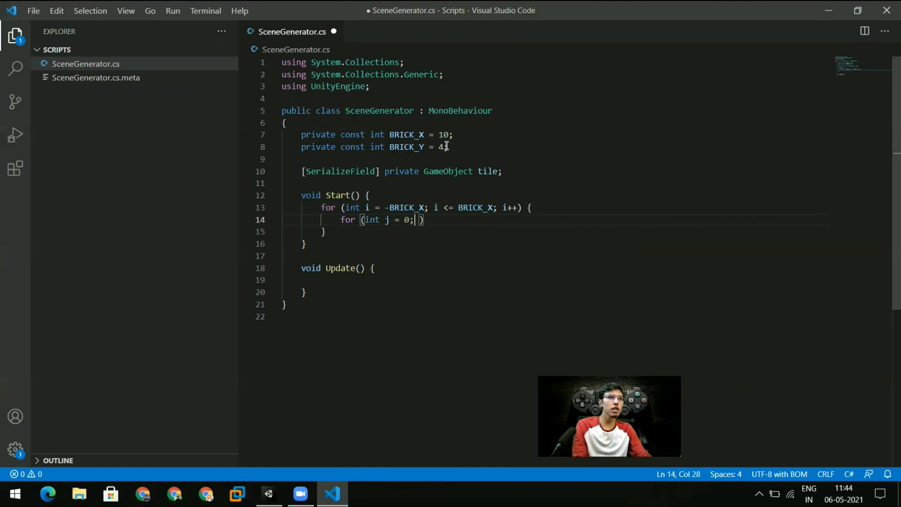
text(BRICK_ROWS;)
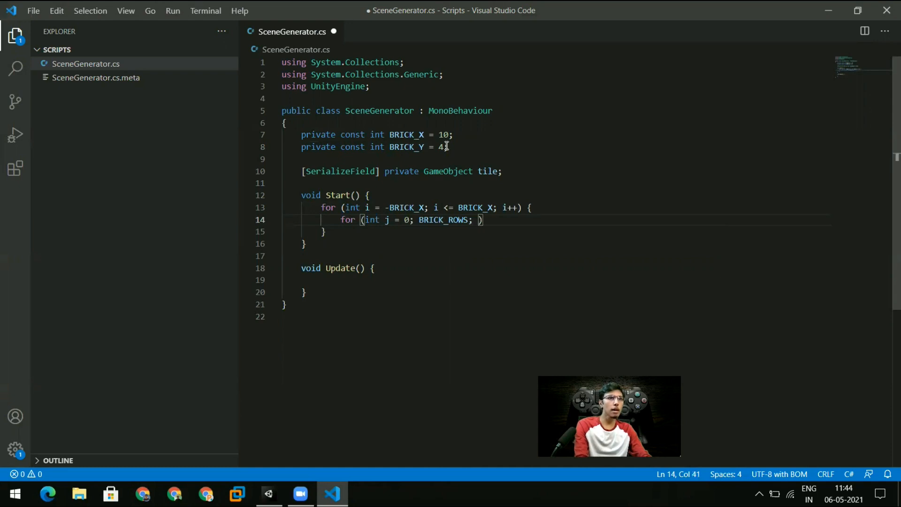
text(j++)
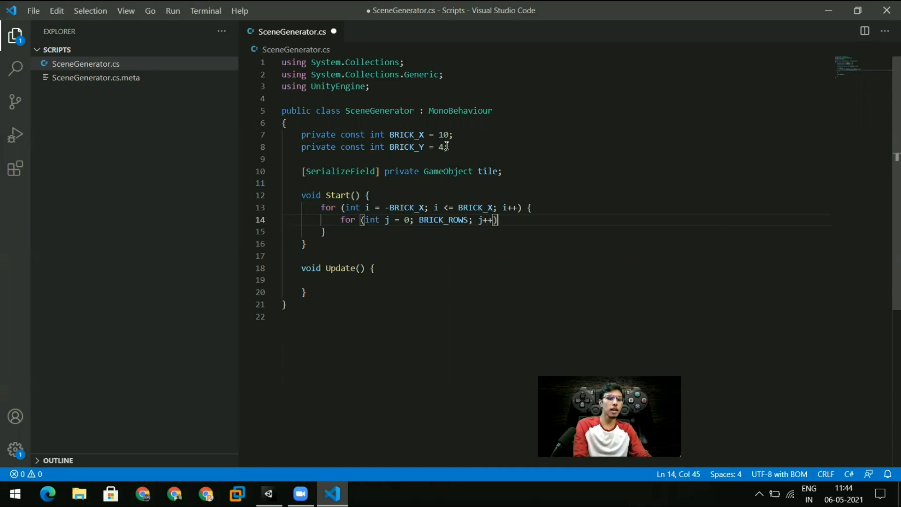
text({})
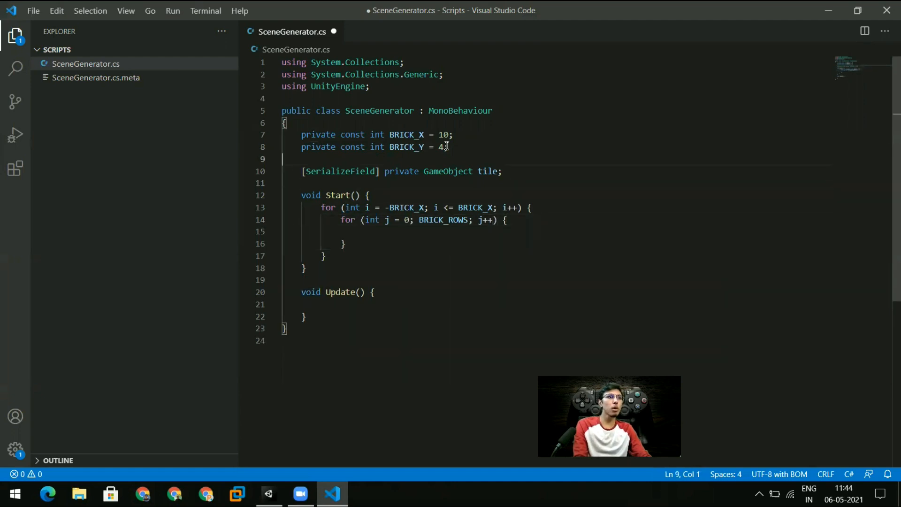
Add a BRICK_ROWS constant, make the inner condition j < BRICK_ROWS, and save.
text(pi)
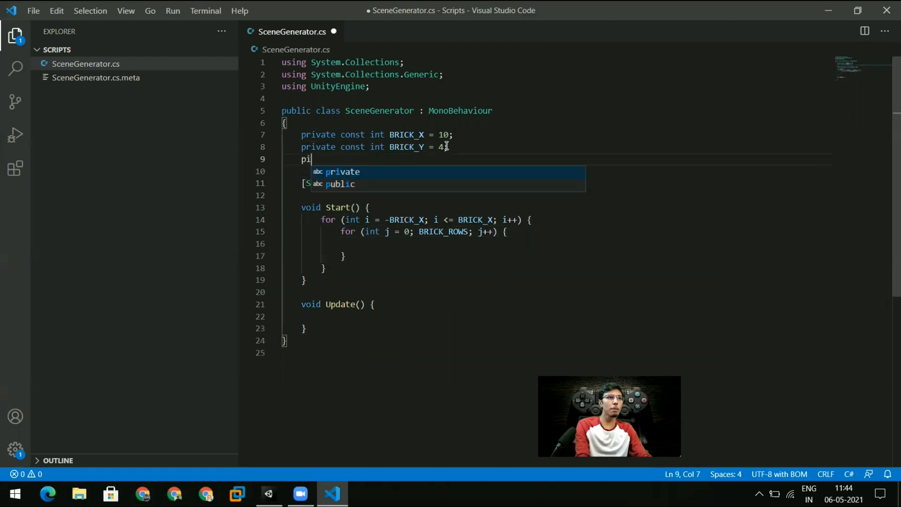
text(rivate co)
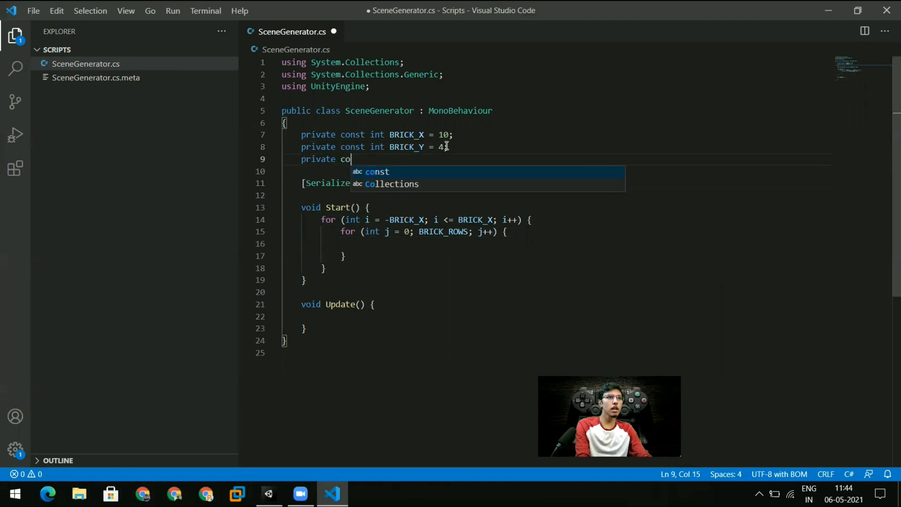
text(nst int BRICK_ROWS = 2;)
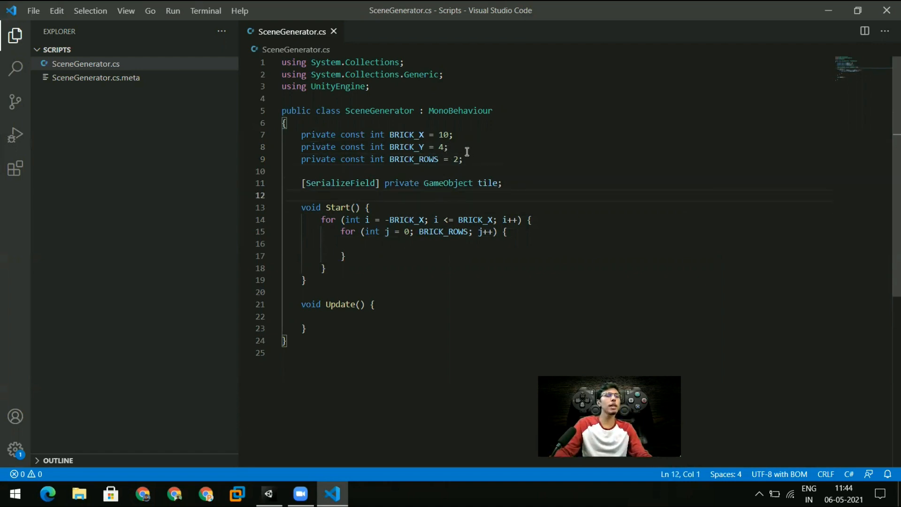
double_click(456, 159)
text( j )
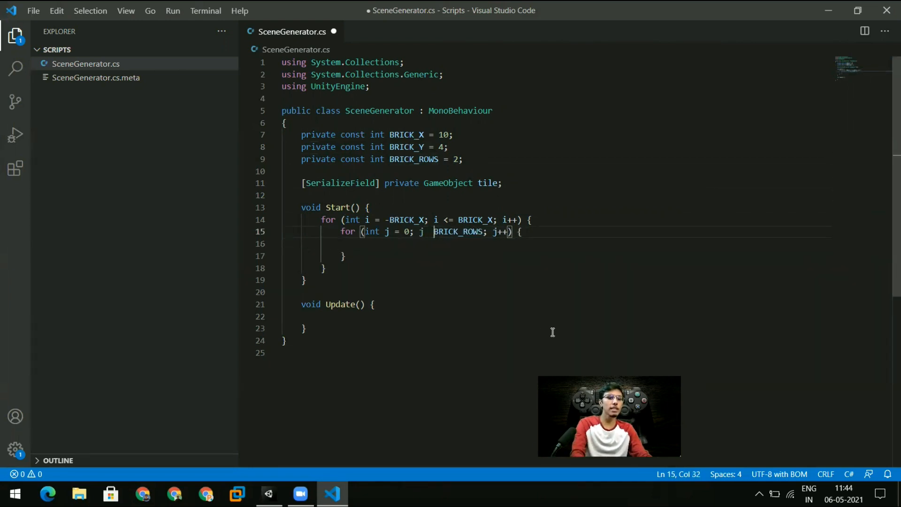
text(<)
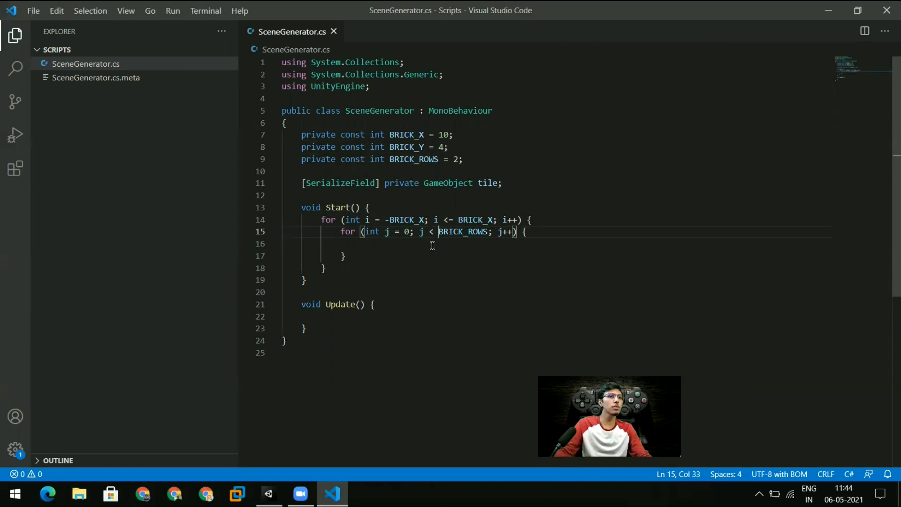
key(Return)
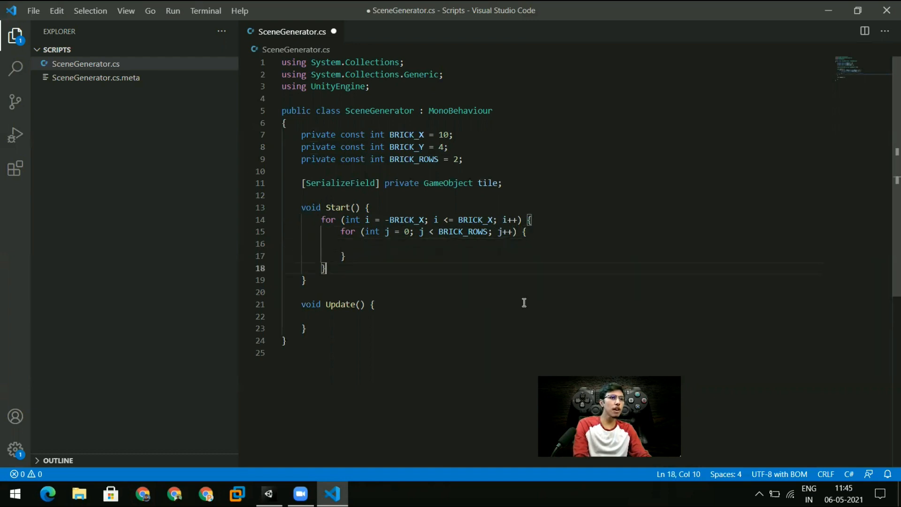
Comment out the nested loops and begin an Instantiate(tile, ...) call above them.
key(ctrl+/)
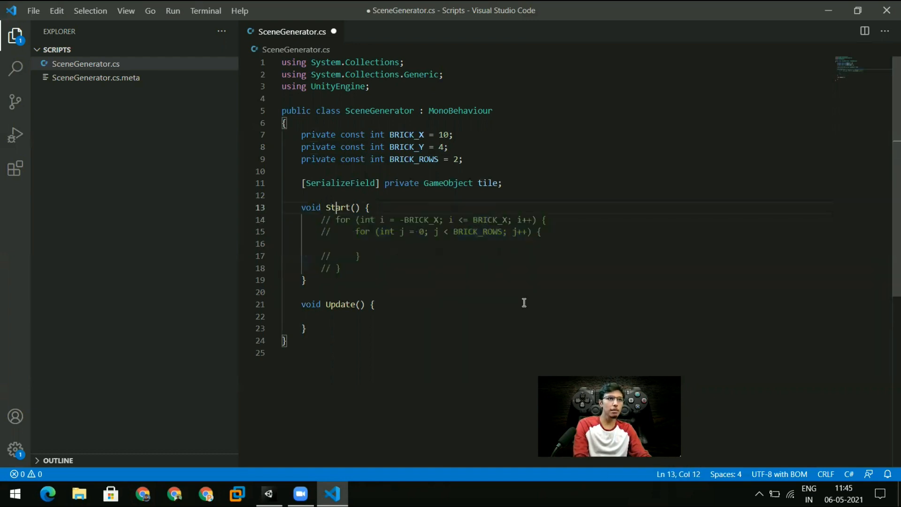
key(Enter)
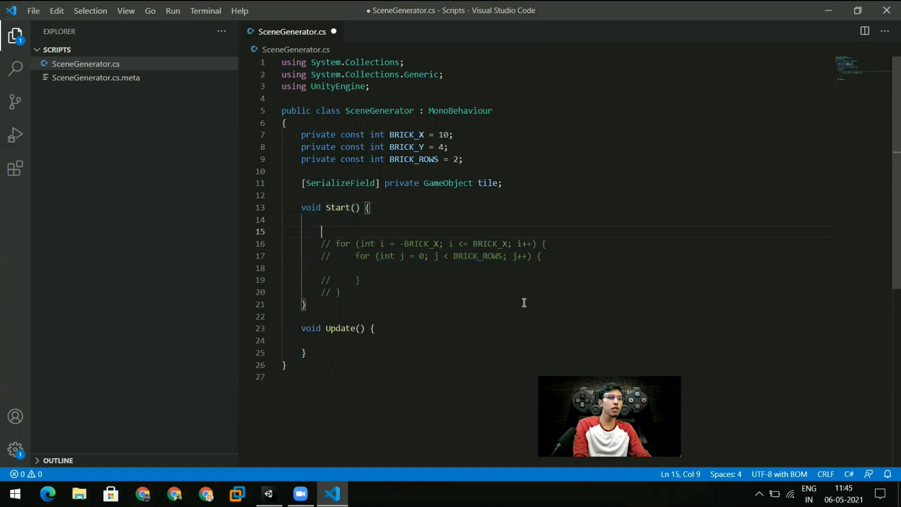
text(I)
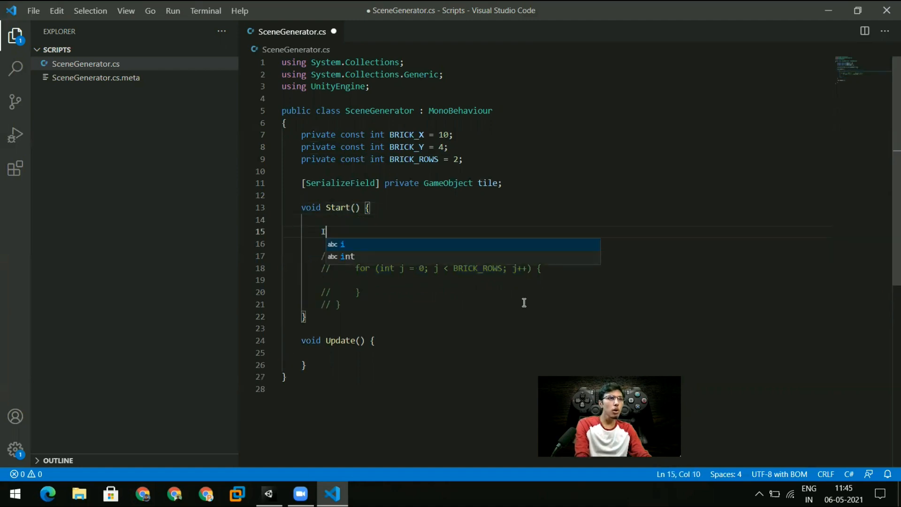
text(nstantiate)
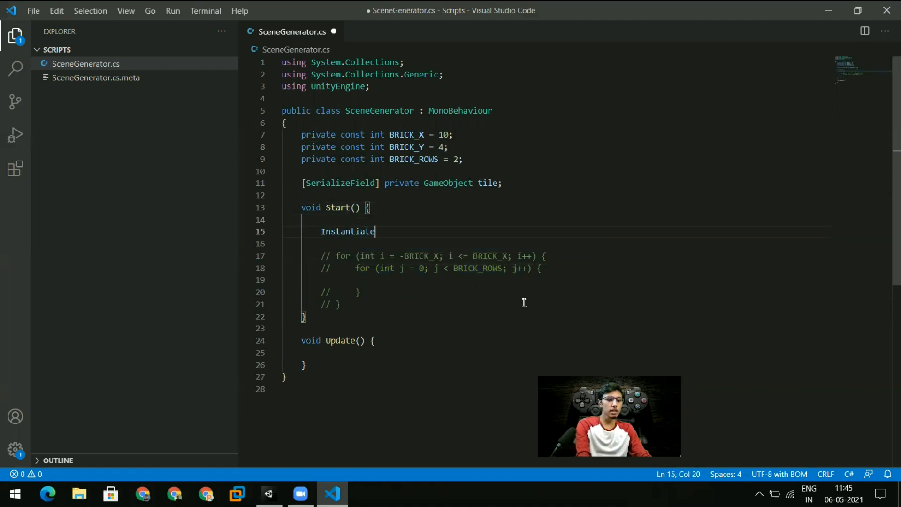
text(())
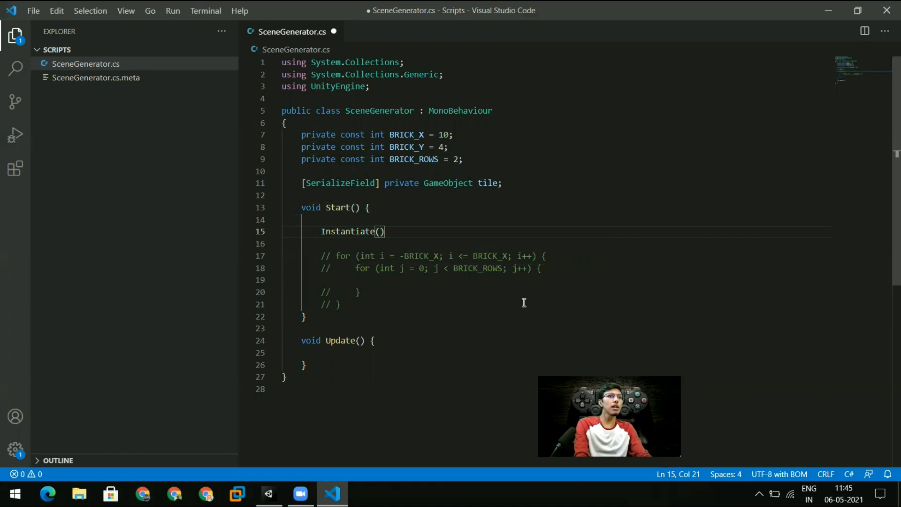
text(tile)
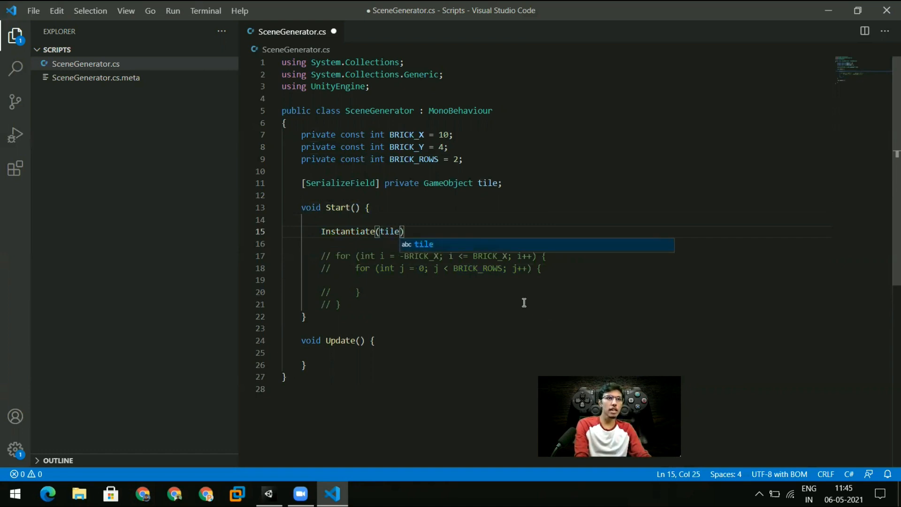
text(,)
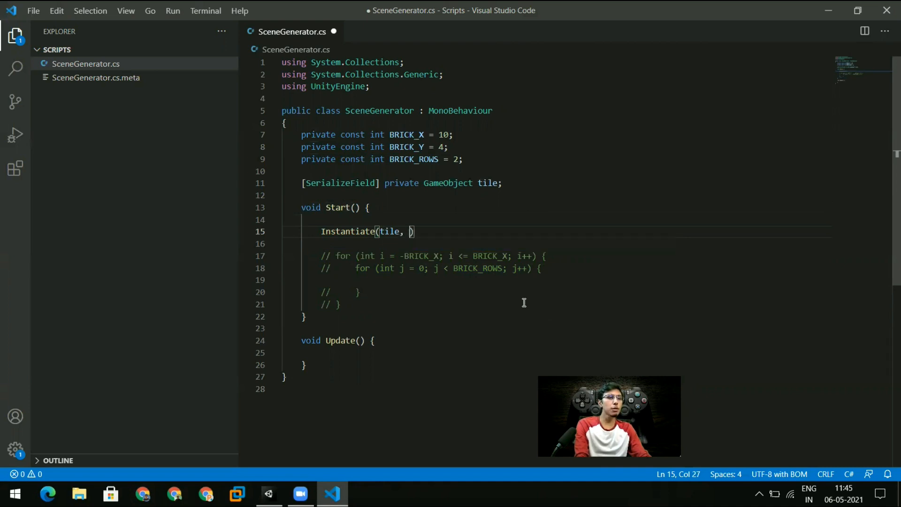
text(new Vect)
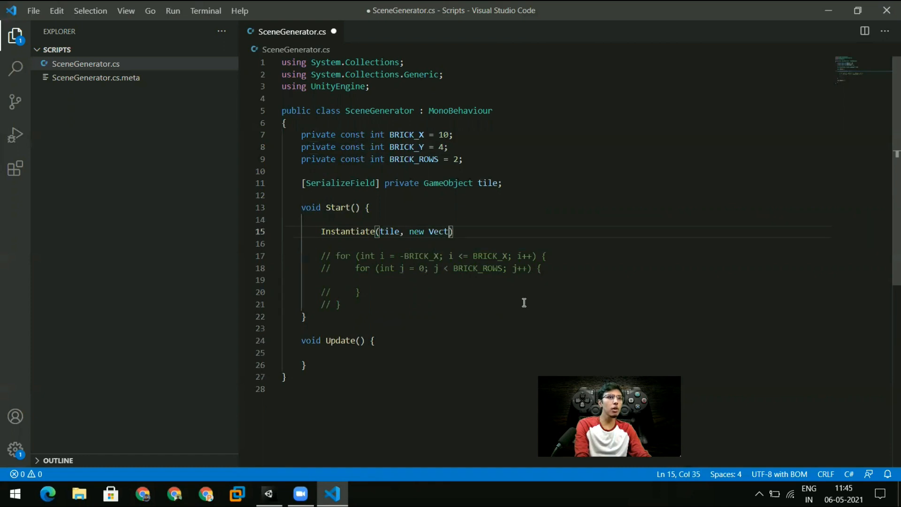
text(or3()
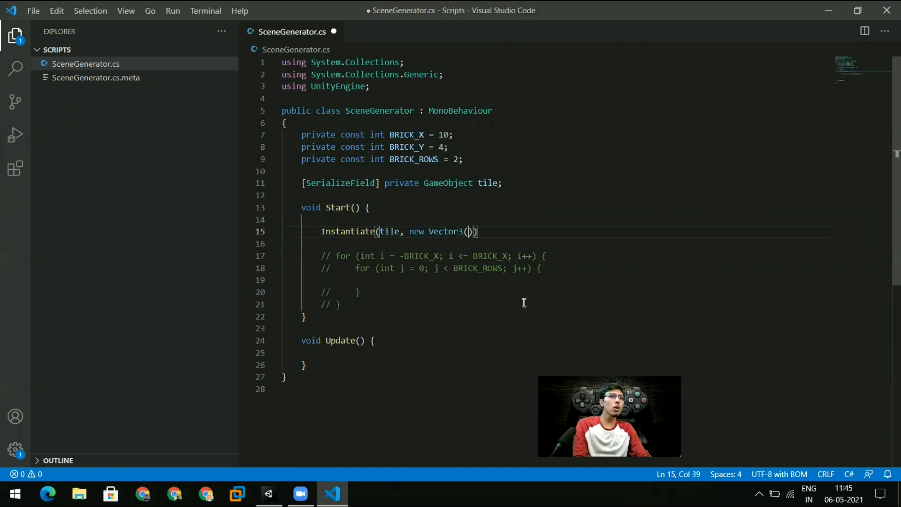
Complete the call as Instantiate(tile, new Vector3(-10, 4, 0), Quaternion.identity);.
key(Backspace)
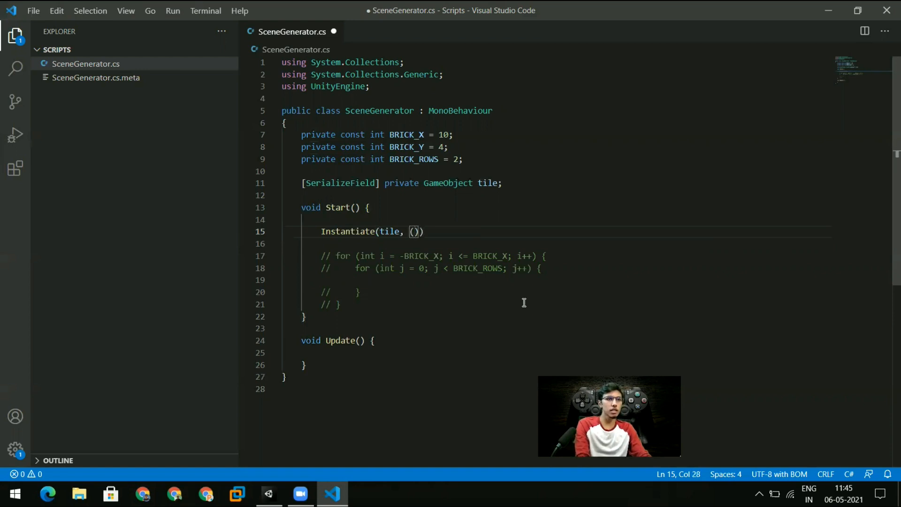
key(Left)
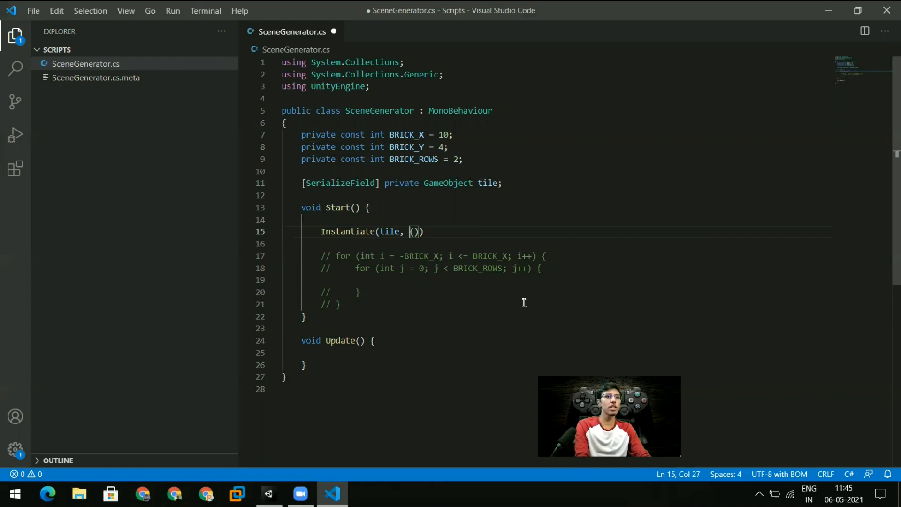
text(new)
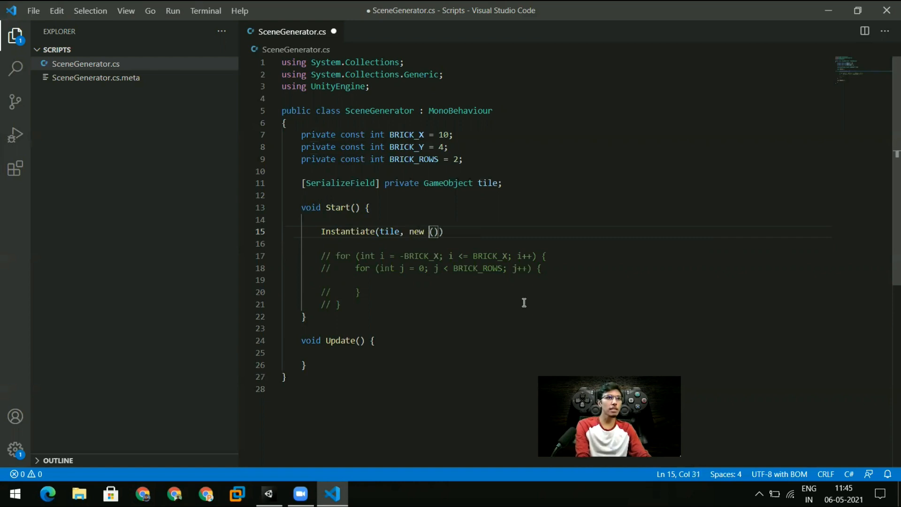
text(Vector3)
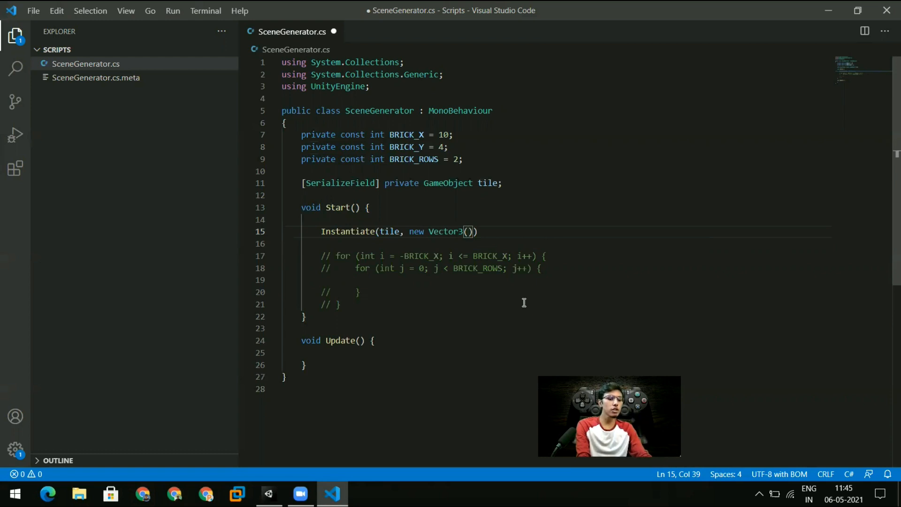
text(-10)
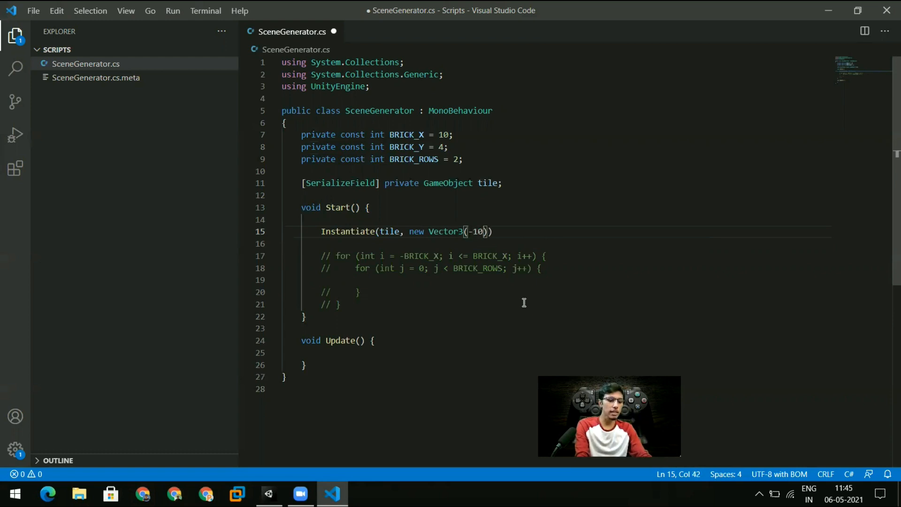
text(, 4, 0))
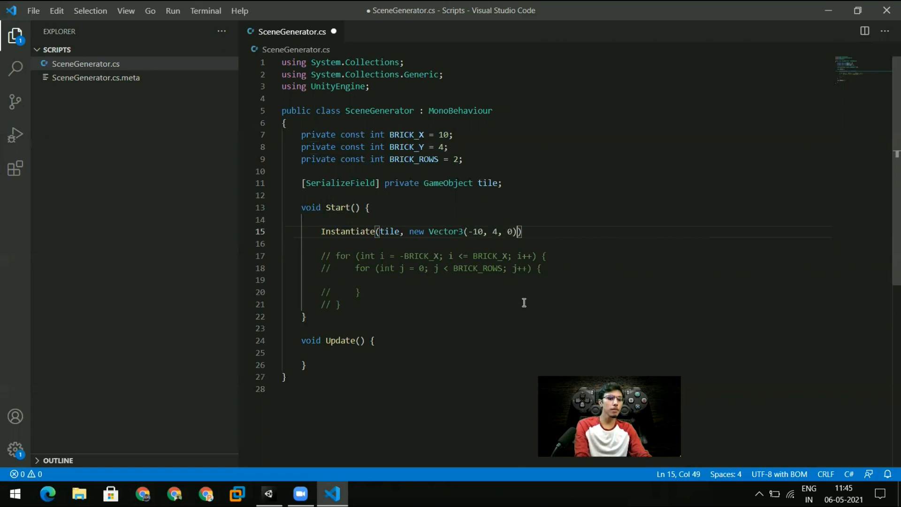
text(,)
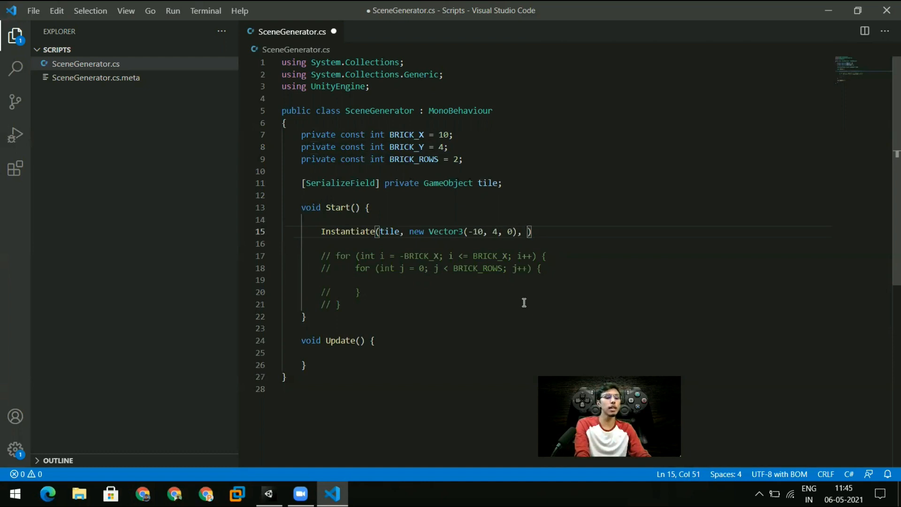
text(QUat)
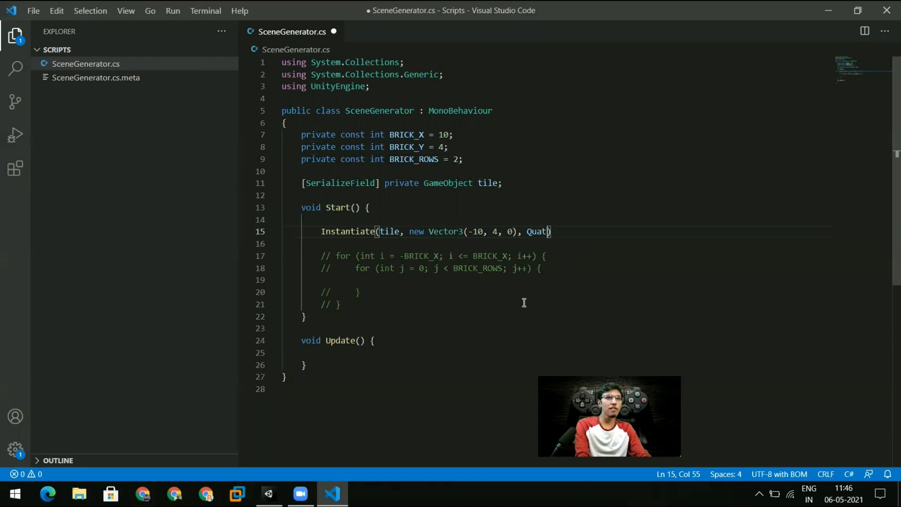
text(ernion.)
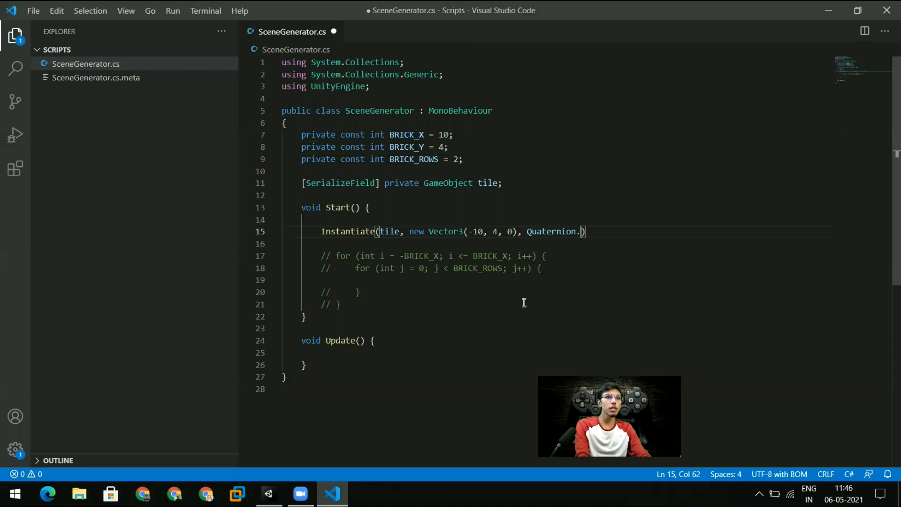
text(iden)
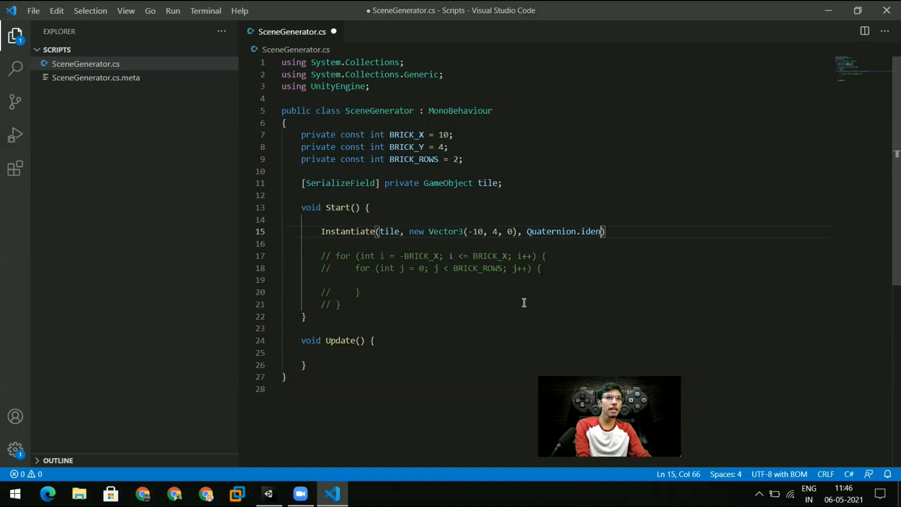
text(ity)
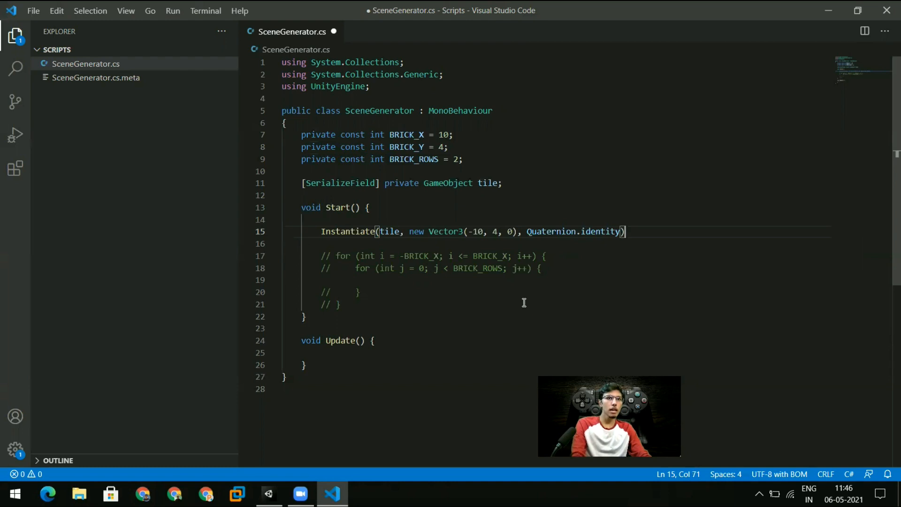
text(;)
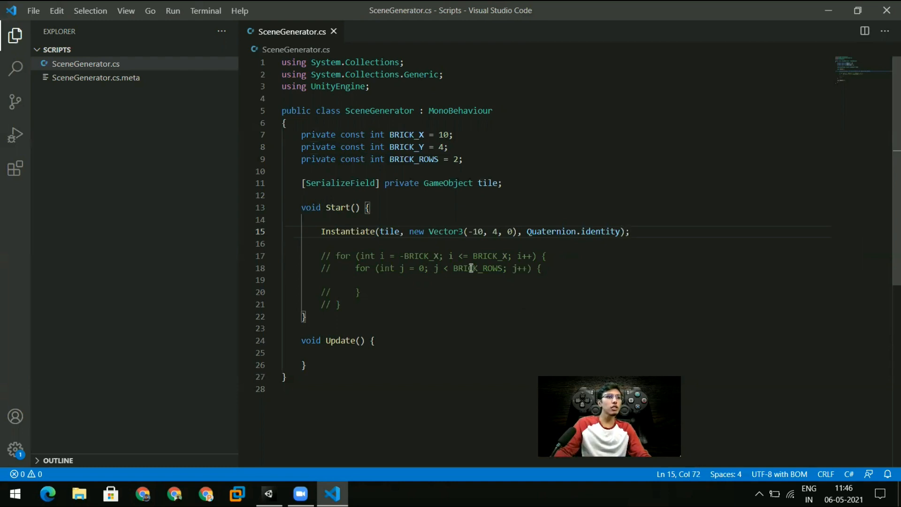
Play the game in Unity, see one pink brick at the top-left, then stop.
click(267, 493)
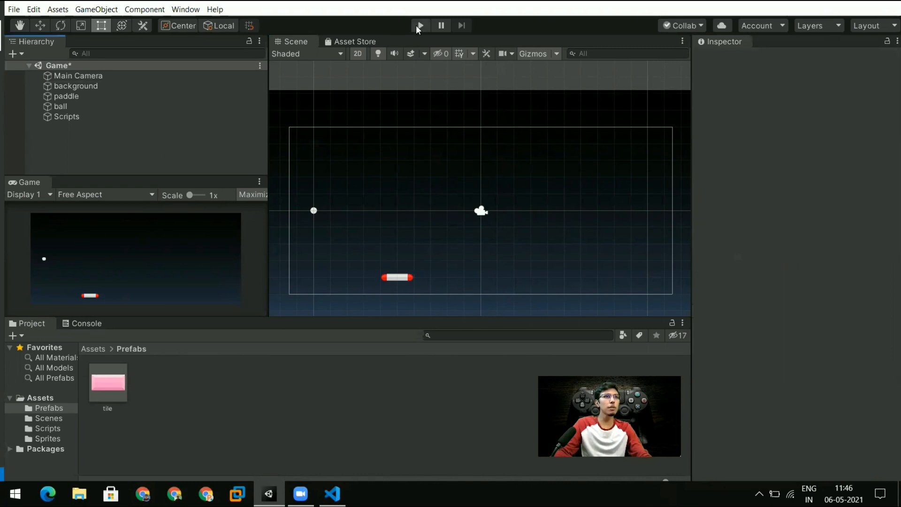
click(420, 26)
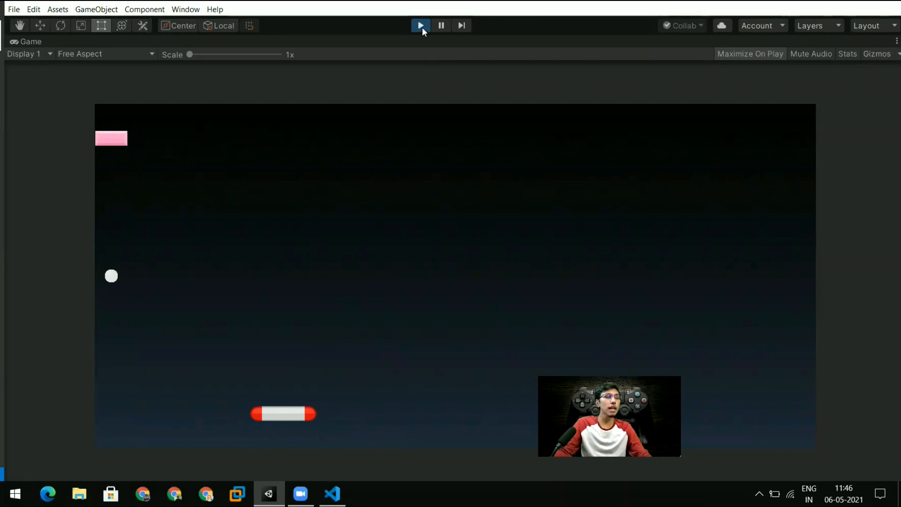
mouse_move(411, 34)
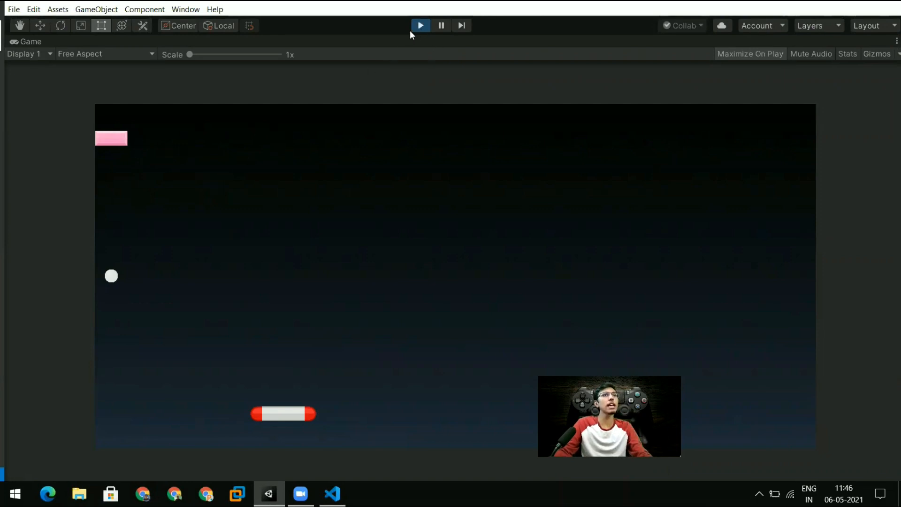
click(419, 25)
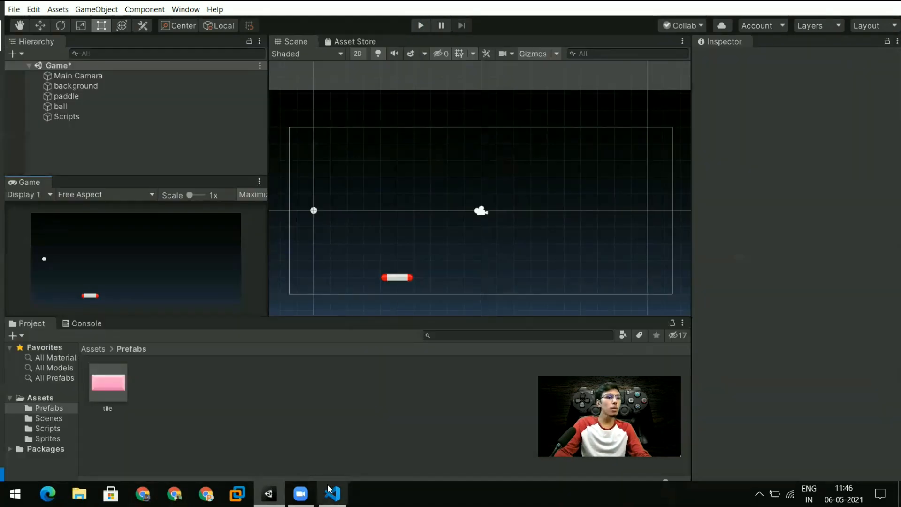
Move the Instantiate(tile, new Vector3(-10, 4, 0), Quaternion.identity) call into the inner loop.
click(331, 493)
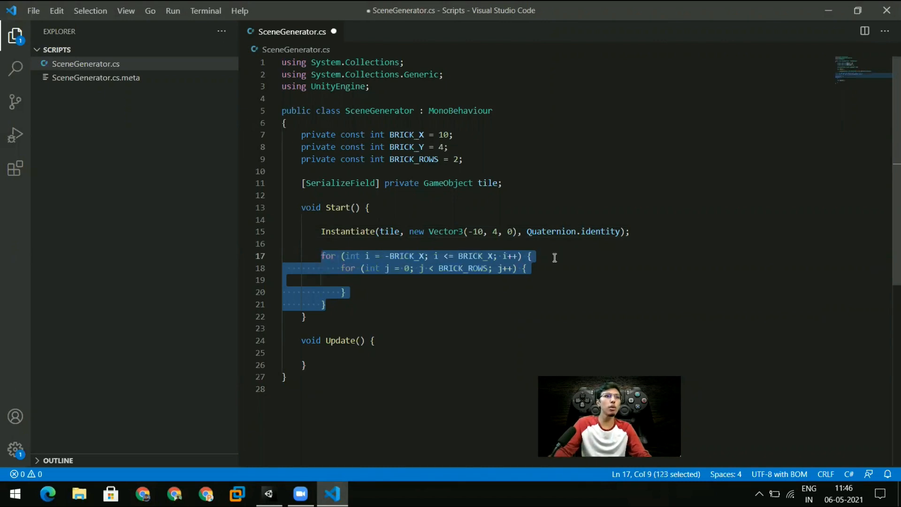
click(327, 231)
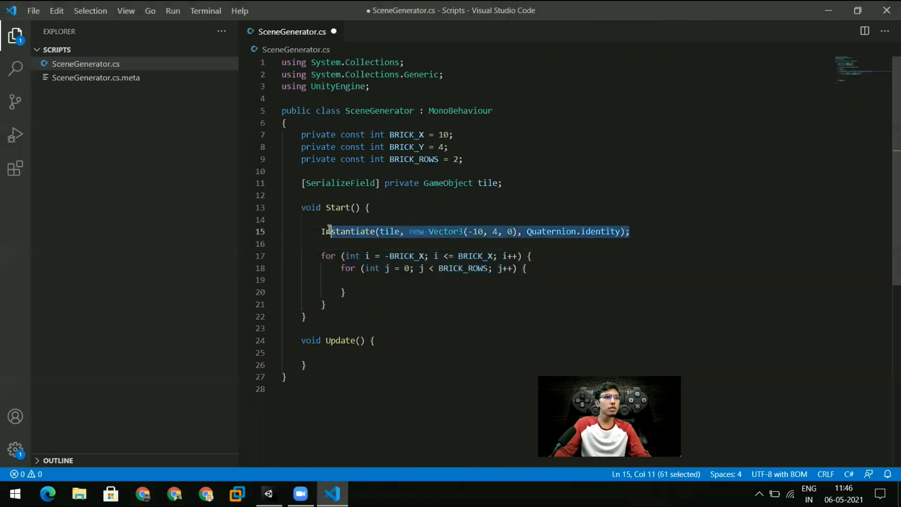
key(Delete)
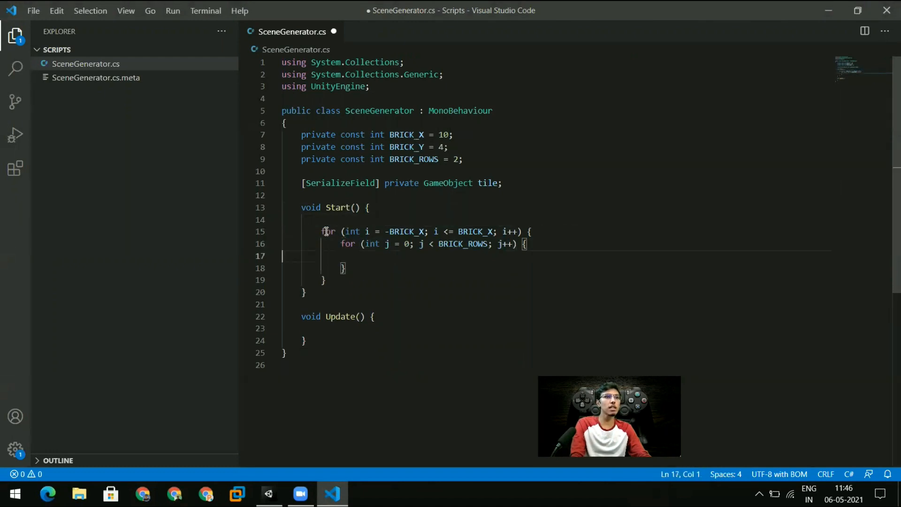
text(Instantiate(tile, new Vector3(-10, 4, 0), Quaternion.identity);)
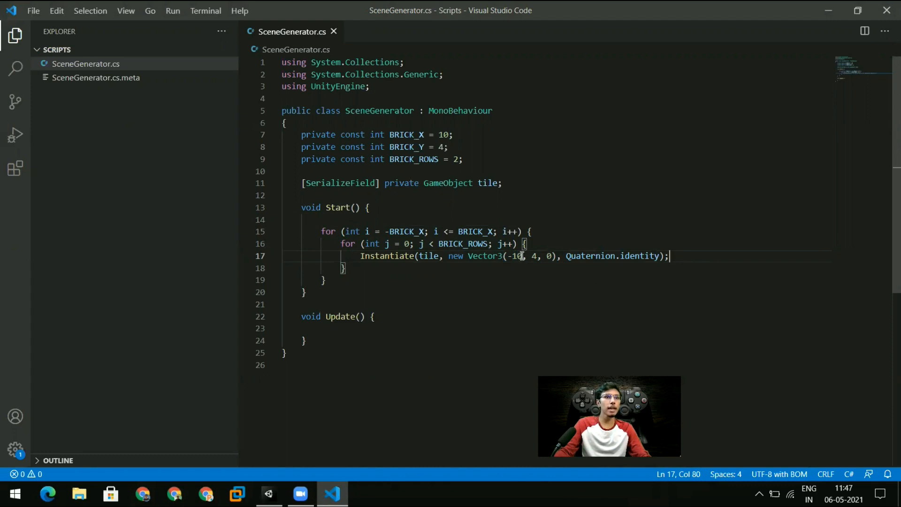
Change the tile position to x = i and y = 4 - BRICK_ROWS * 0.5.
double_click(514, 256)
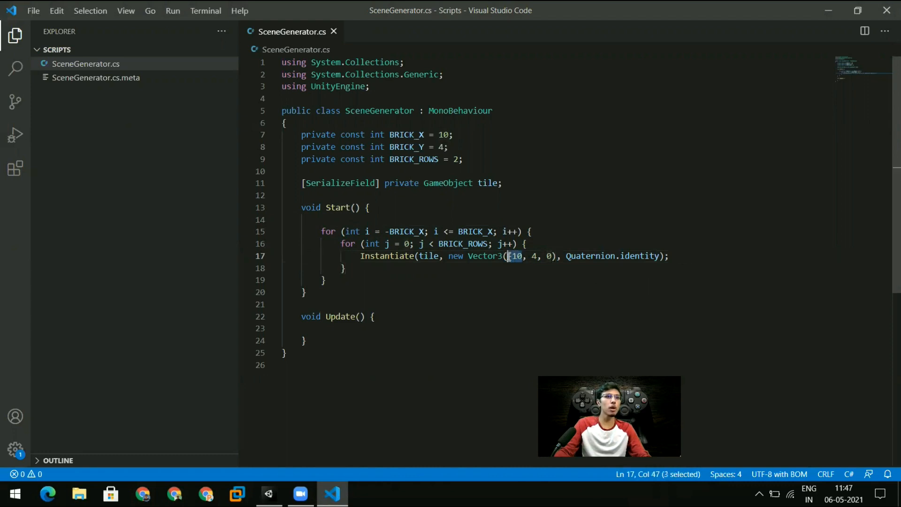
mouse_move(563, 227)
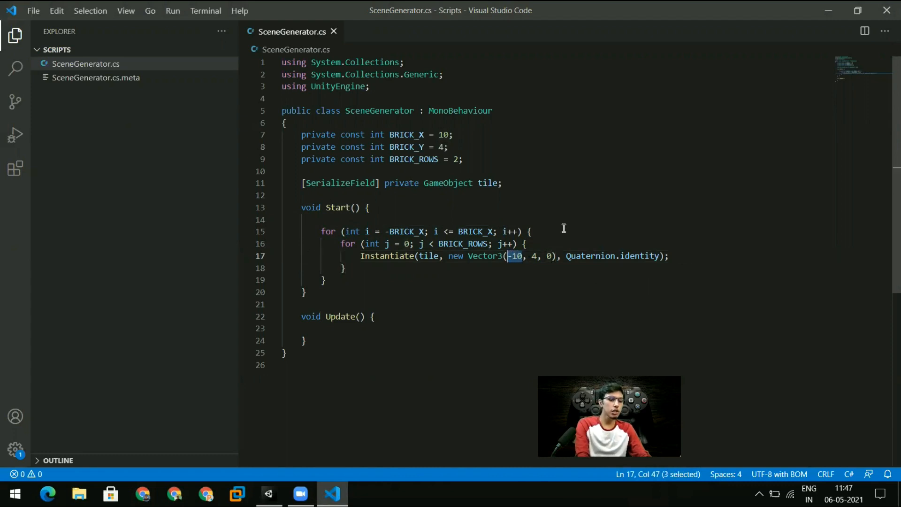
text(i)
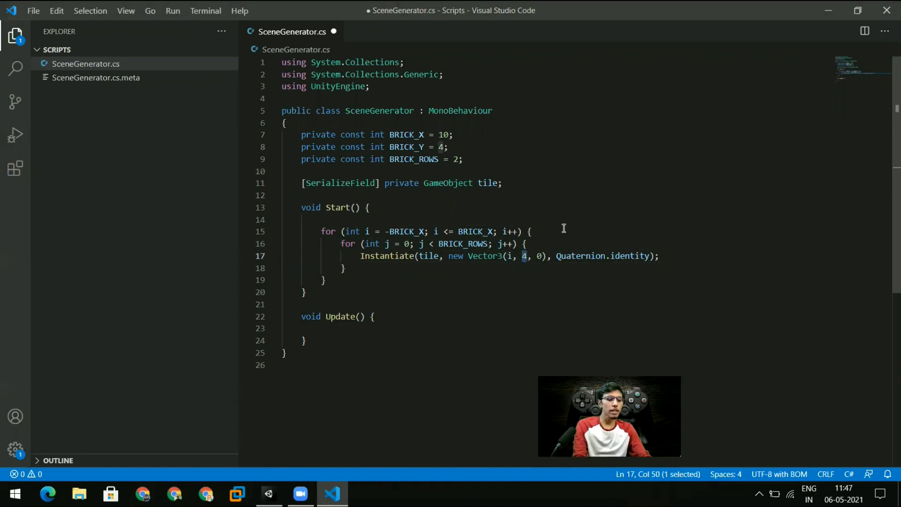
text(-)
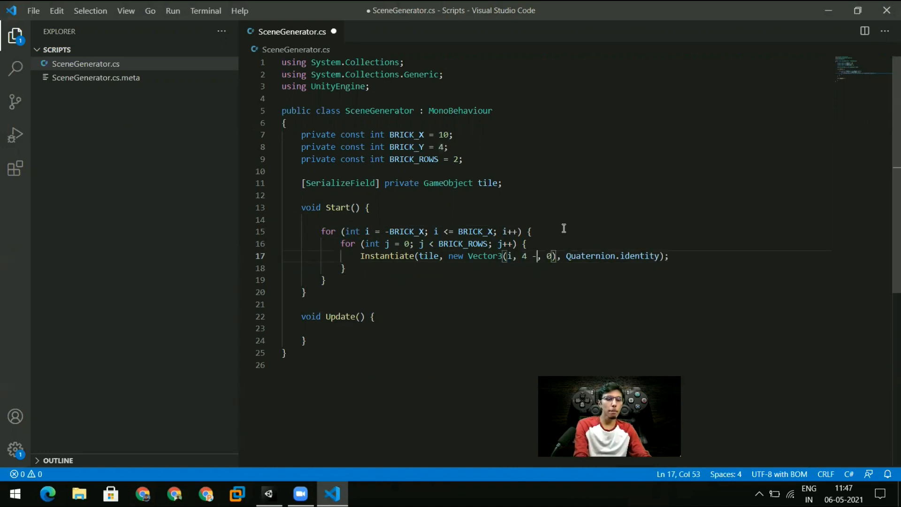
text(BRICK_ROWS *)
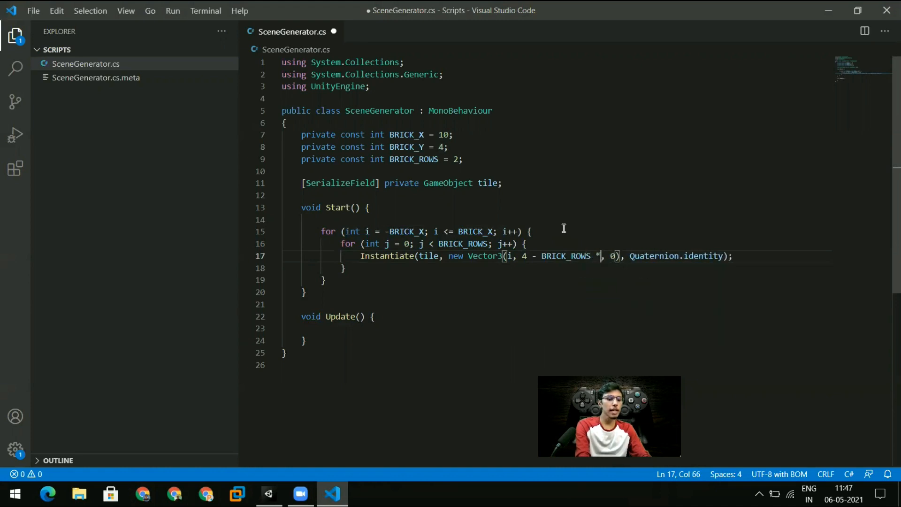
text(0.5)
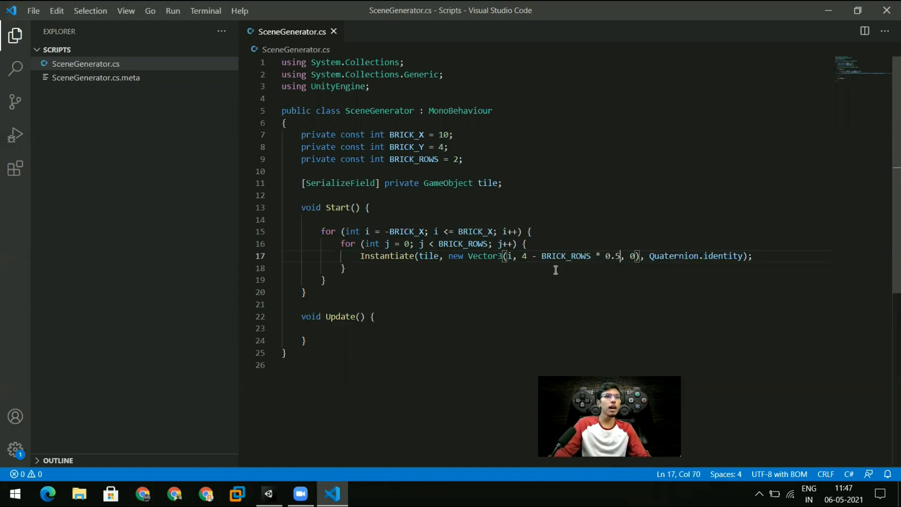
Place test tiles in the Unity scene and set tile (1) Position Y to 3.5.
click(267, 493)
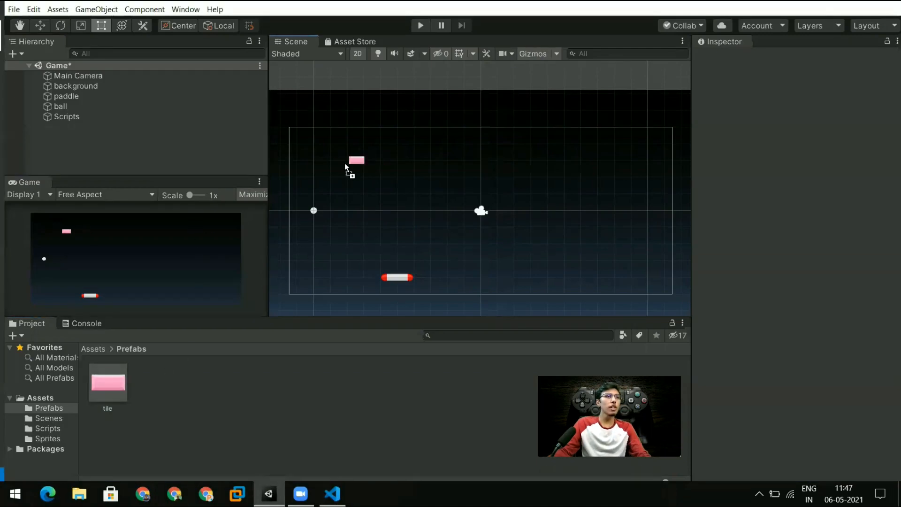
click(355, 159)
text(3)
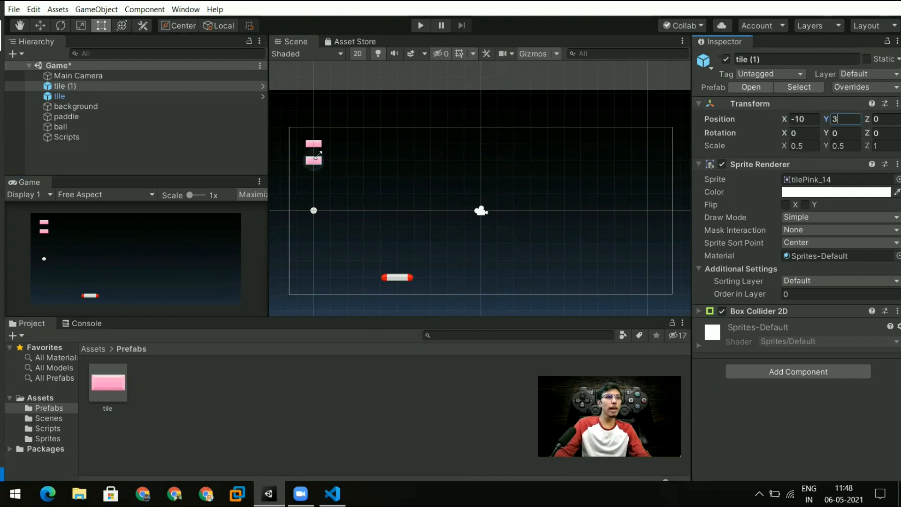
mouse_move(432, 163)
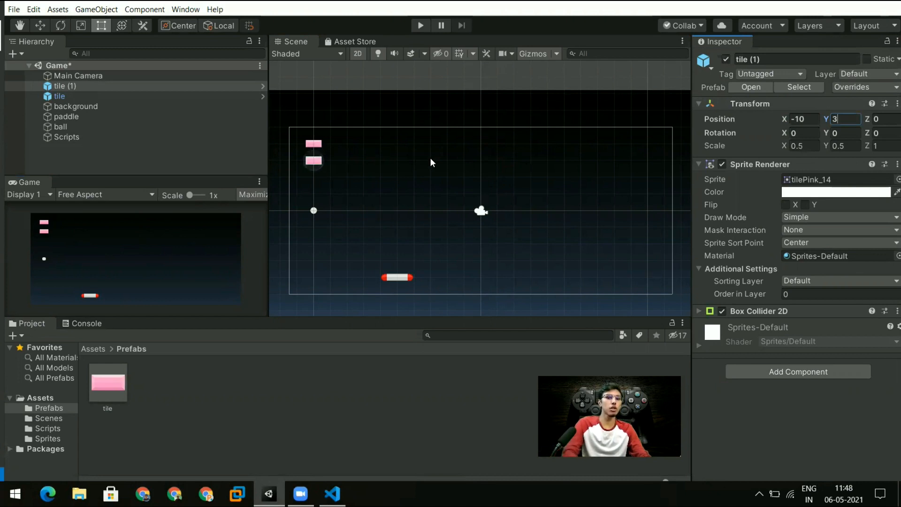
text(3.5)
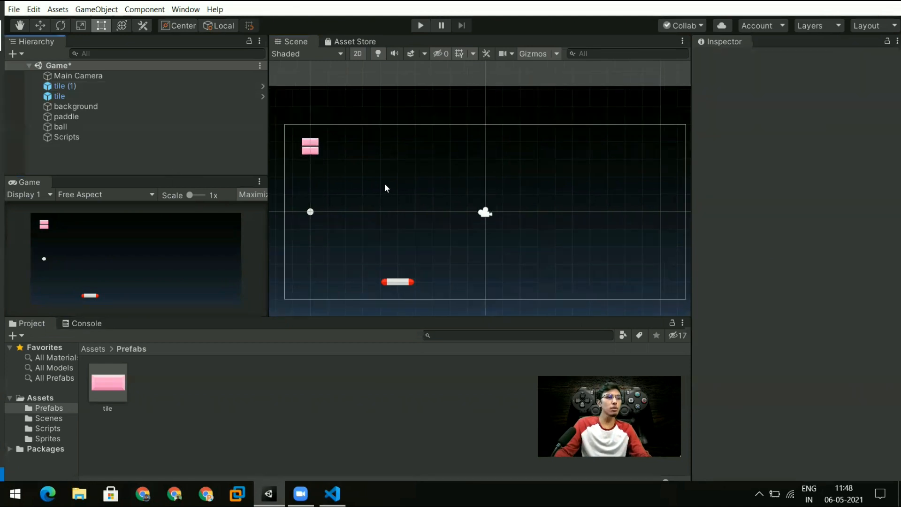
mouse_move(332, 493)
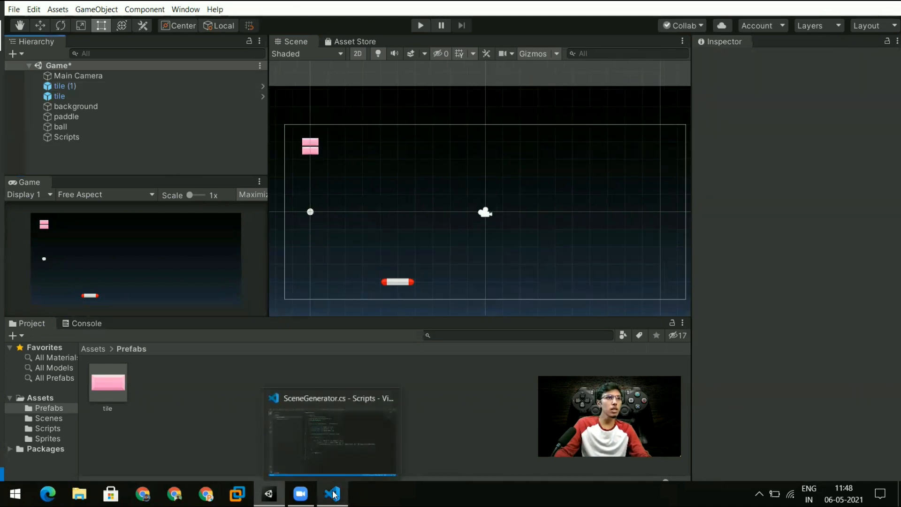
Return to SceneGenerator.cs in Visual Studio Code to use j in the y position.
click(332, 493)
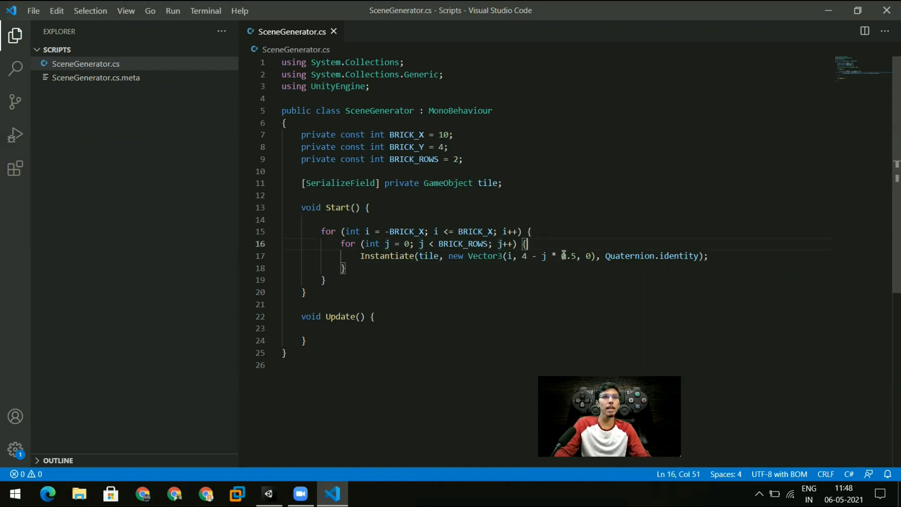
mouse_move(560, 263)
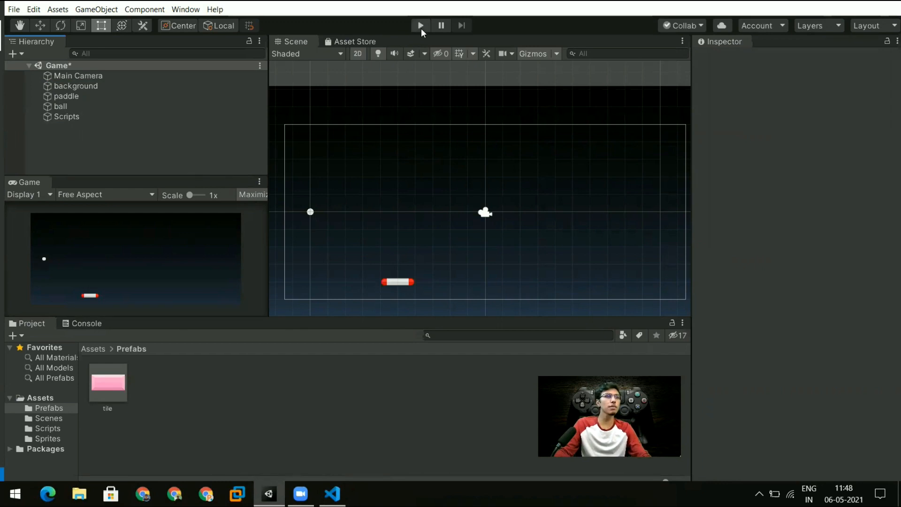
Run the game to reveal the CS1503 error, then change 0.5 to 0.5f and save.
click(85, 322)
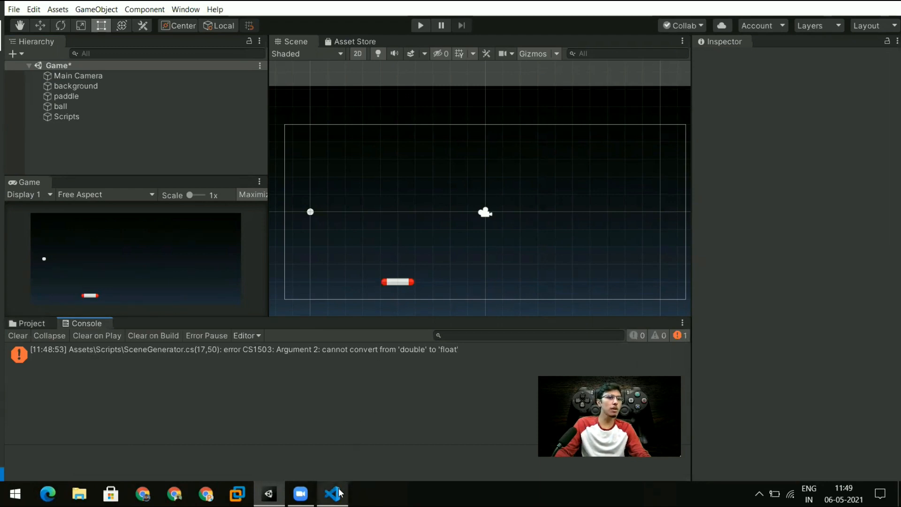
click(332, 494)
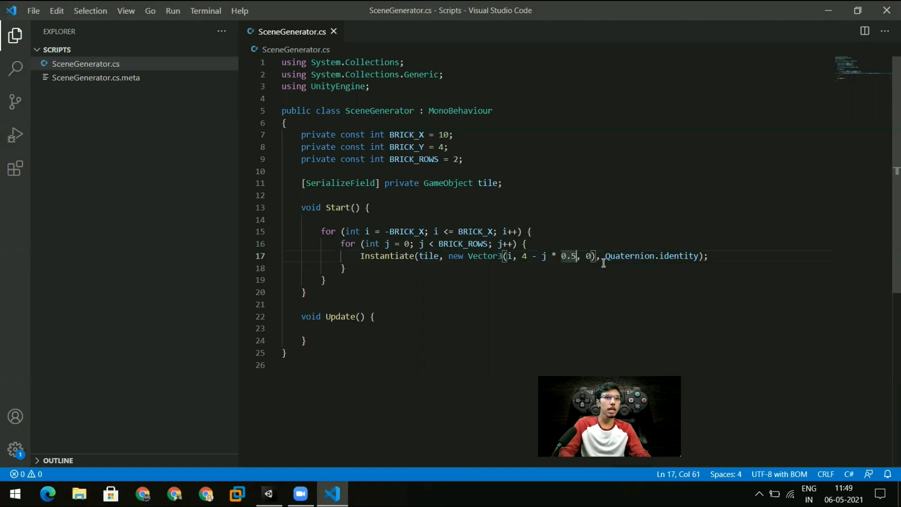
text(f)
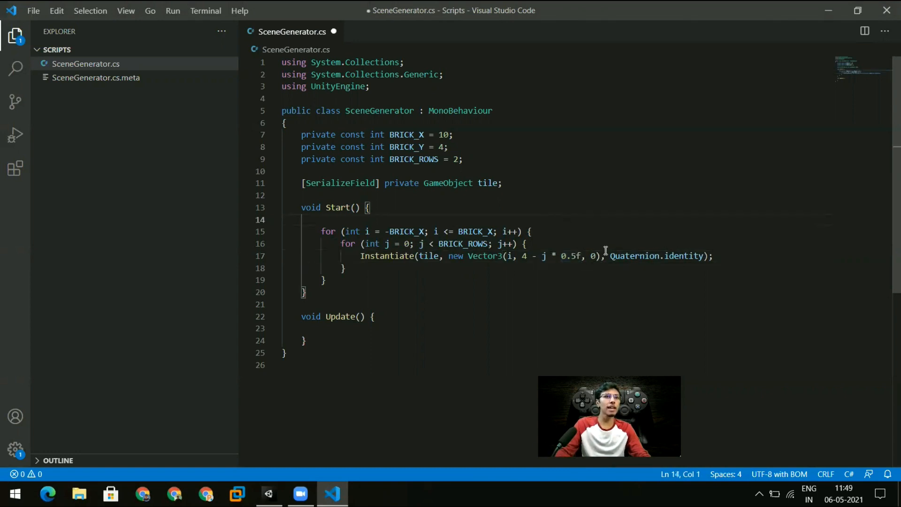
key(ctrl+s)
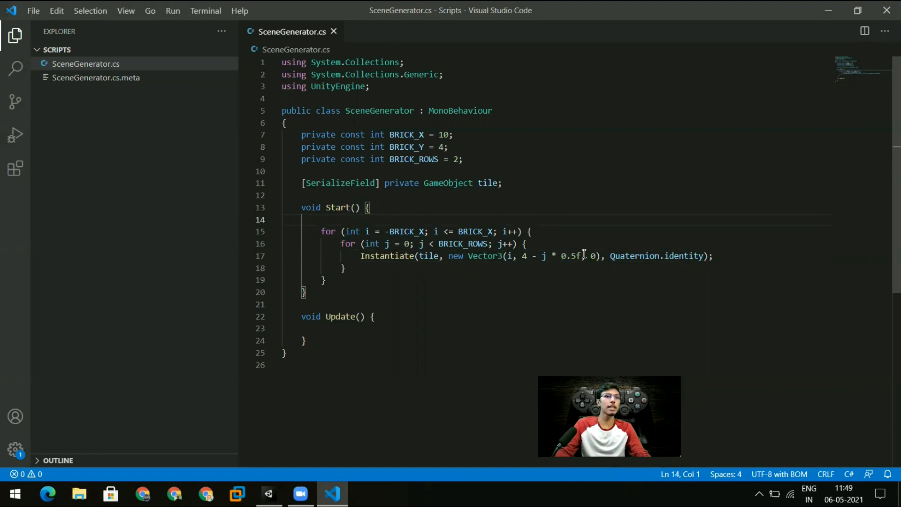
click(525, 243)
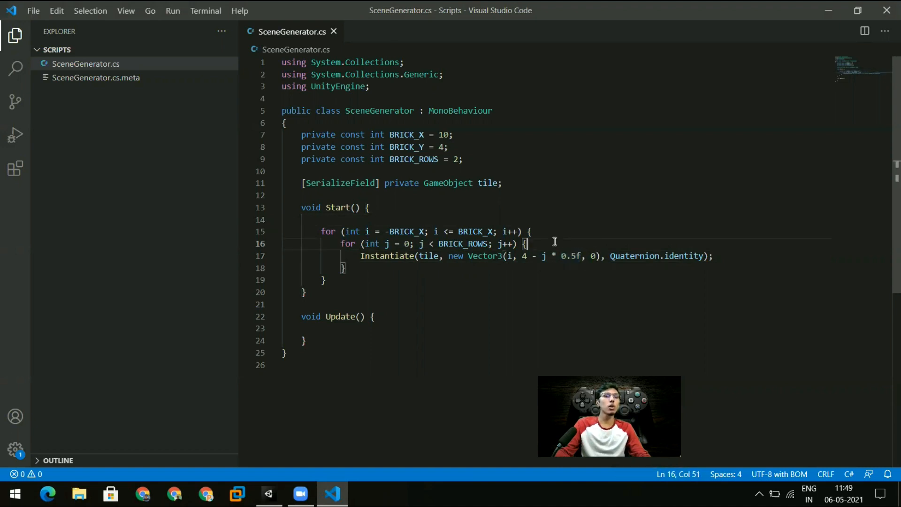
click(267, 493)
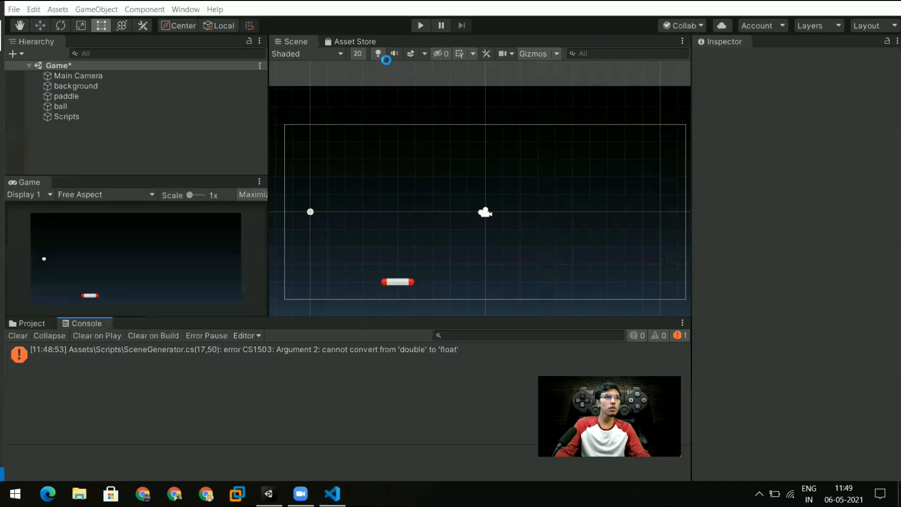
Show the project assets and play, displaying two rows of pink bricks across the top.
click(17, 335)
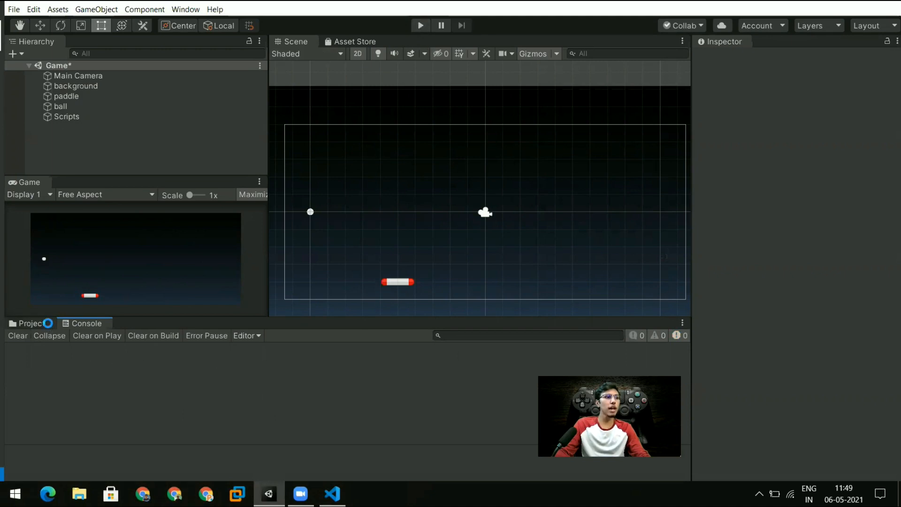
click(29, 323)
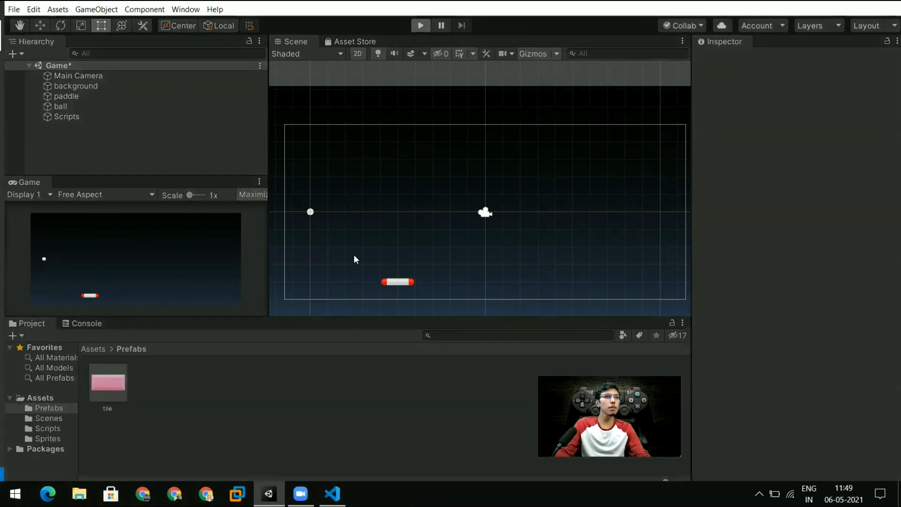
mouse_move(274, 161)
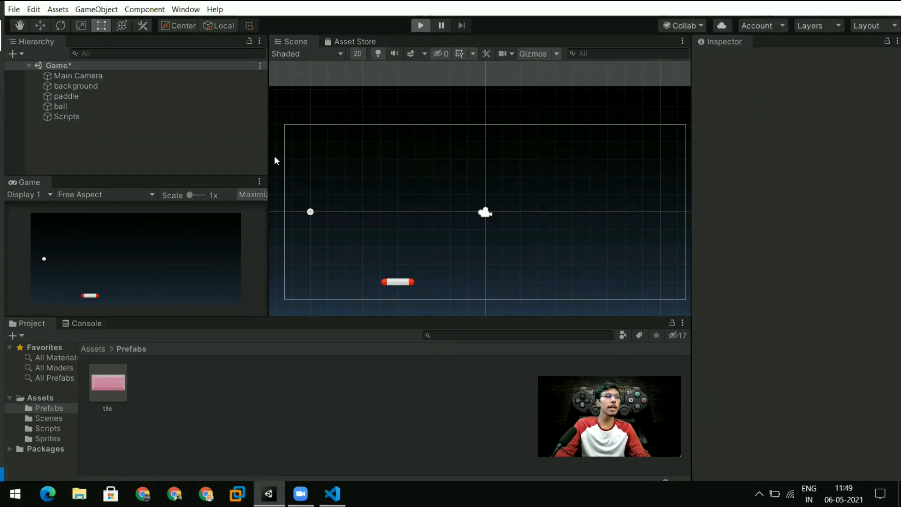
click(420, 25)
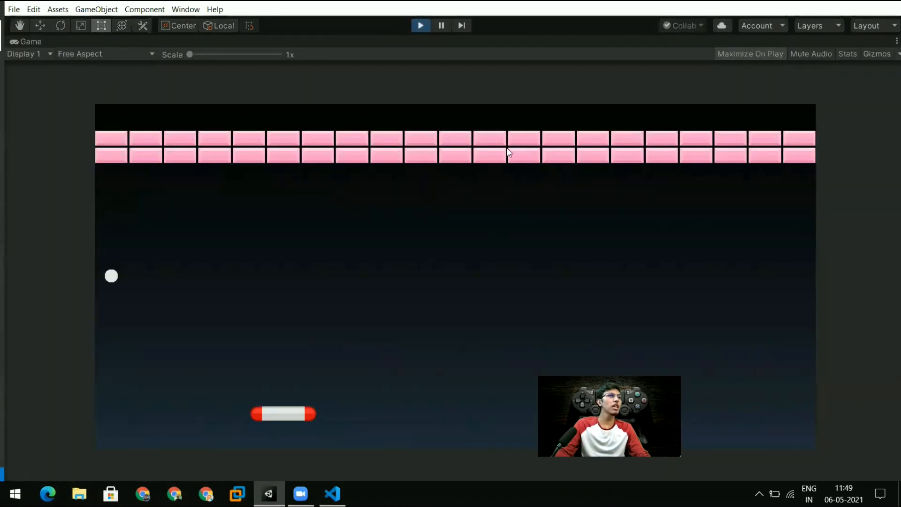
mouse_move(826, 158)
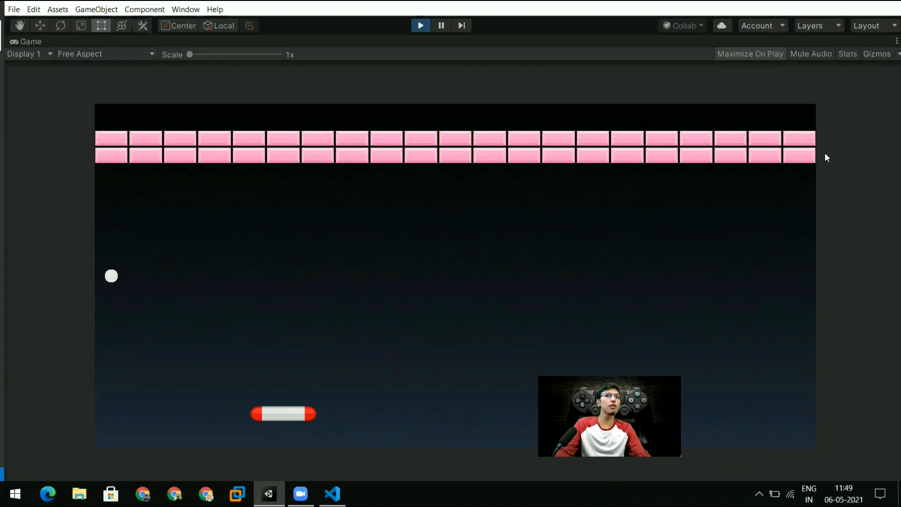
mouse_move(404, 131)
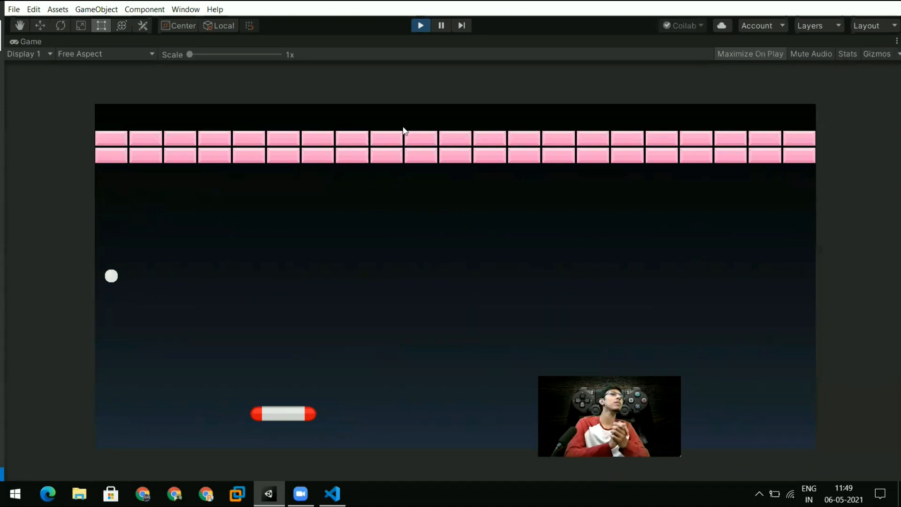